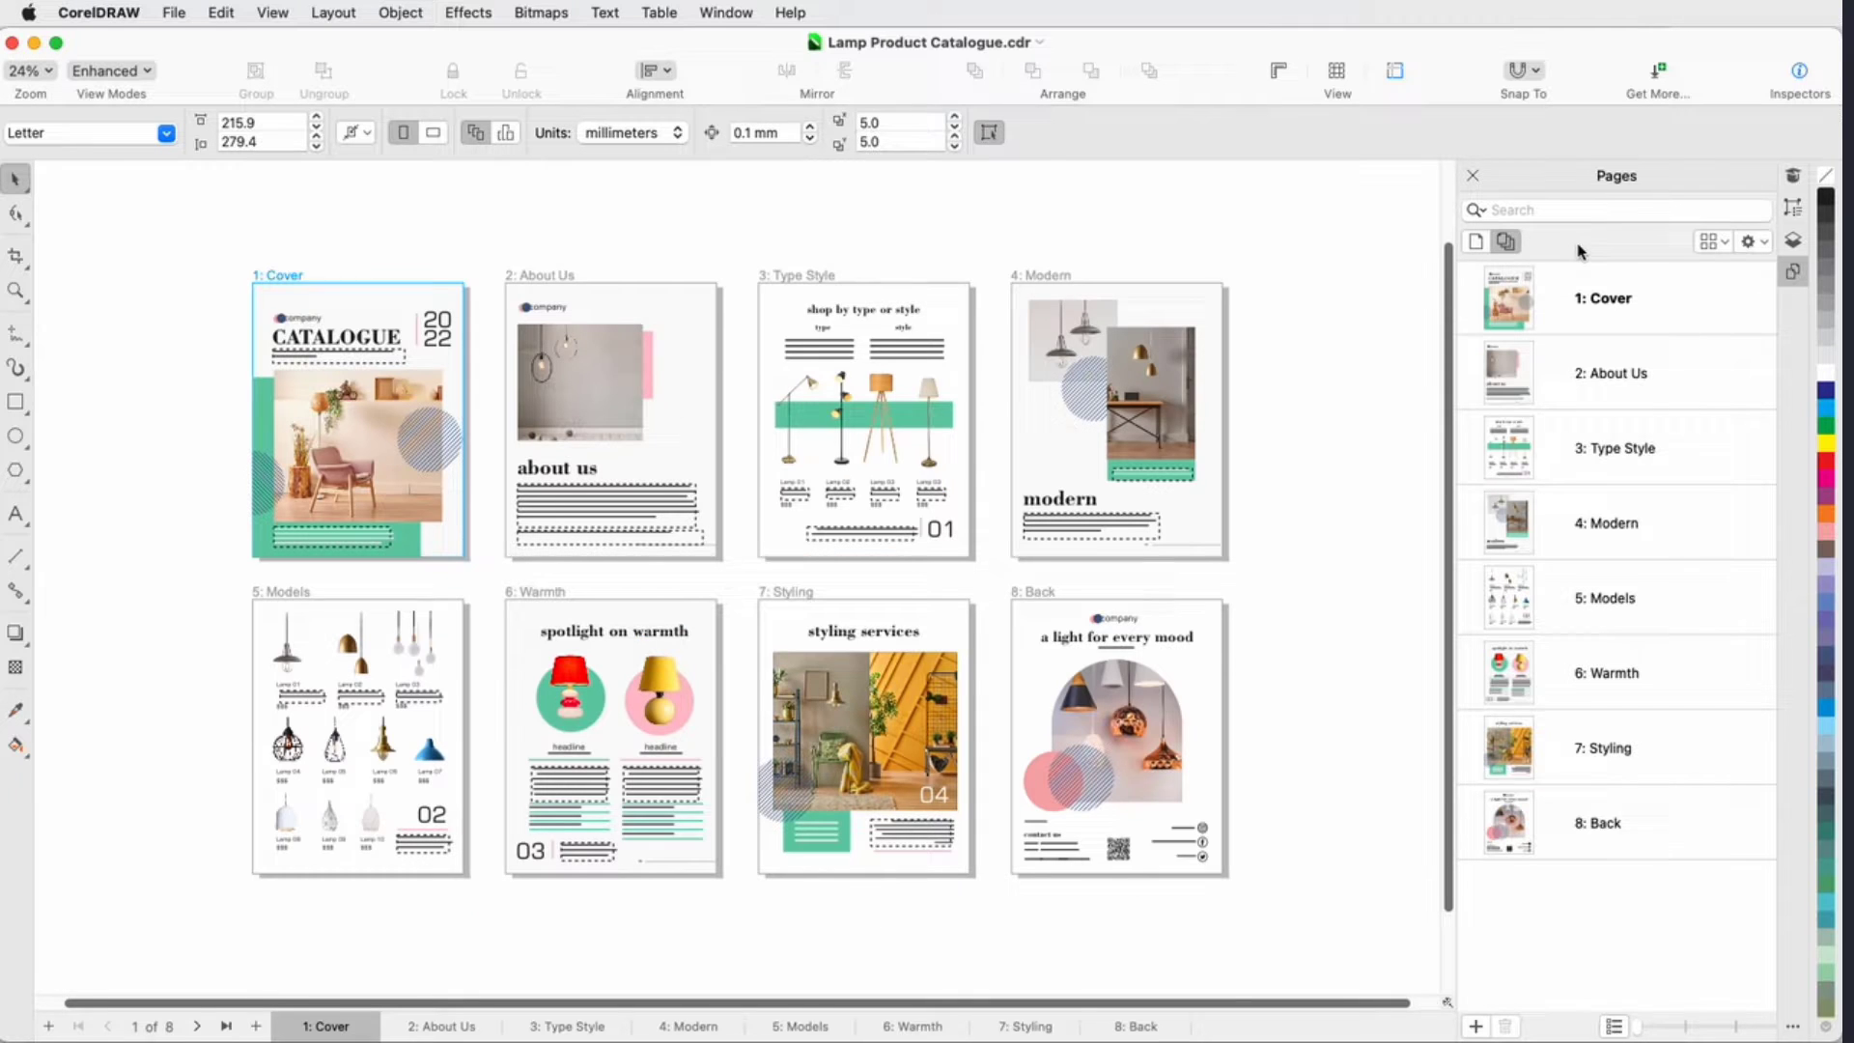
- Reduce the catalogue page grid to three columns, then arrange the pages in a single row
left_click(1713, 241)
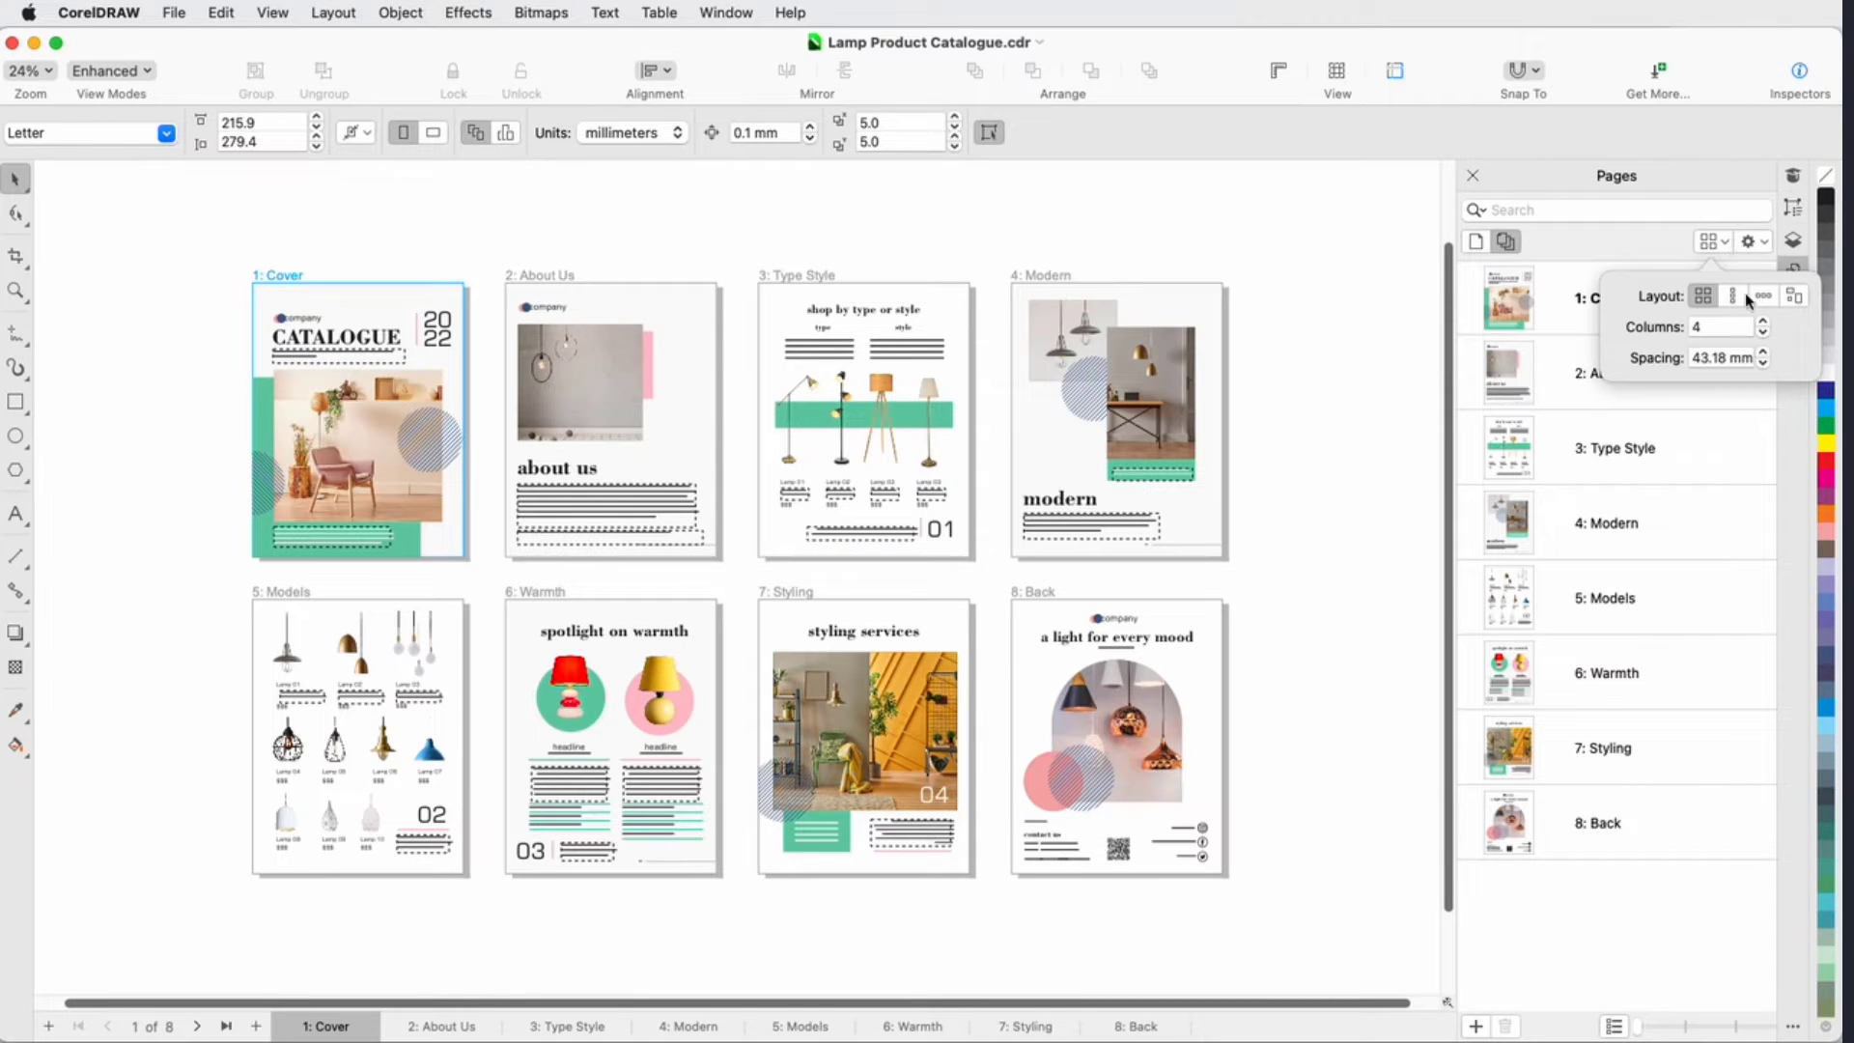
left_click(1761, 332)
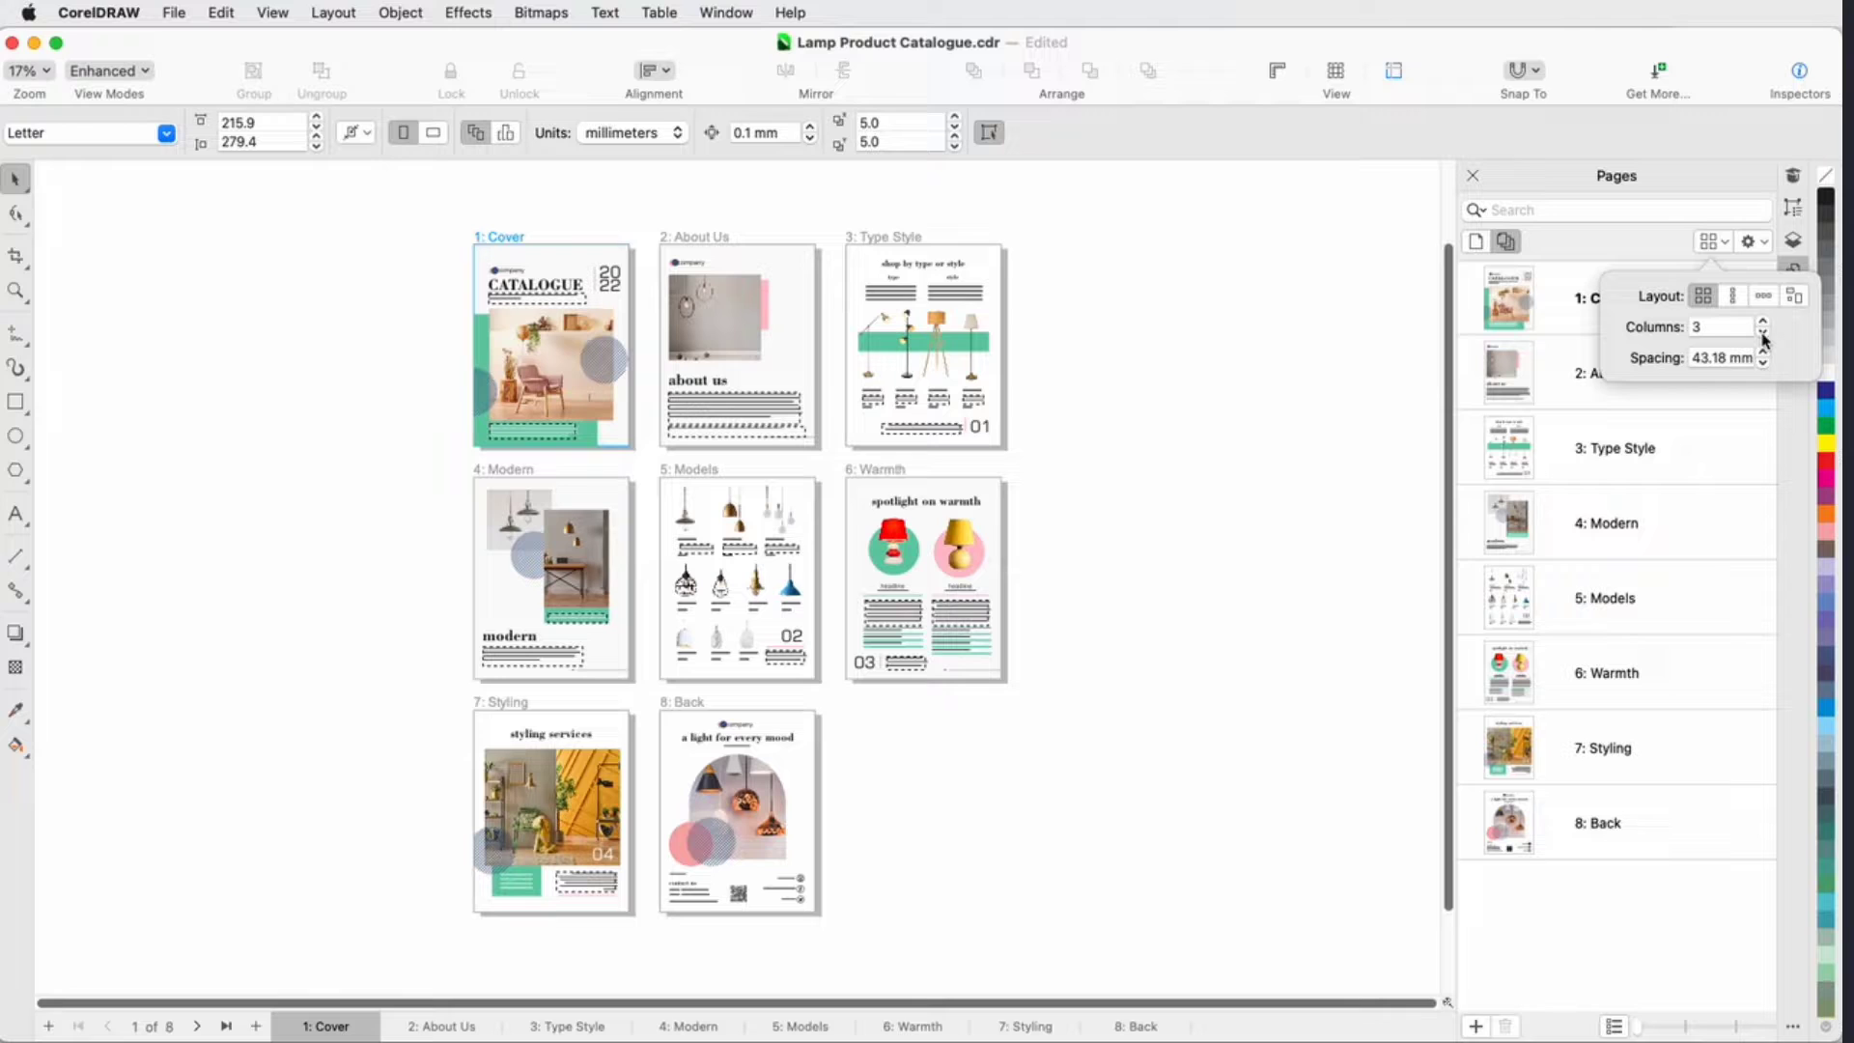
left_click(1734, 295)
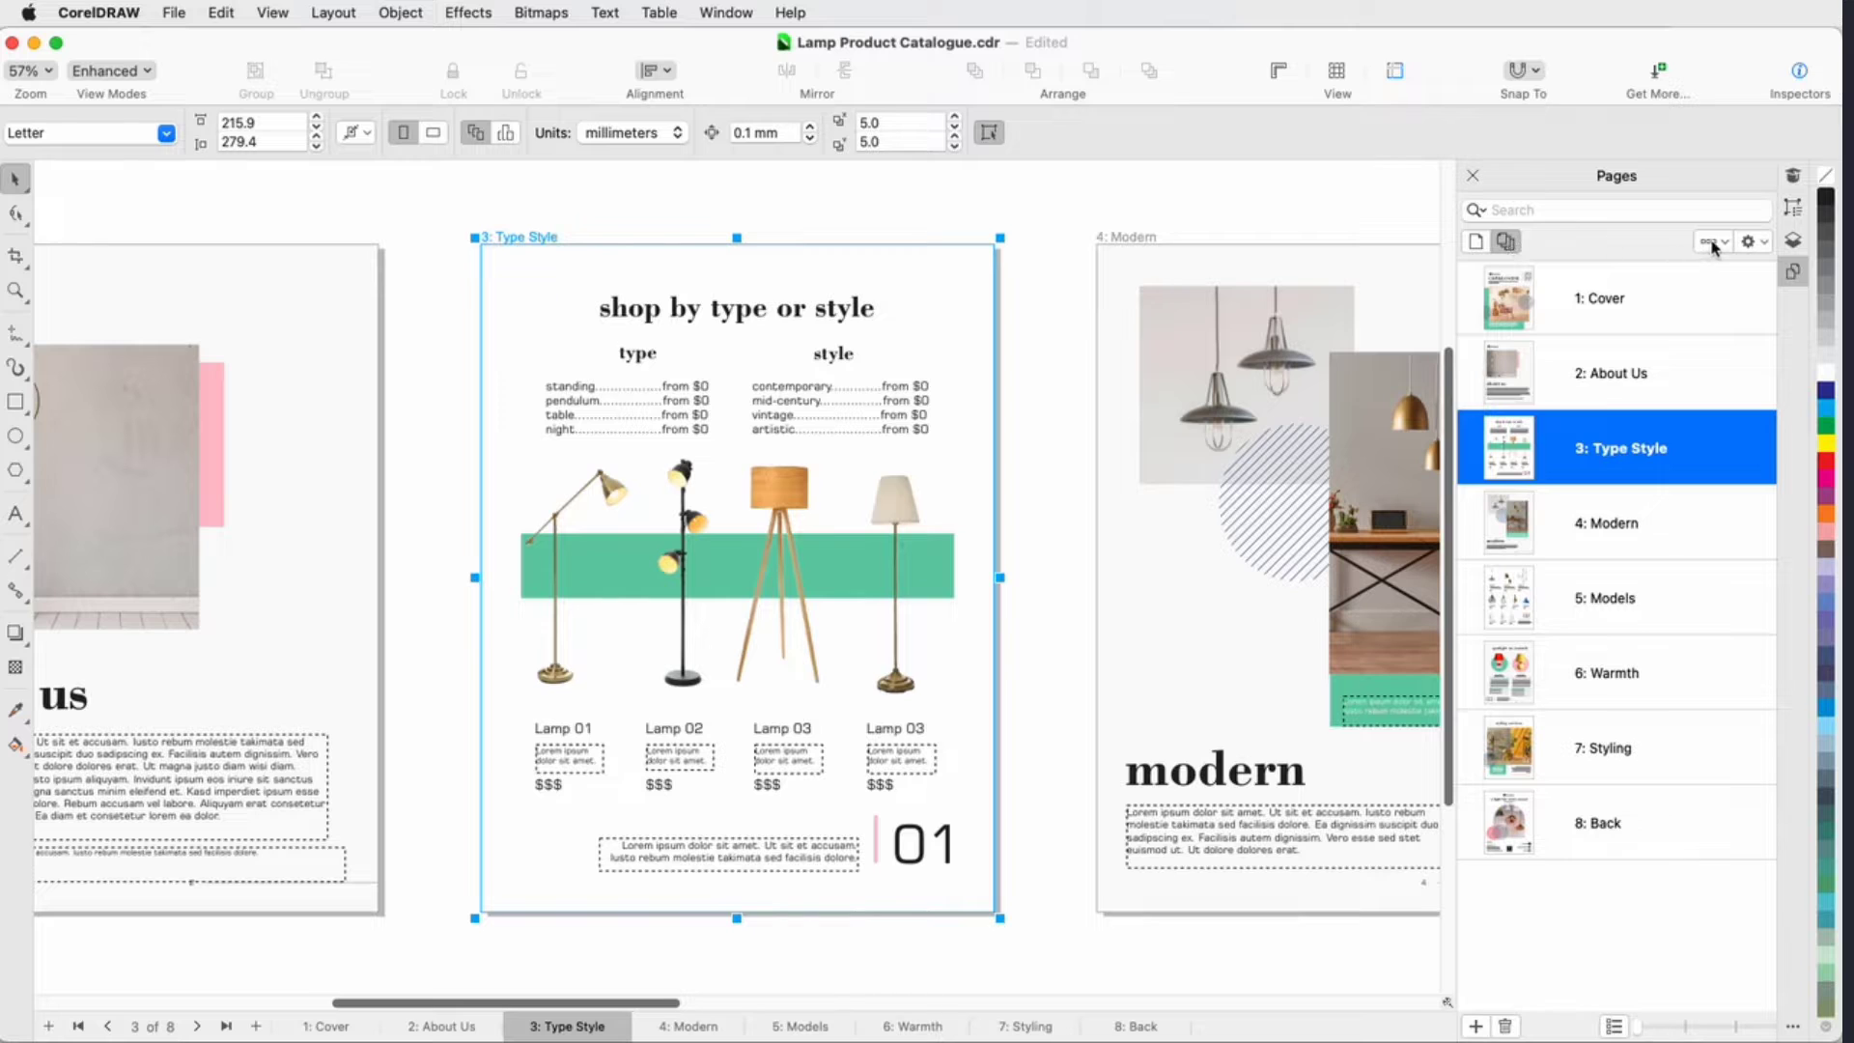
left_click(1713, 241)
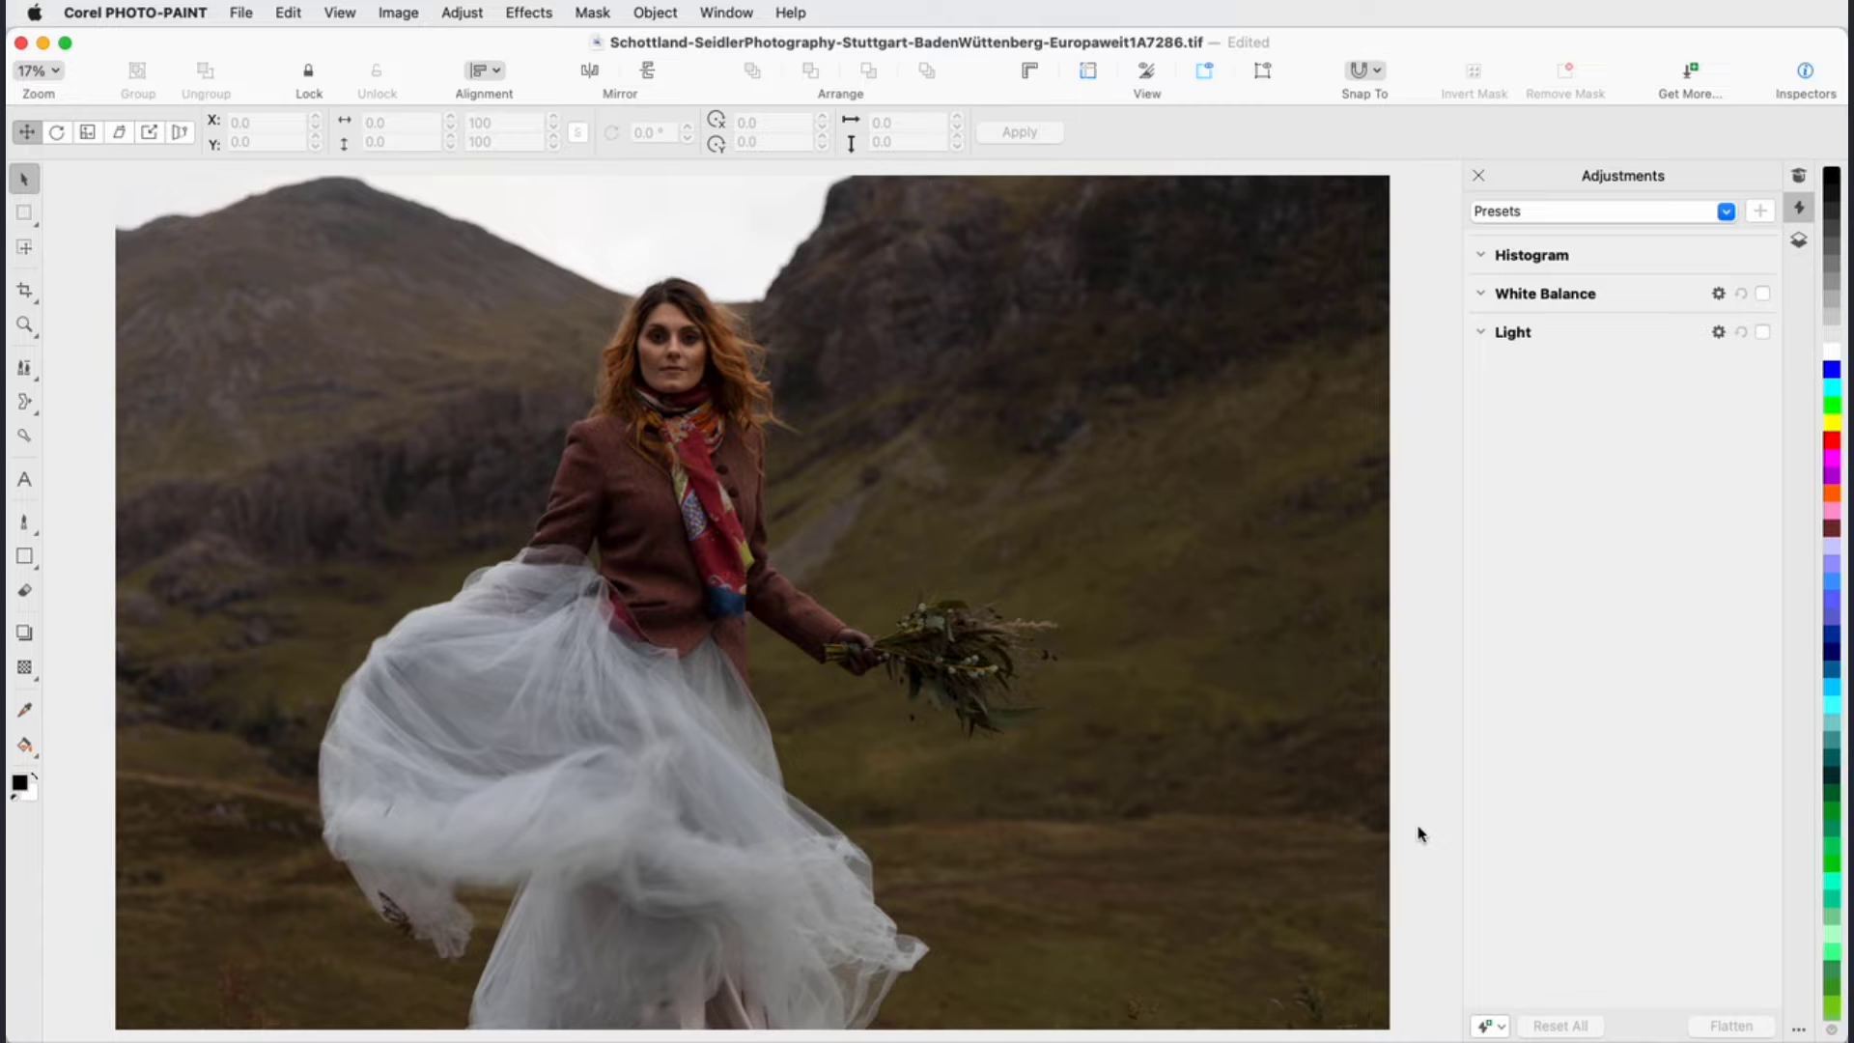
mouse_move(1433, 856)
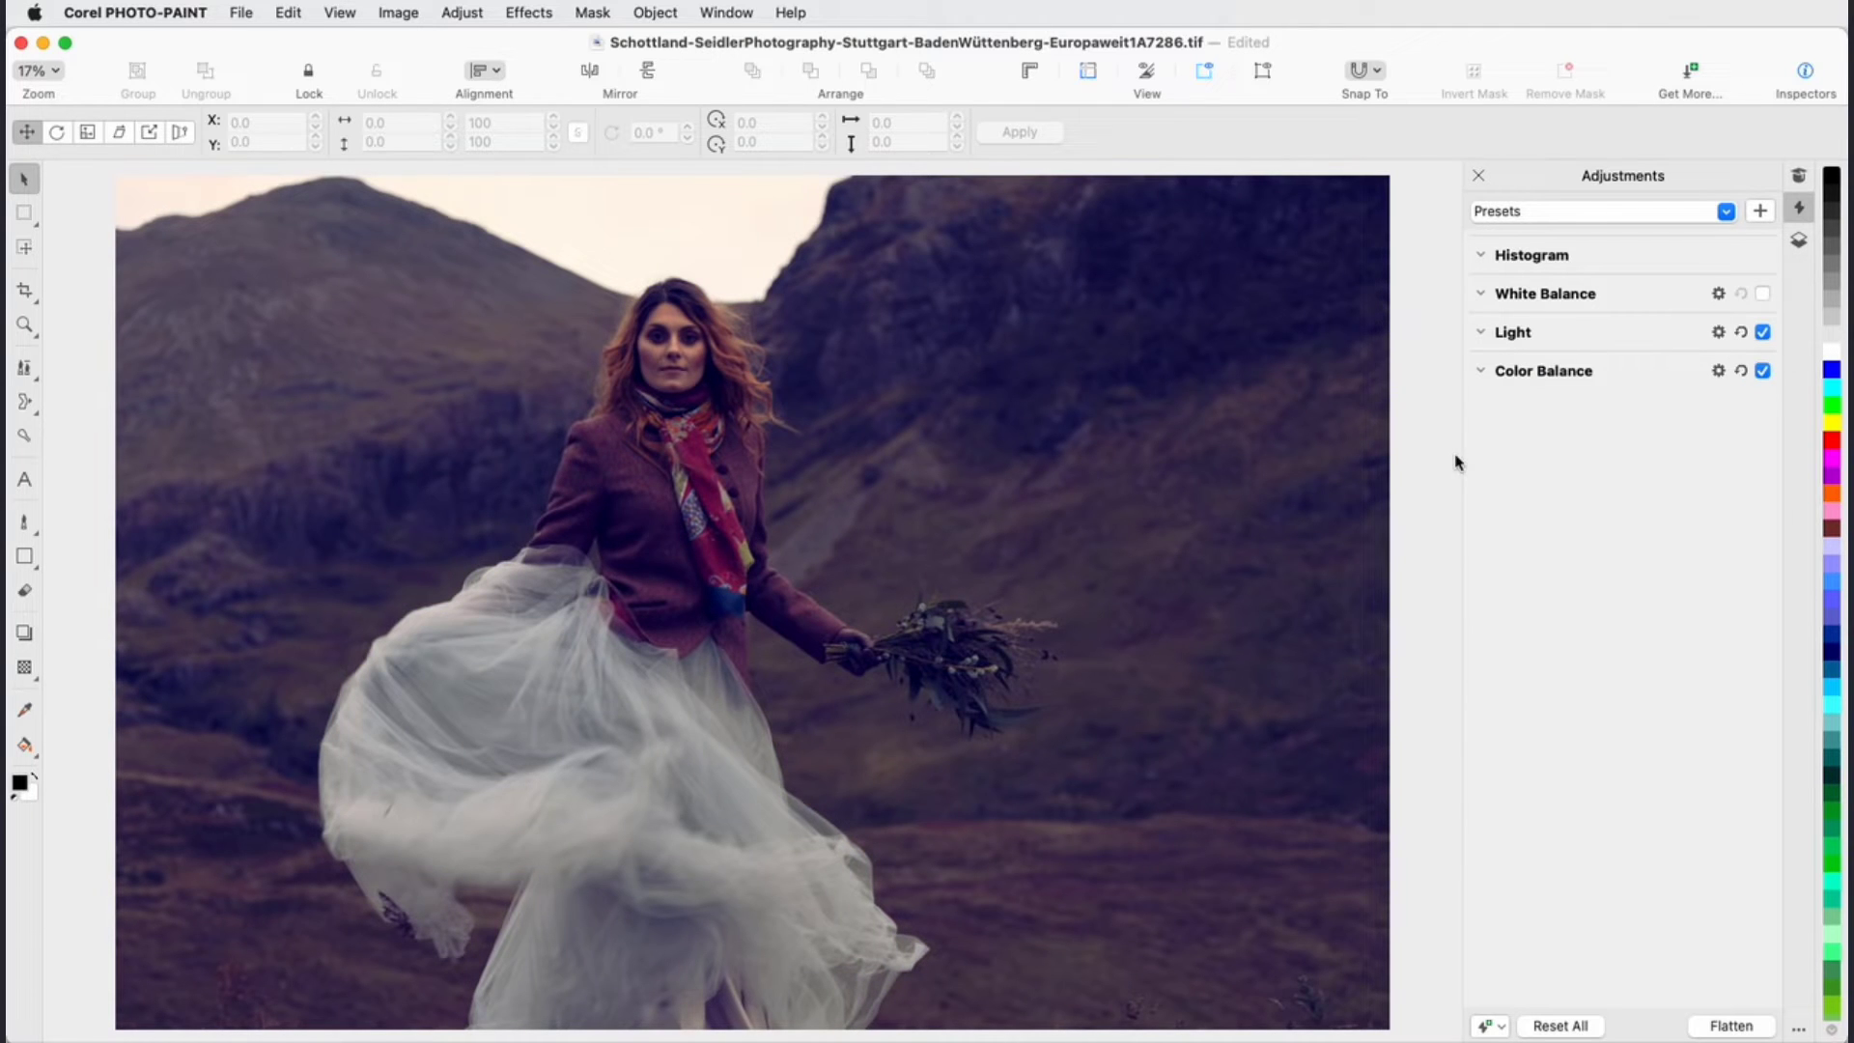
- Preview the portrait without Color Balance, then switch it back on
left_click(1763, 371)
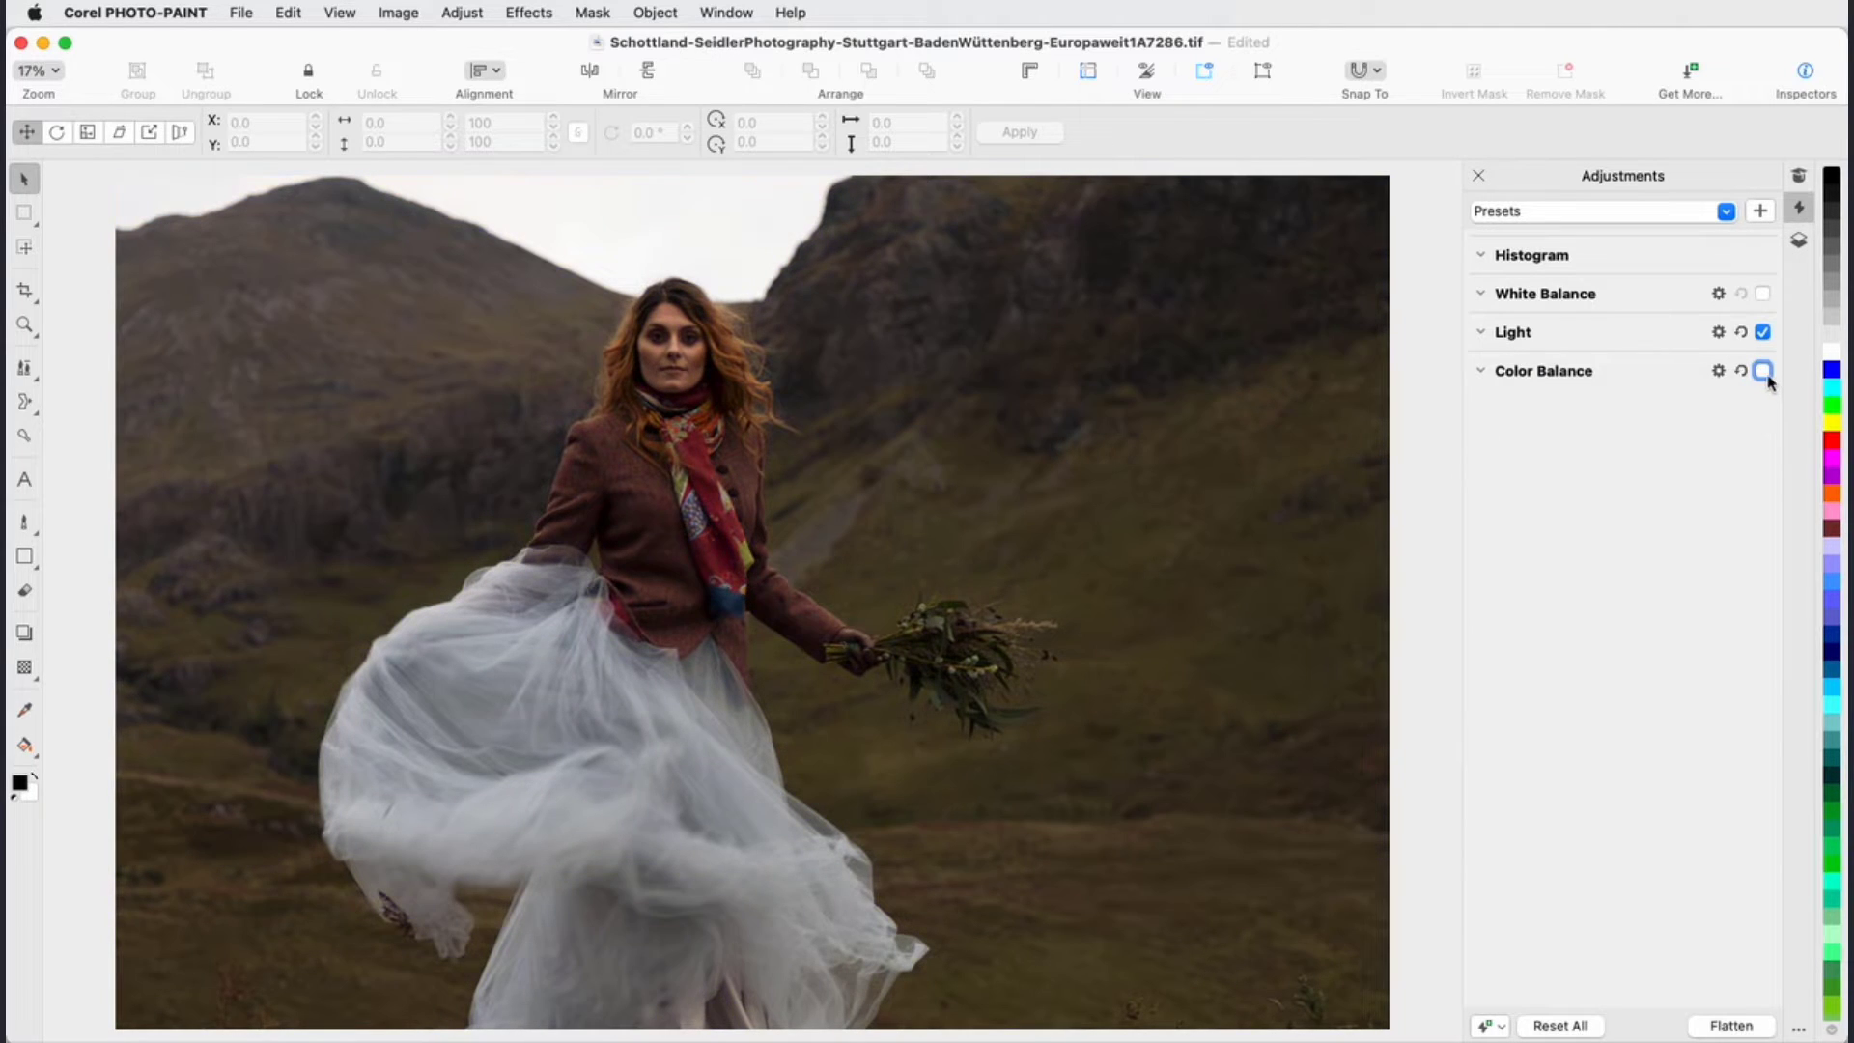
left_click(1763, 371)
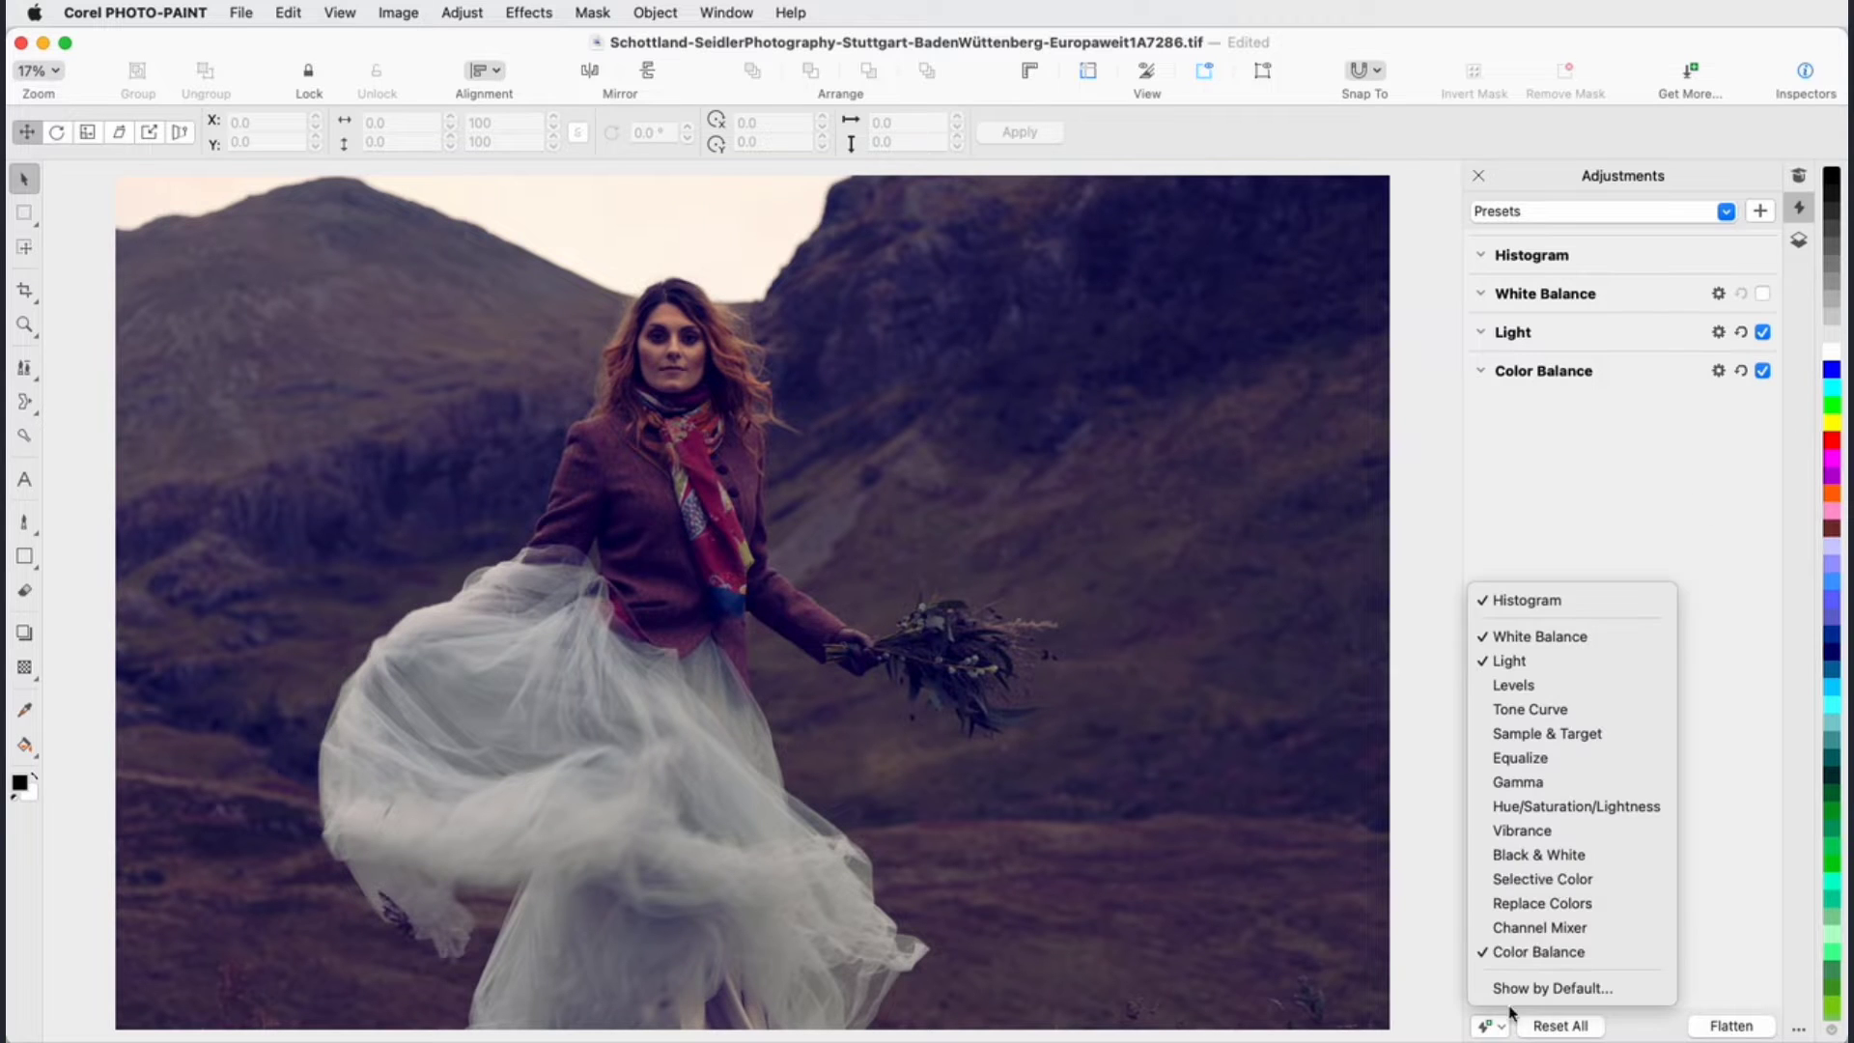
- Add a Black & White adjustment and expand its channel sliders
left_click(1537, 856)
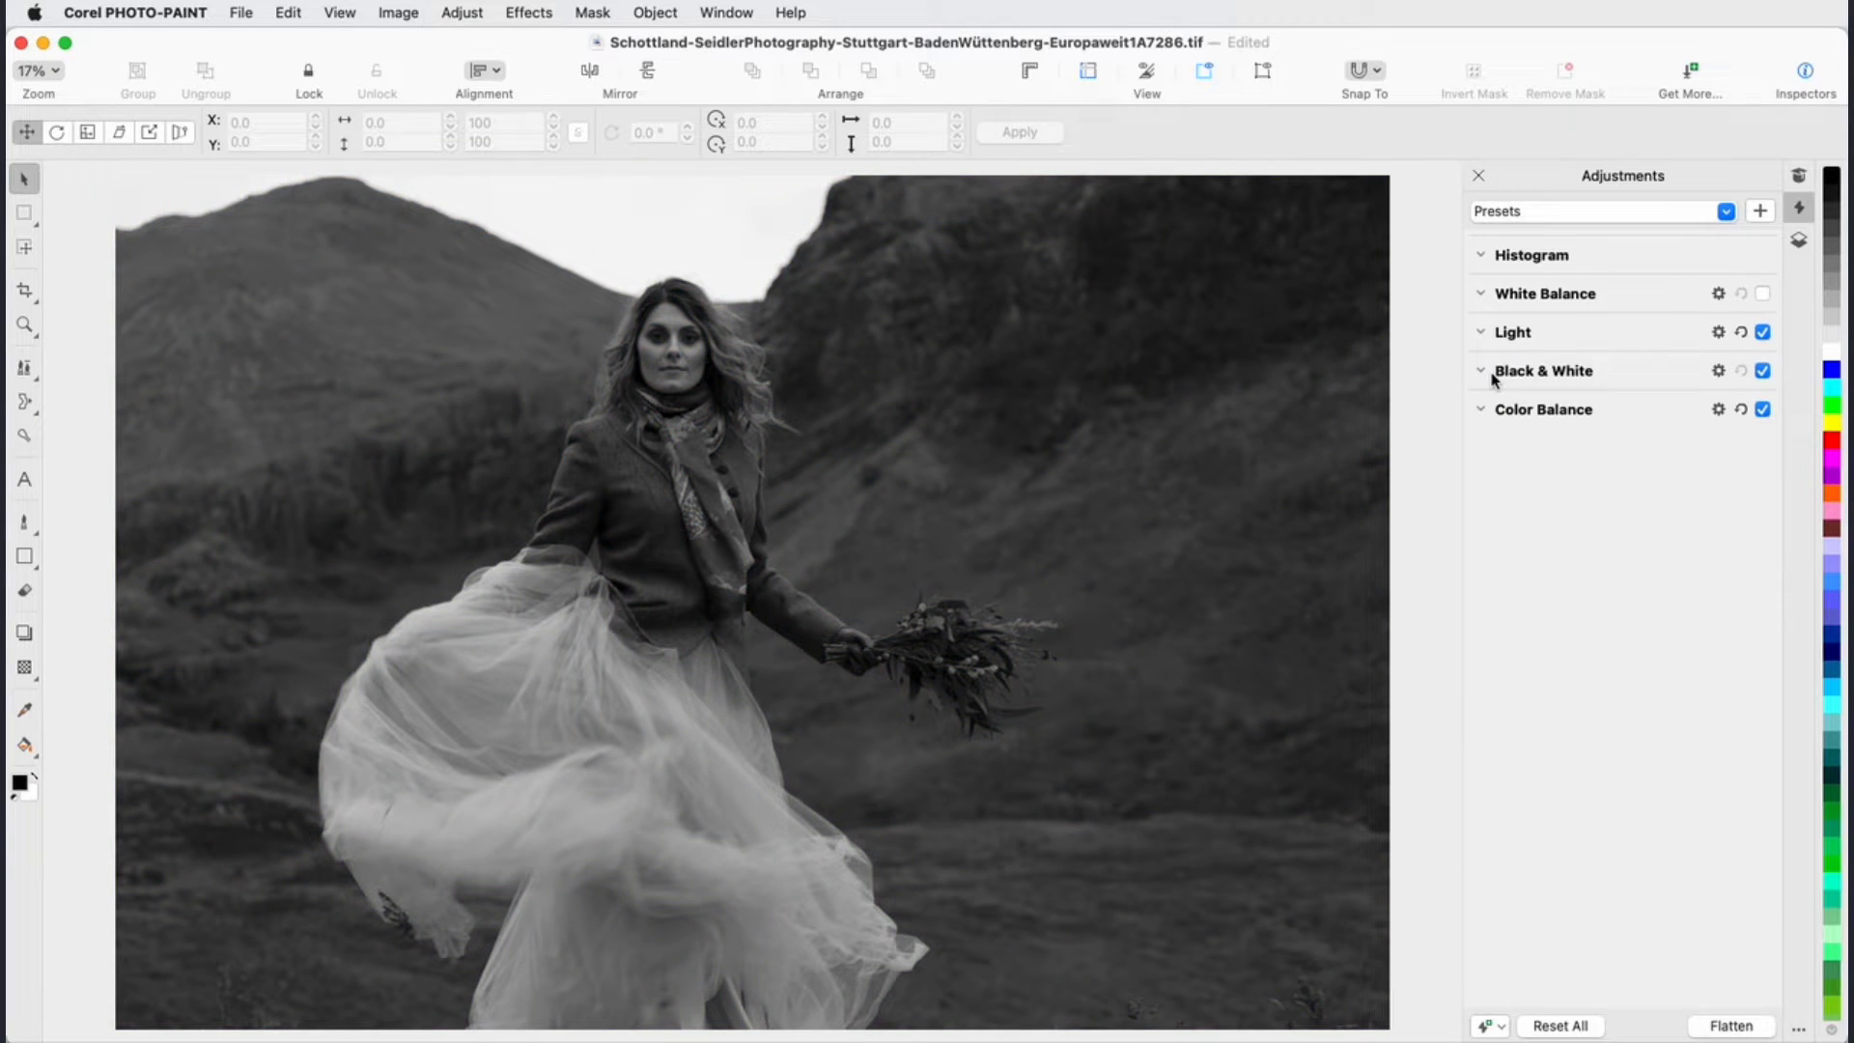
left_click(1479, 371)
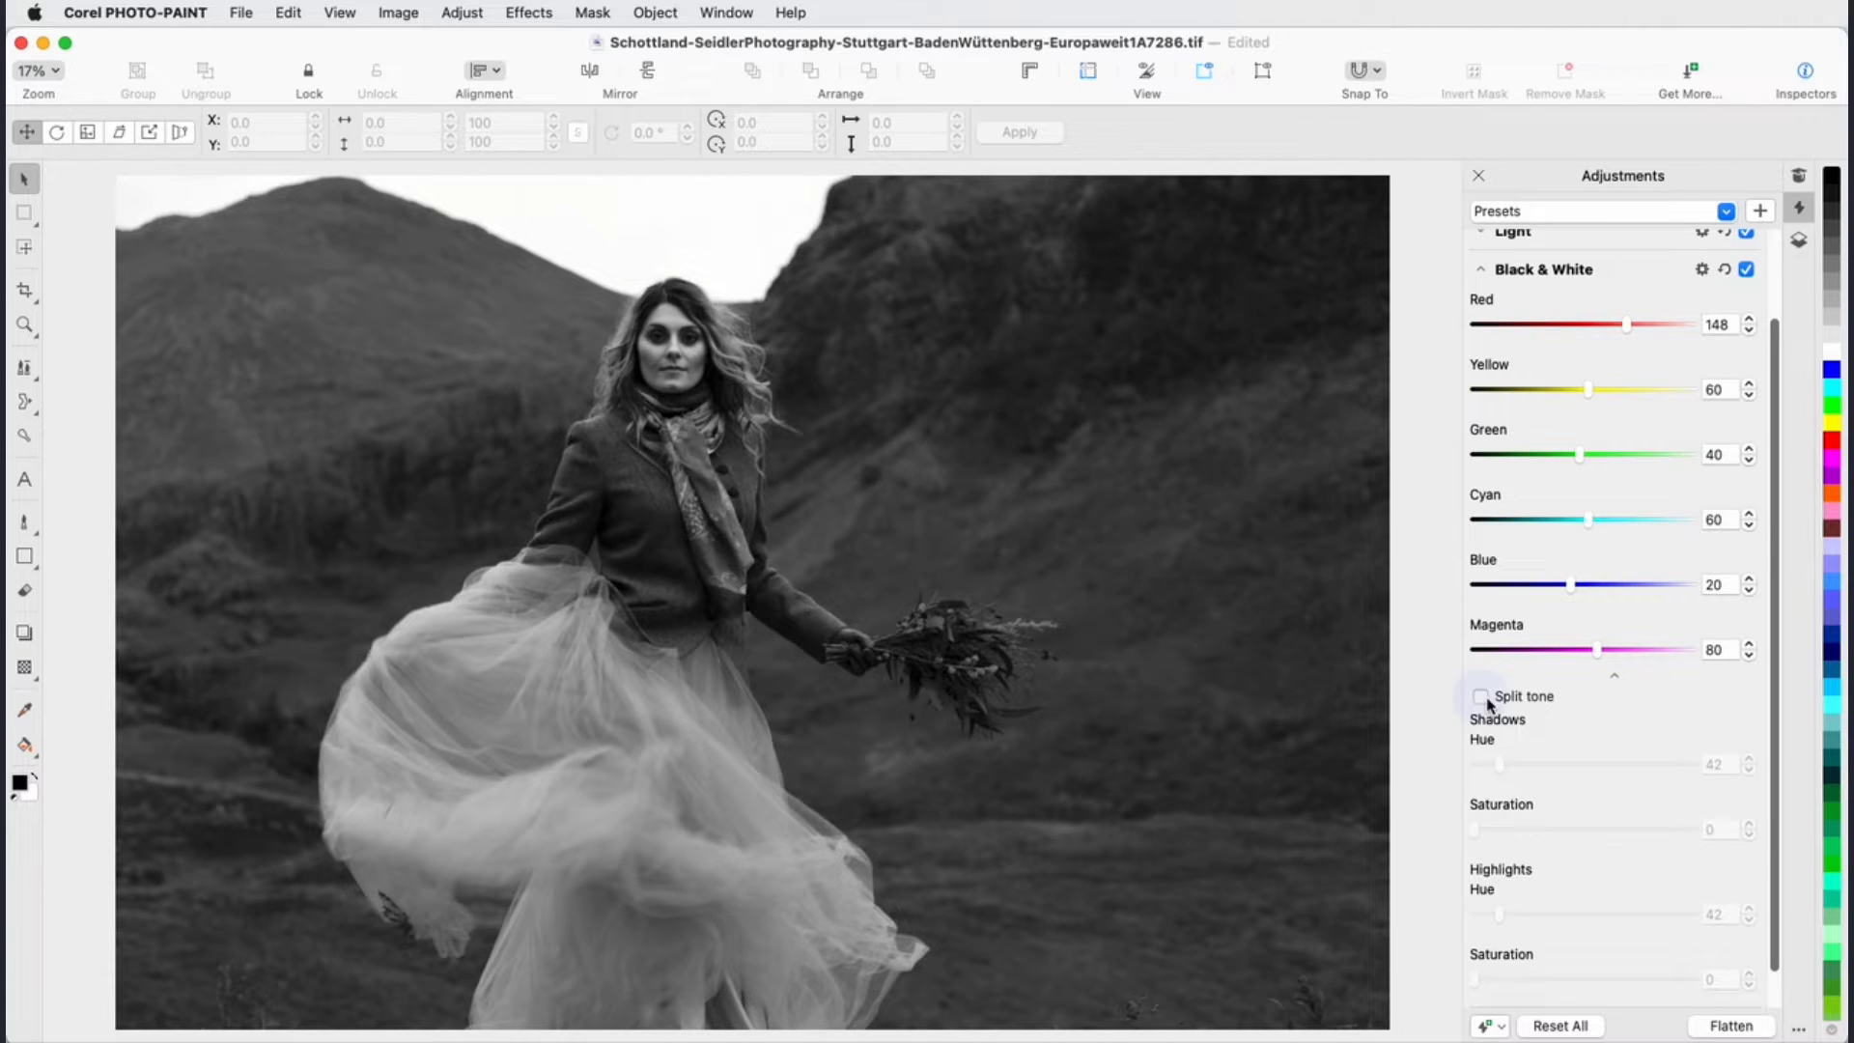
left_click(1479, 695)
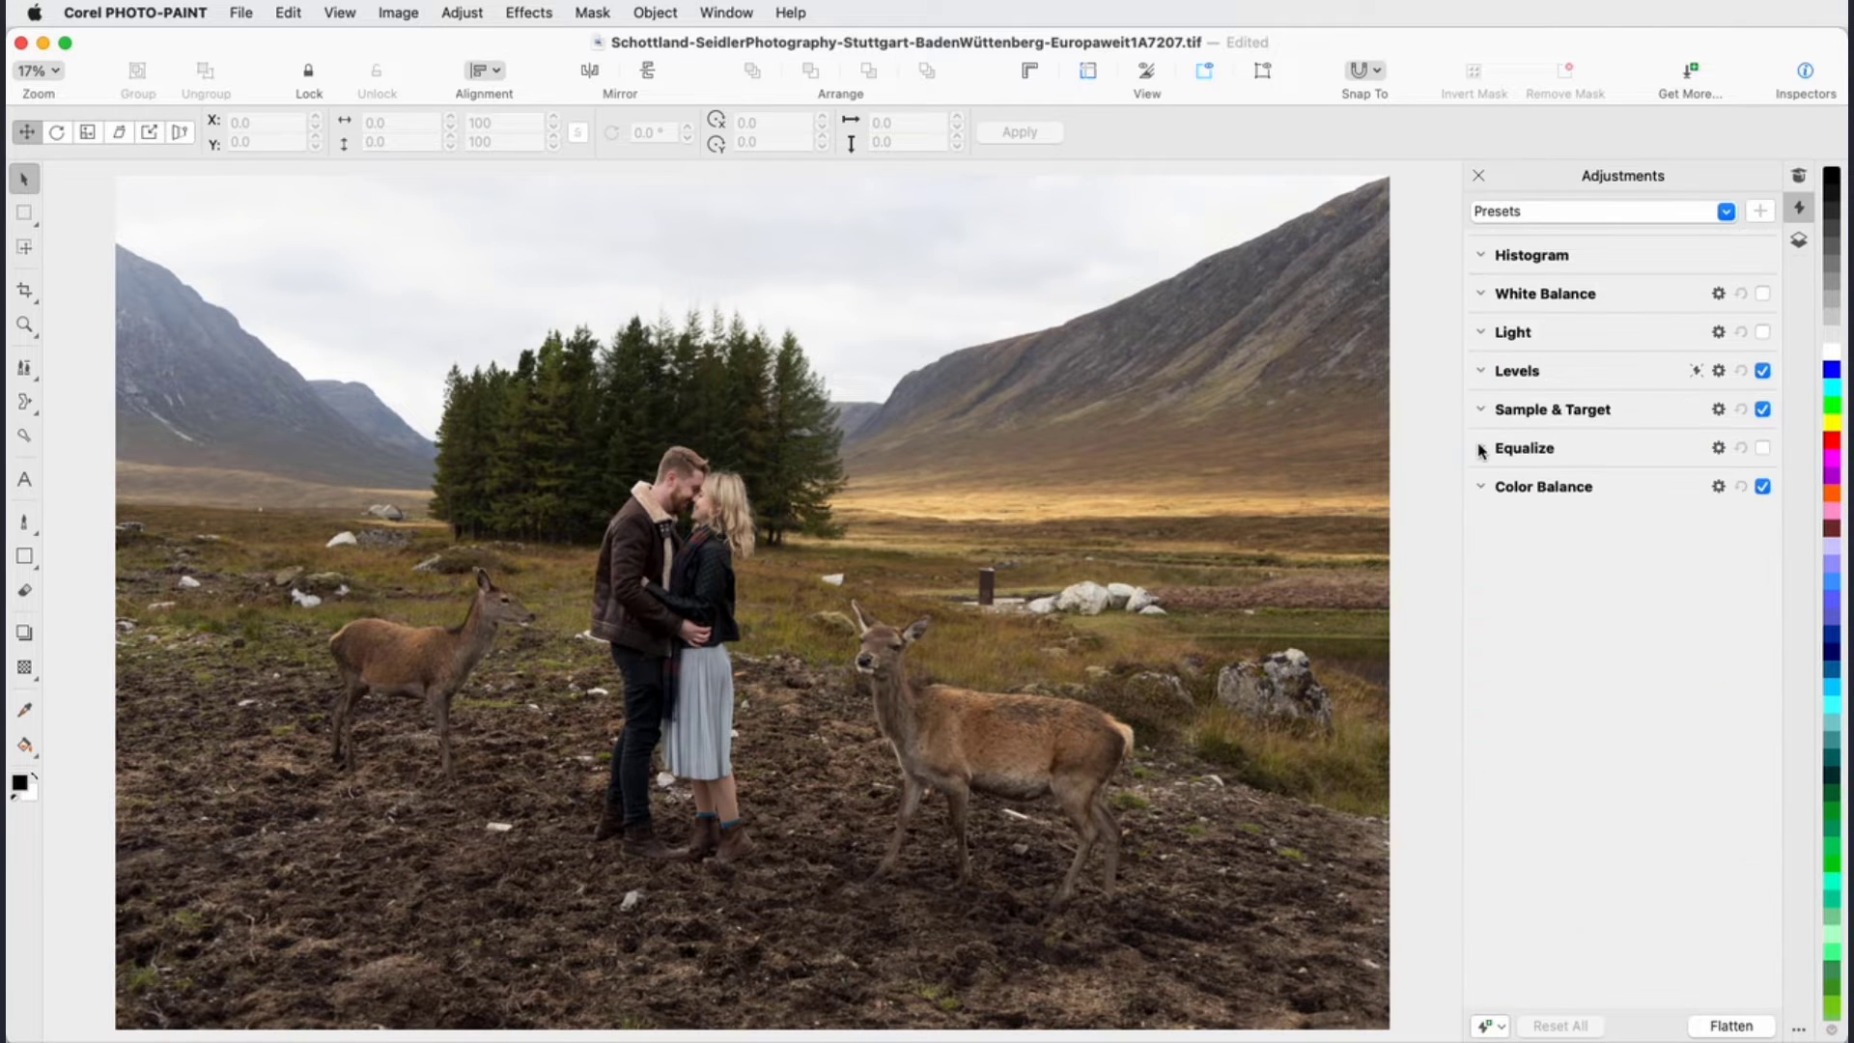
- Expand Sample & Target and Levels, setting the Levels midtone to 1.07
left_click(1480, 410)
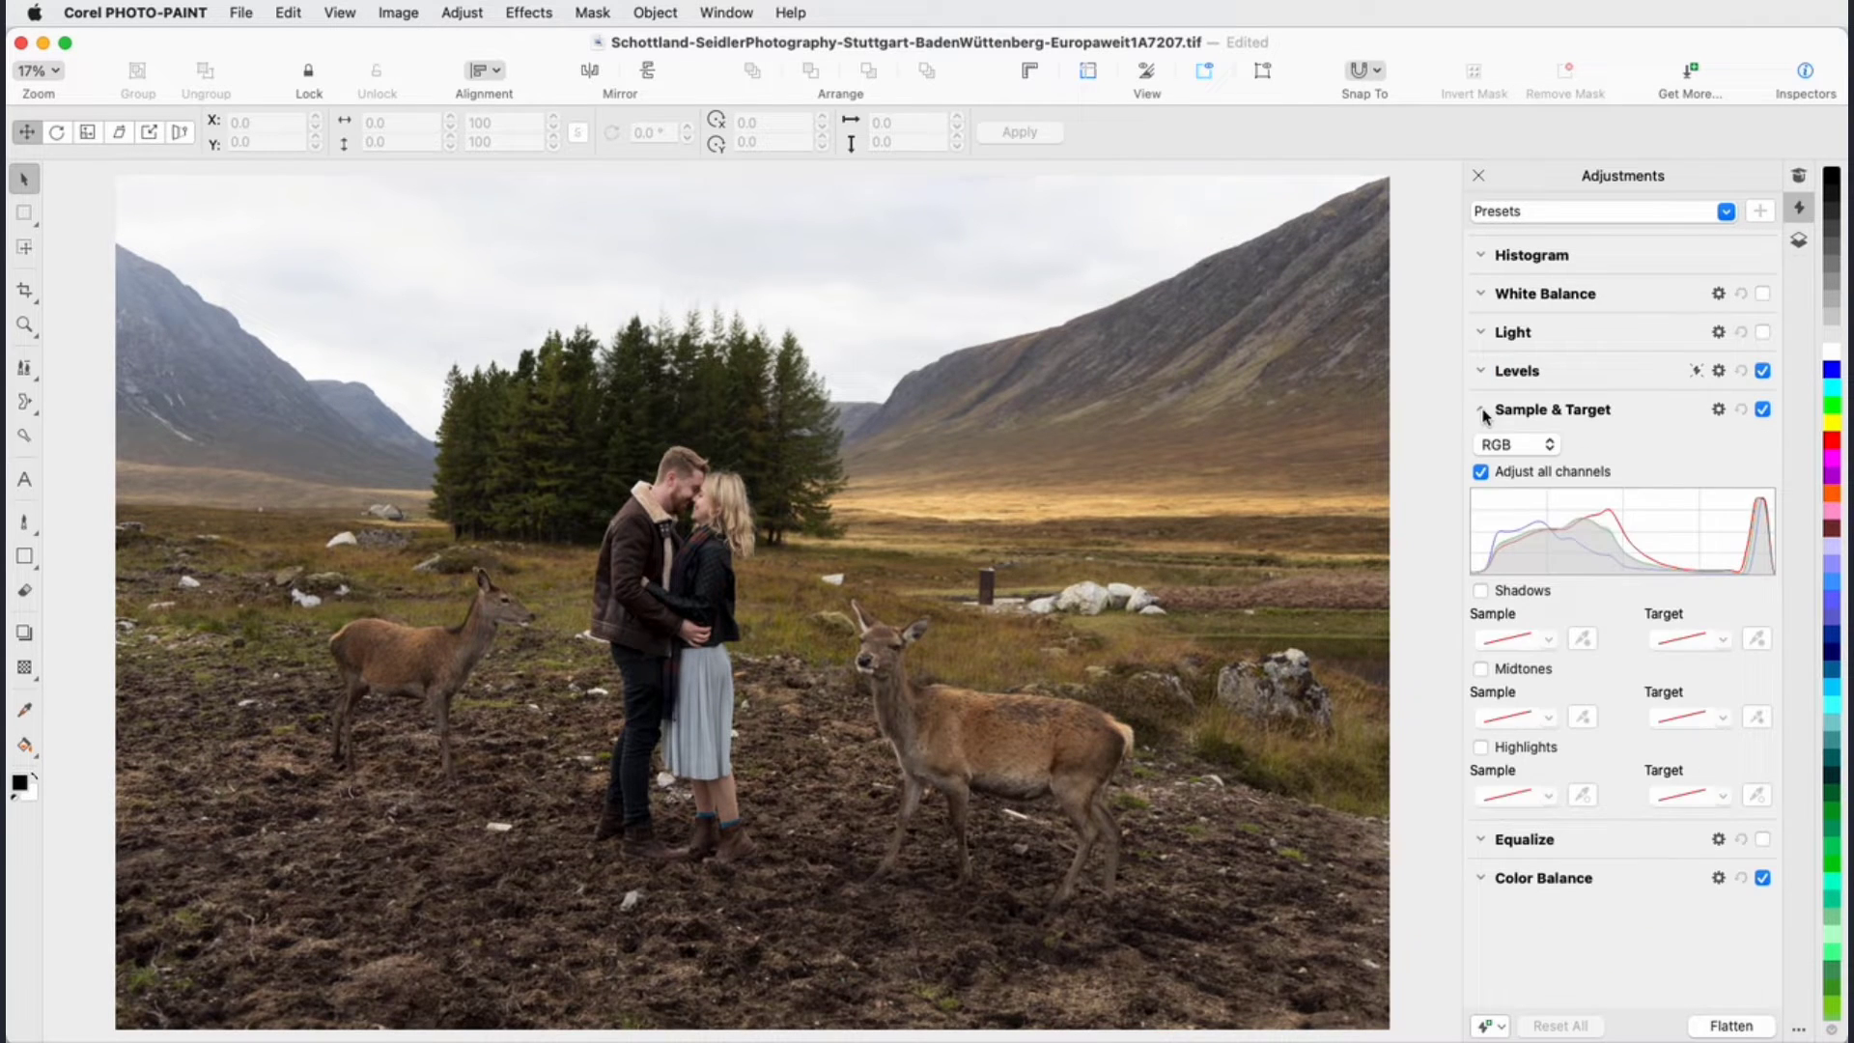
left_click(1481, 370)
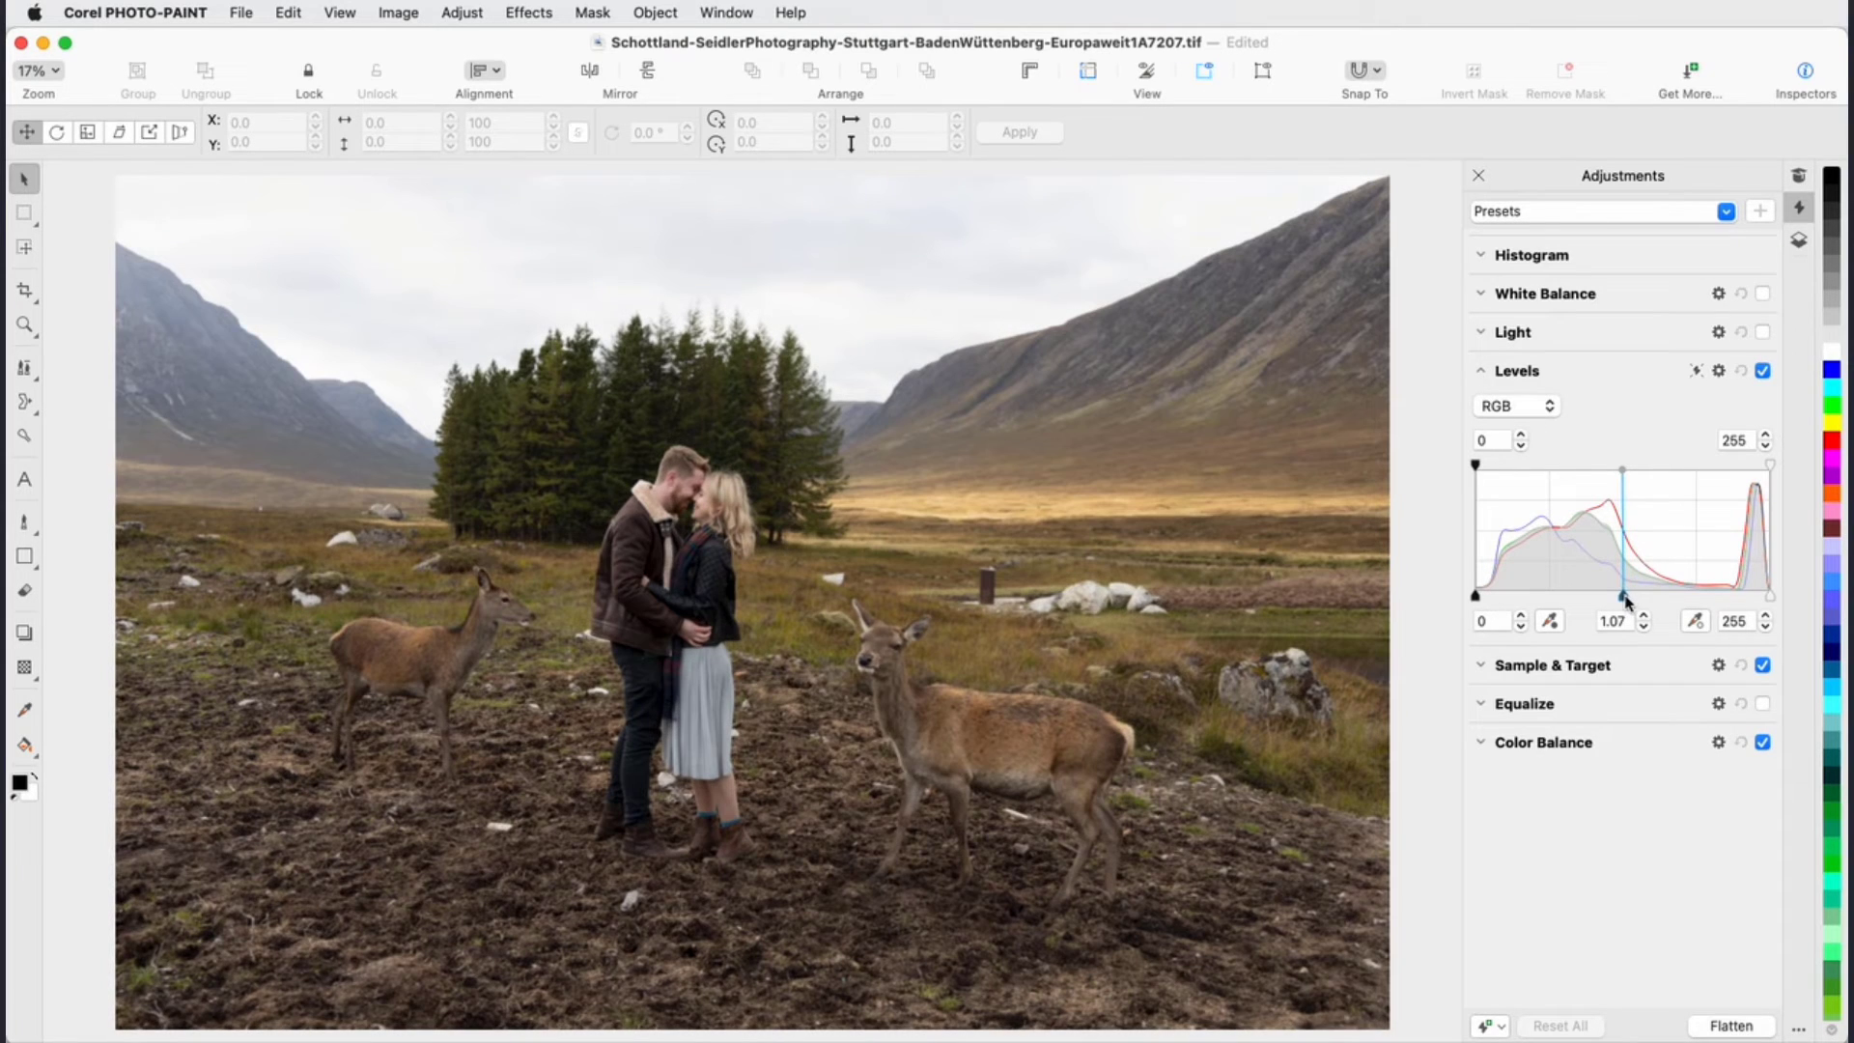
left_click(1481, 487)
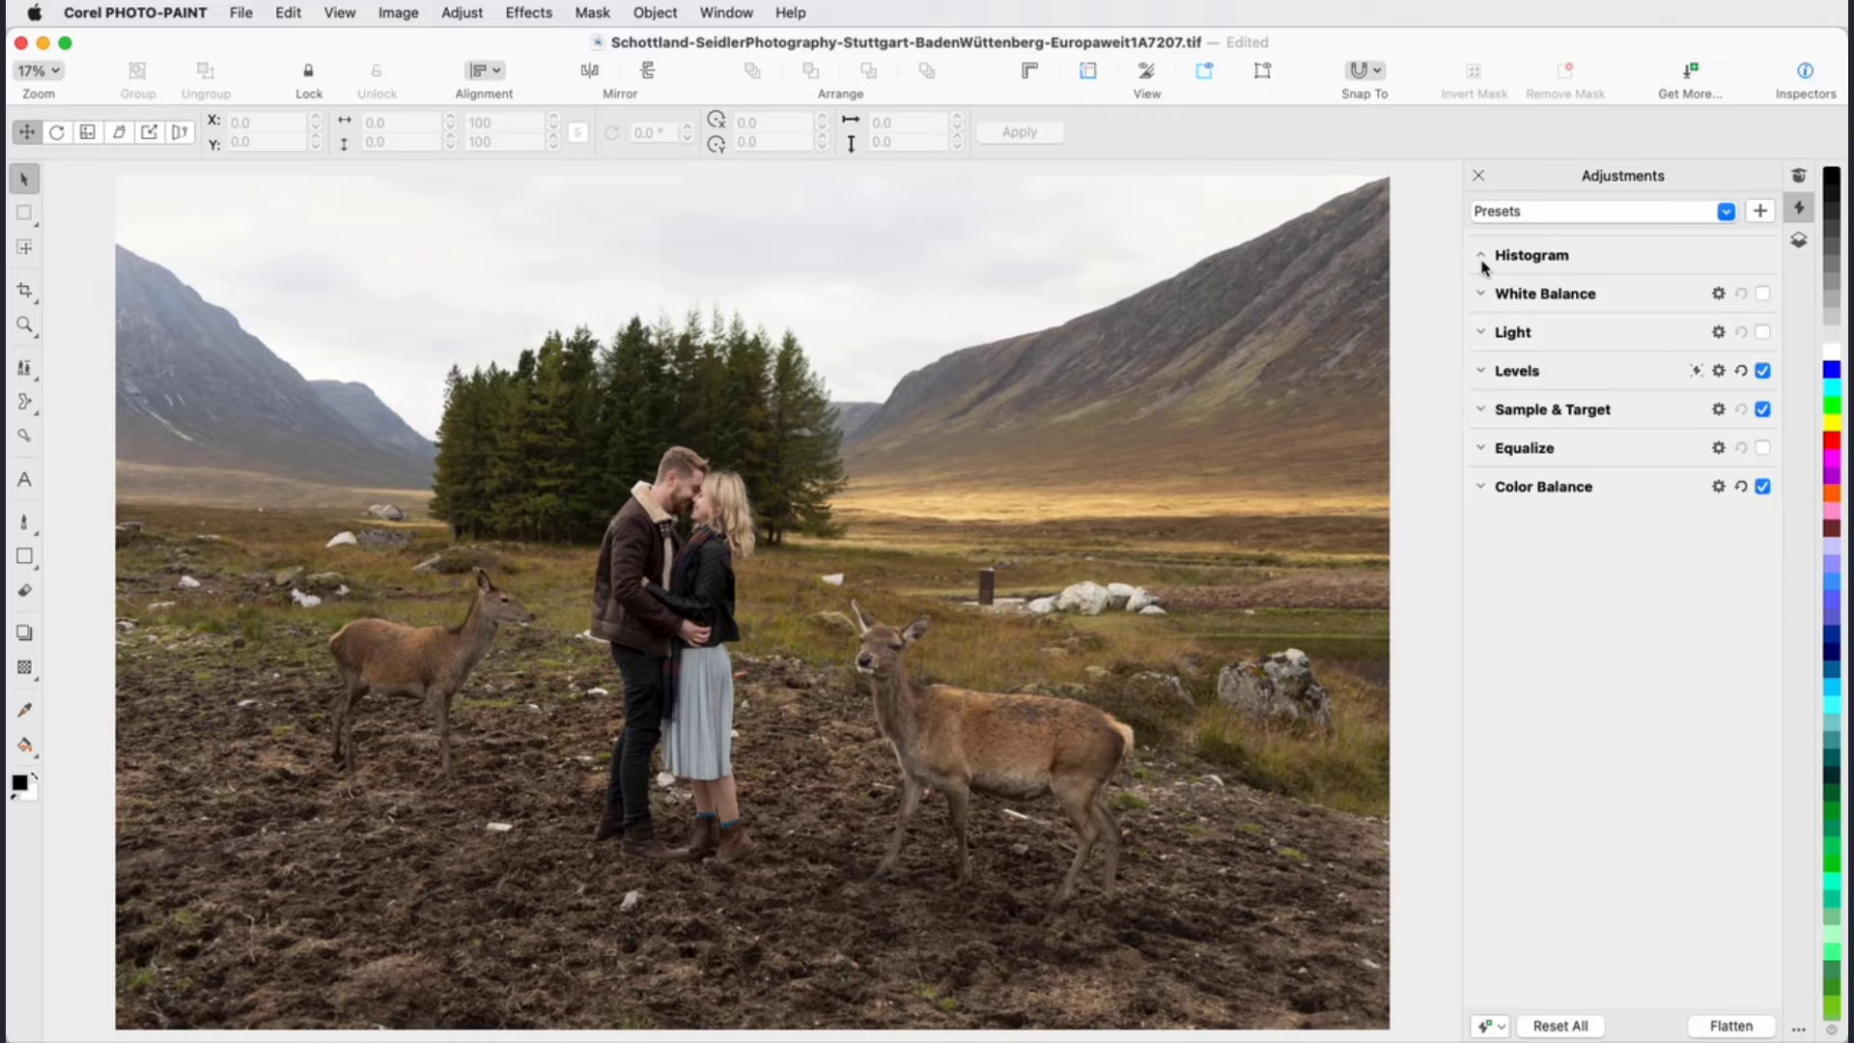
- Review and collapse the Histogram and White Balance settings
left_click(1481, 255)
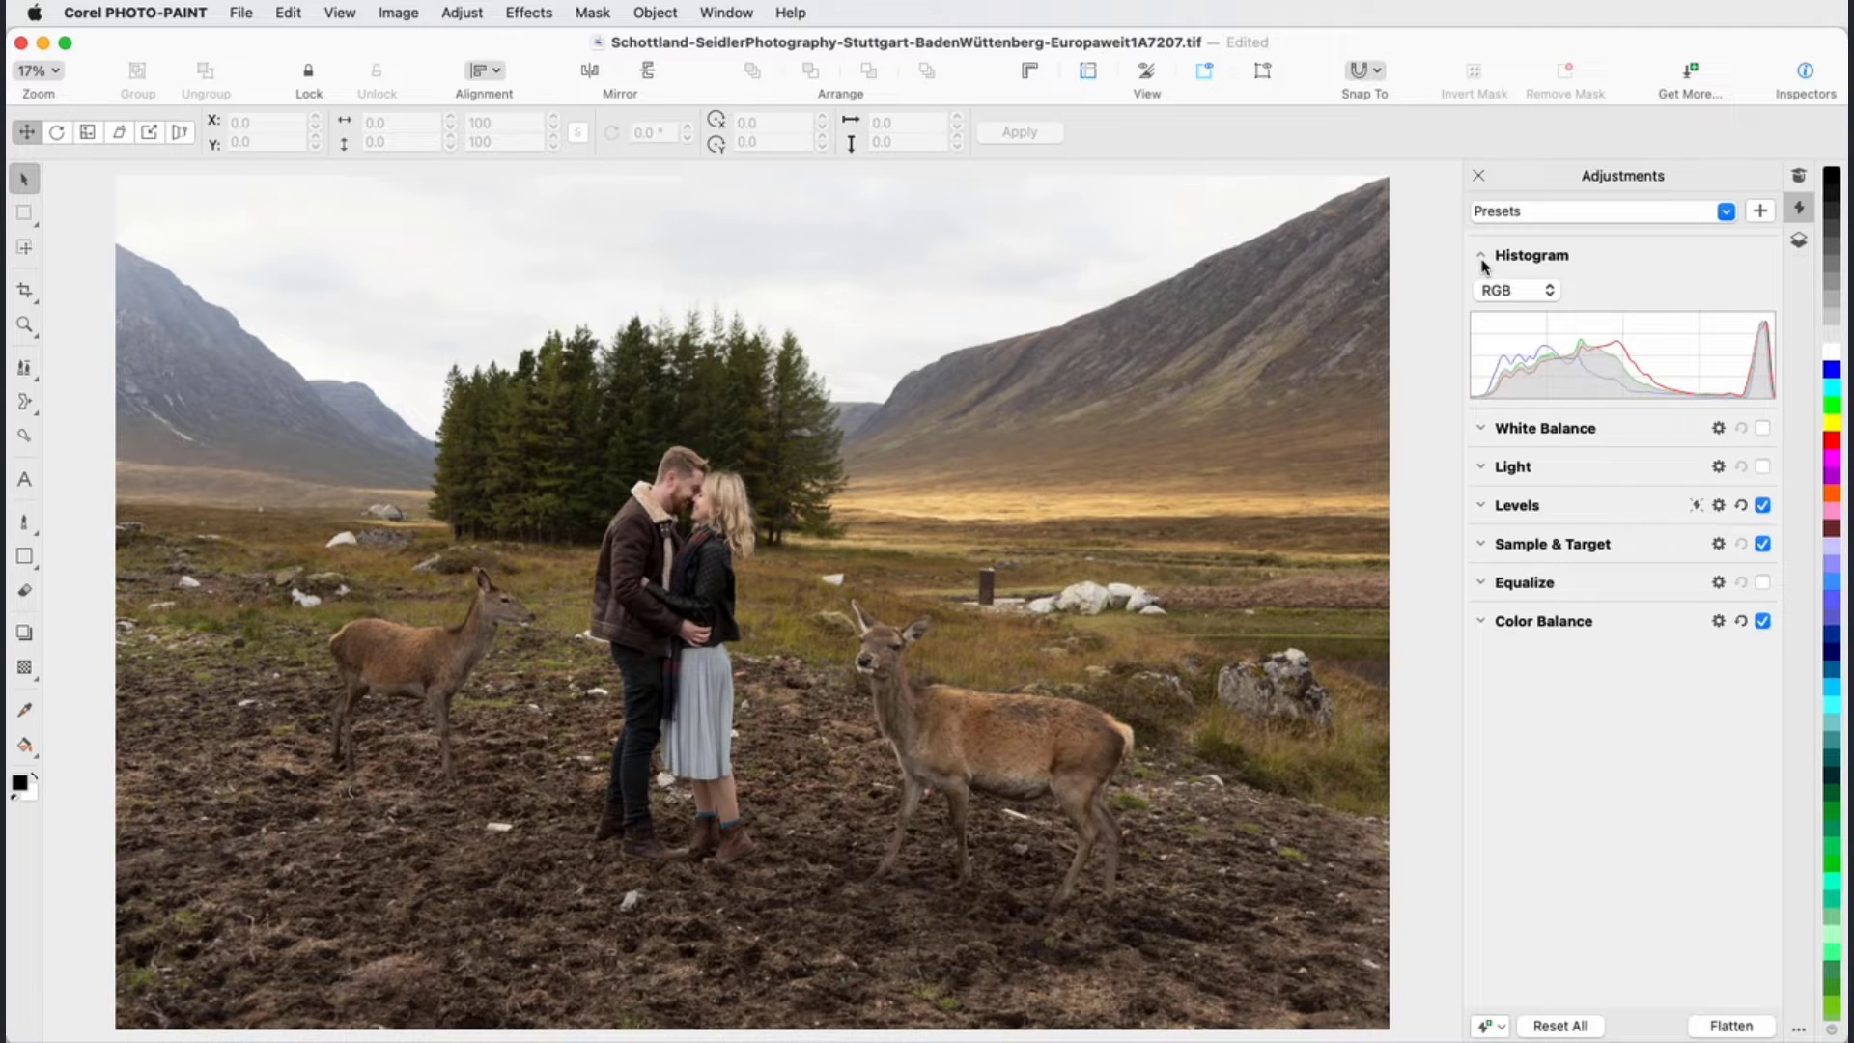
left_click(1481, 254)
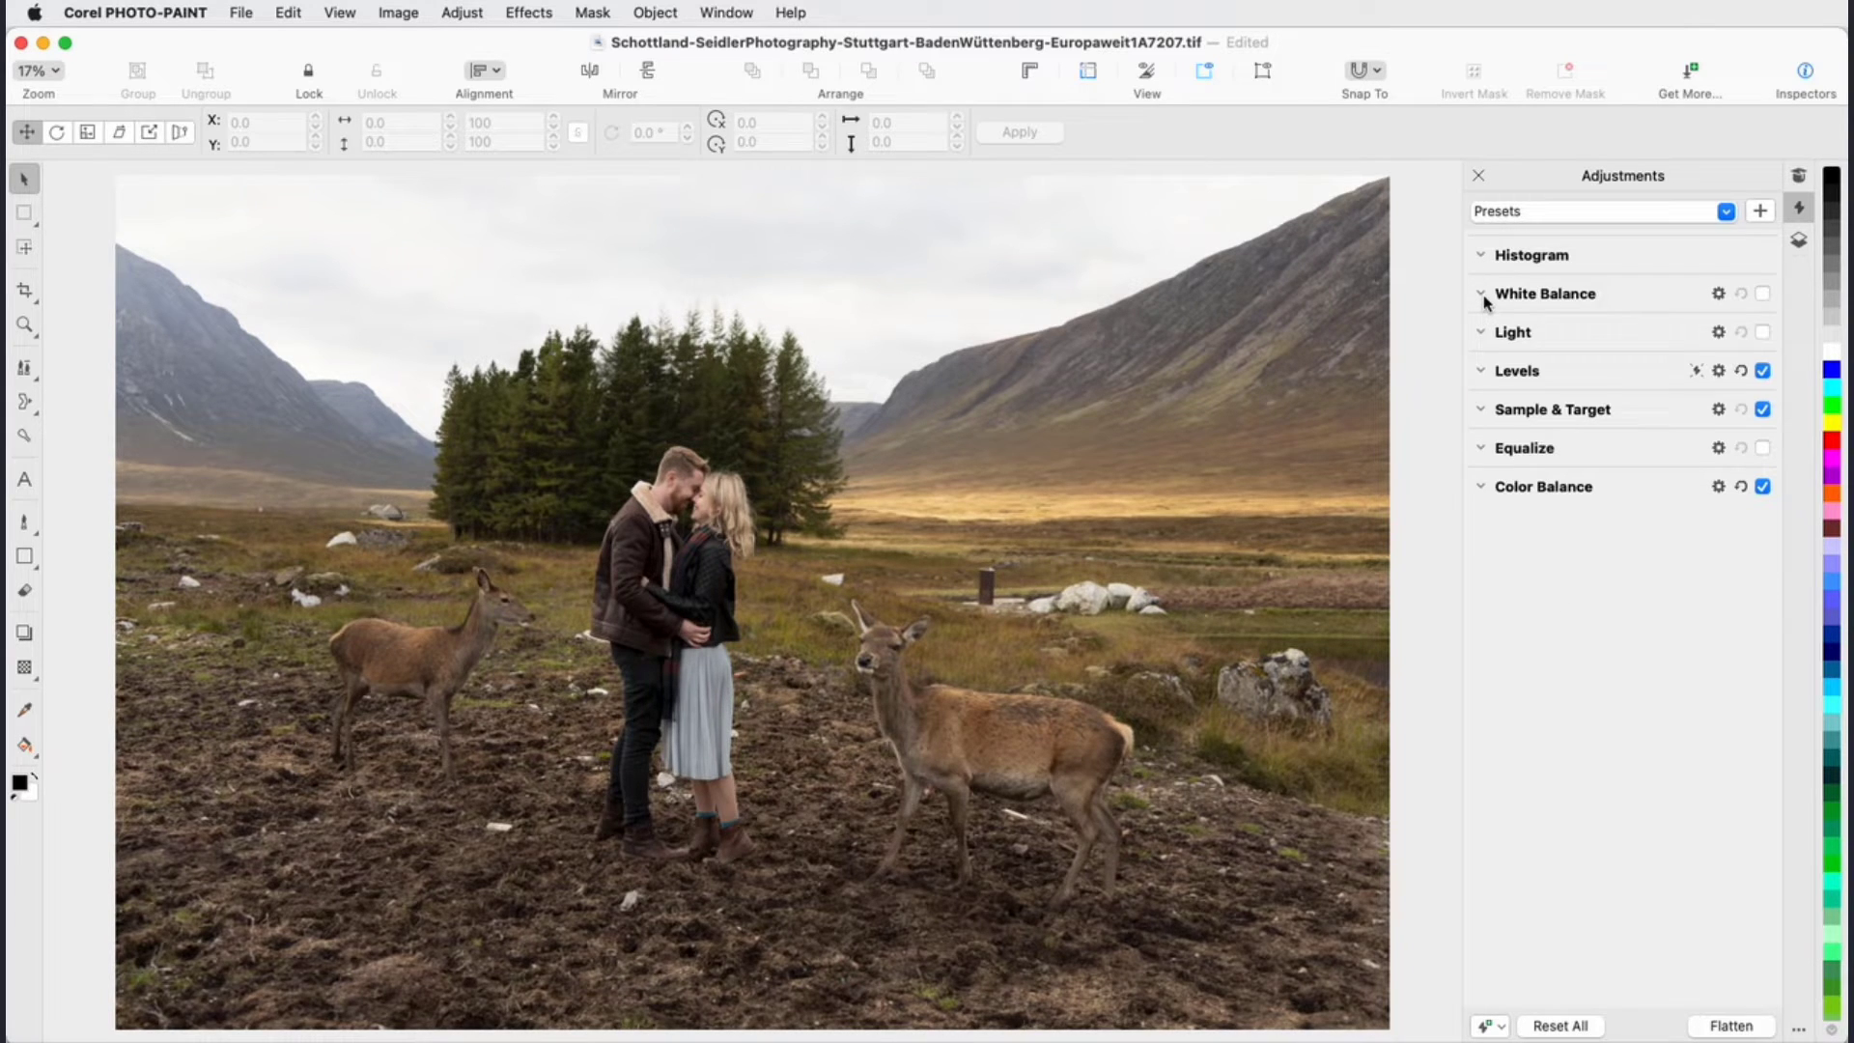
left_click(1481, 294)
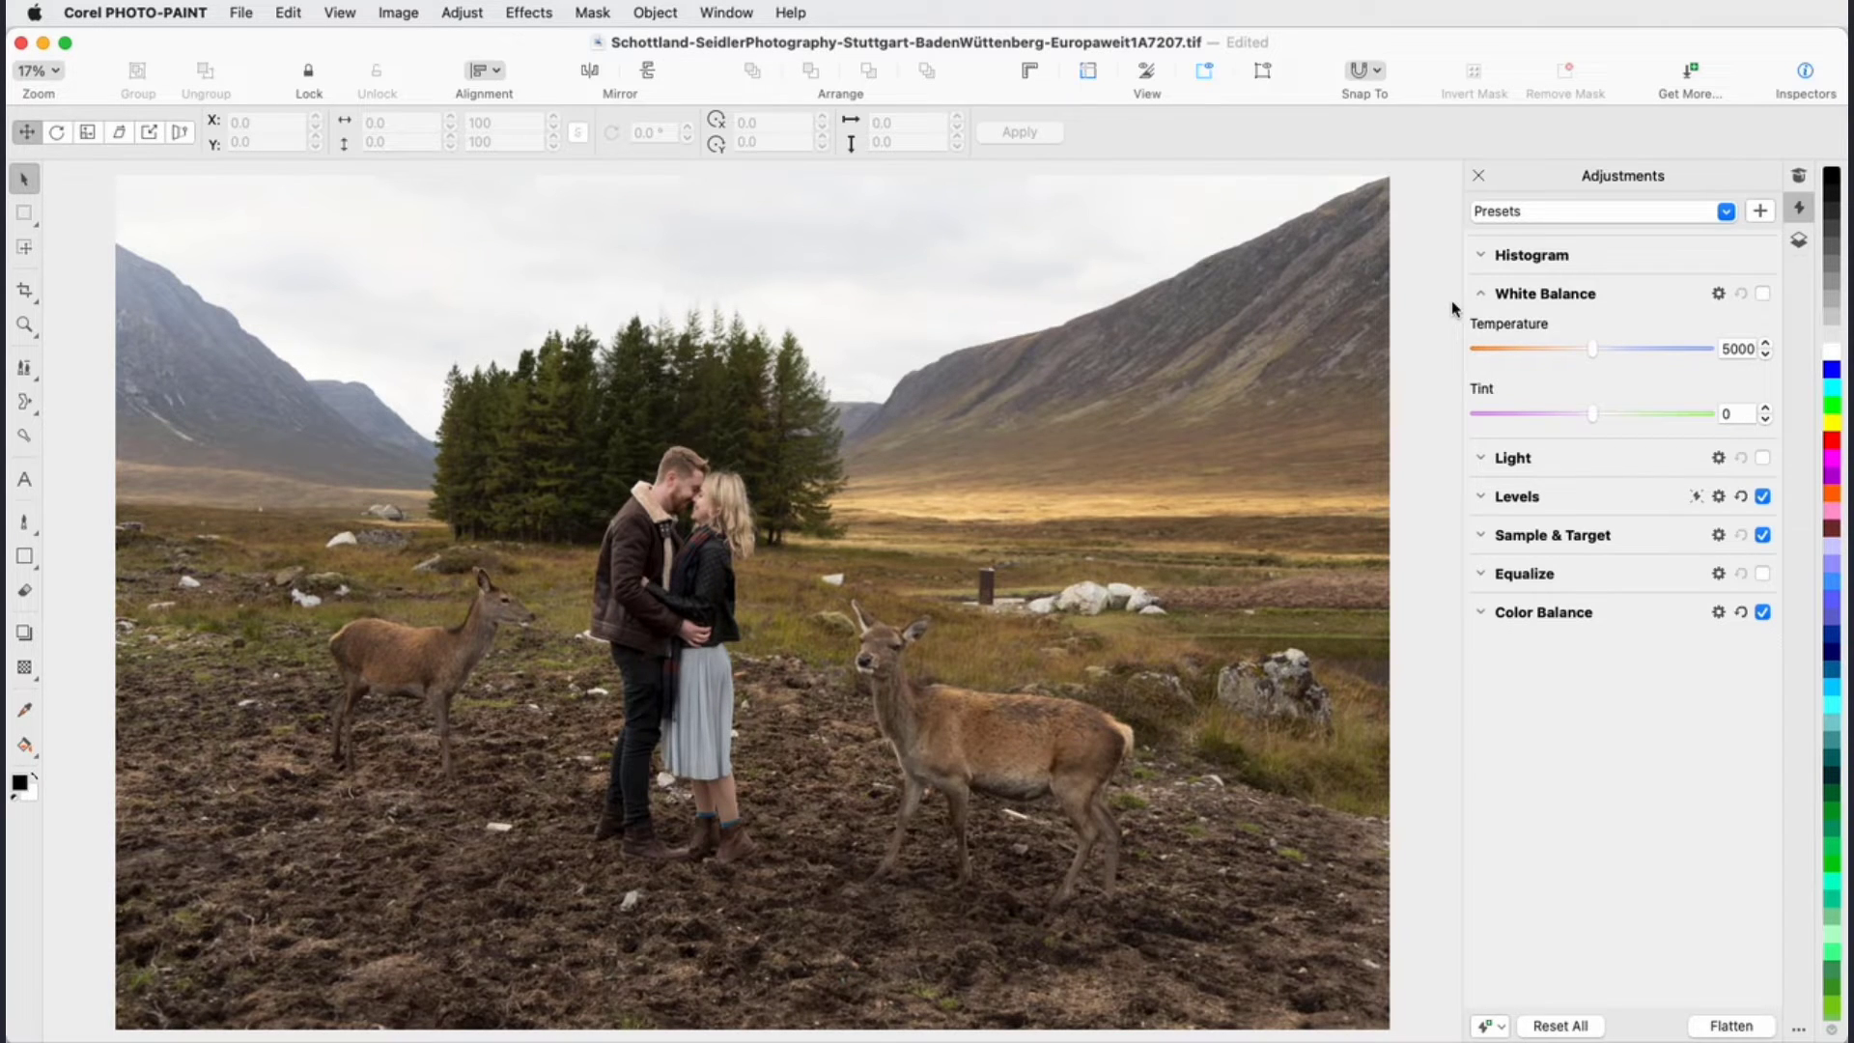
left_click(1481, 293)
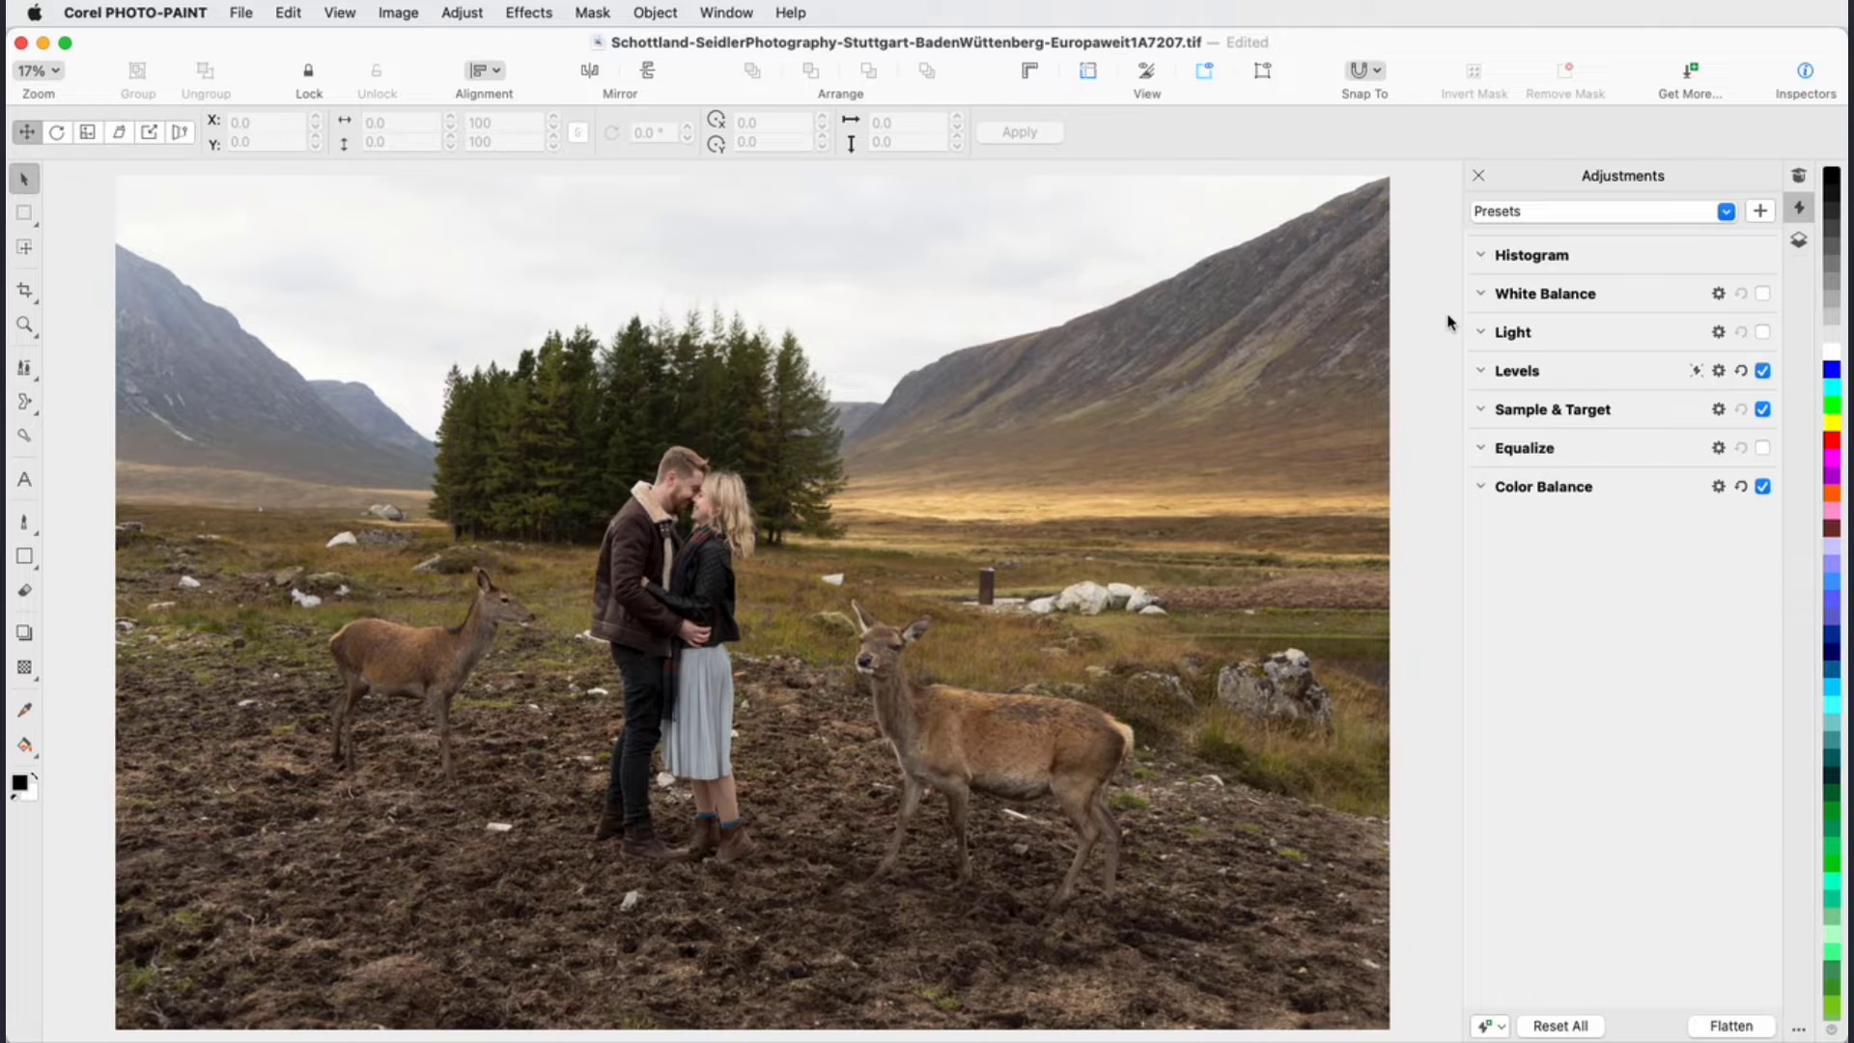
left_click(1761, 211)
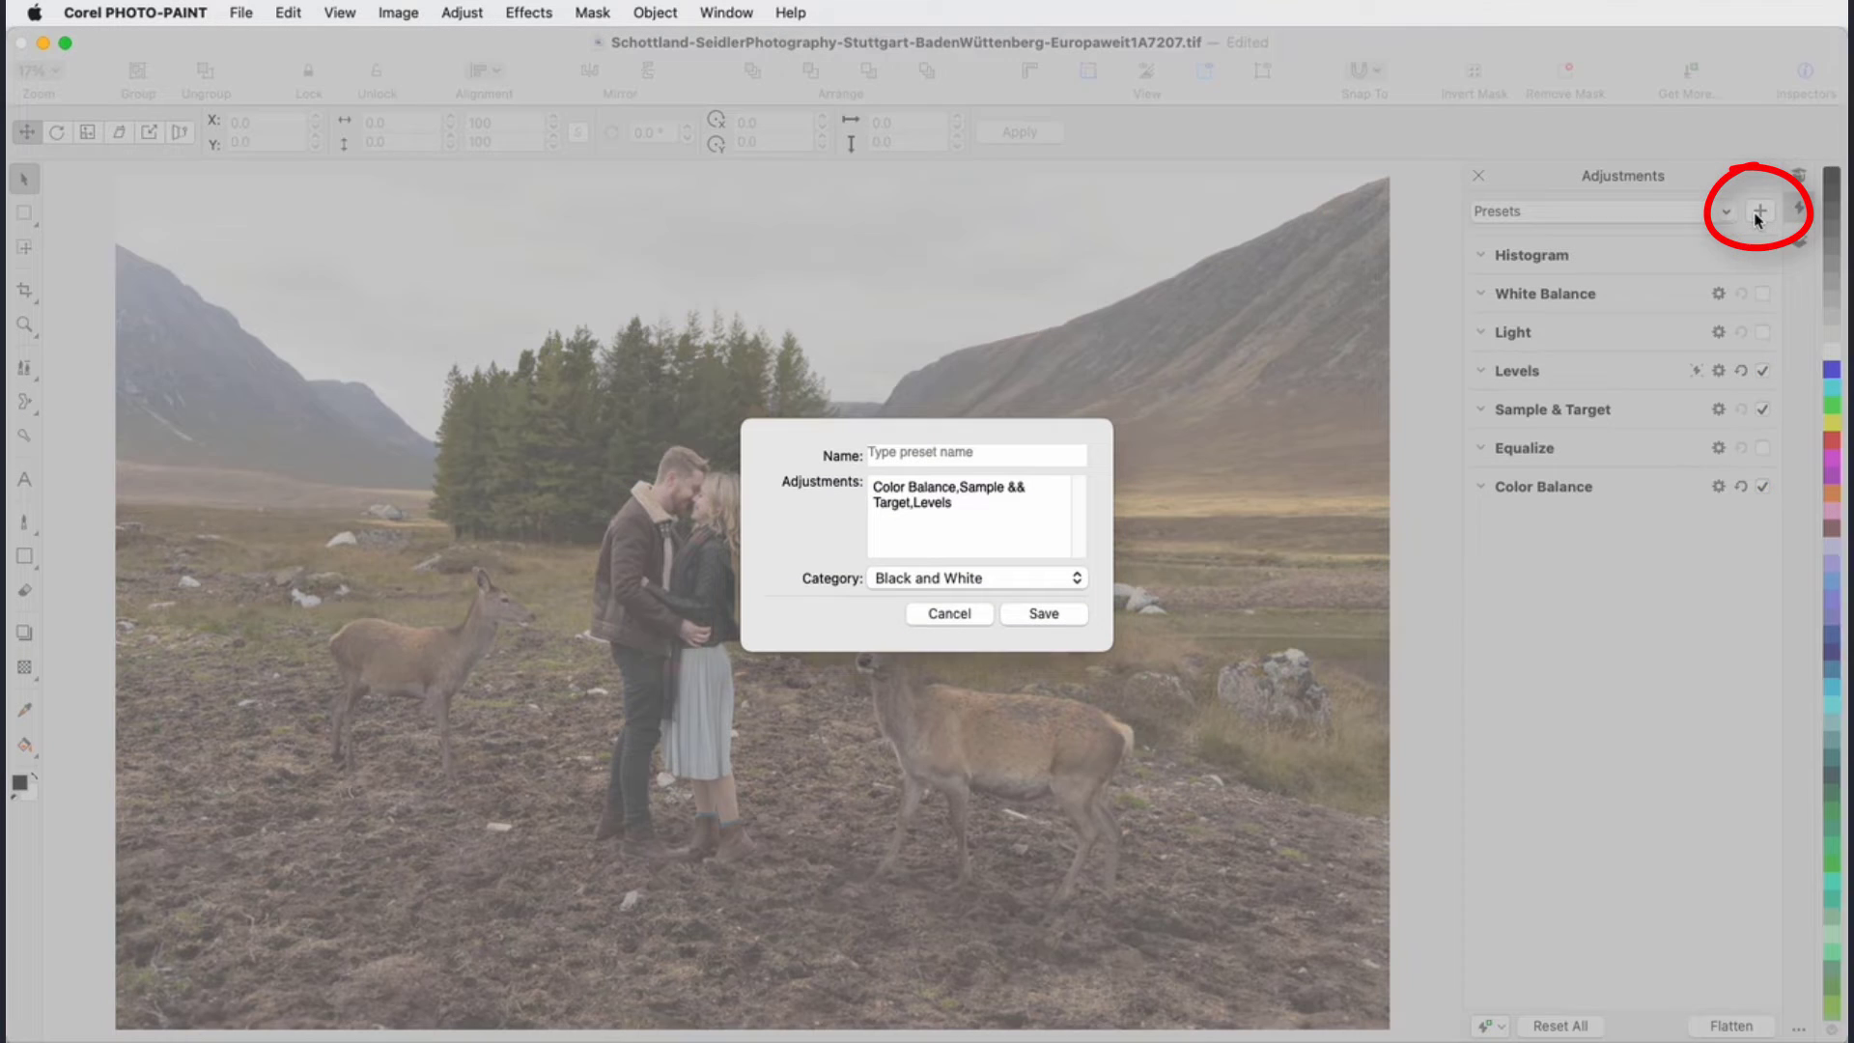
left_click(1045, 580)
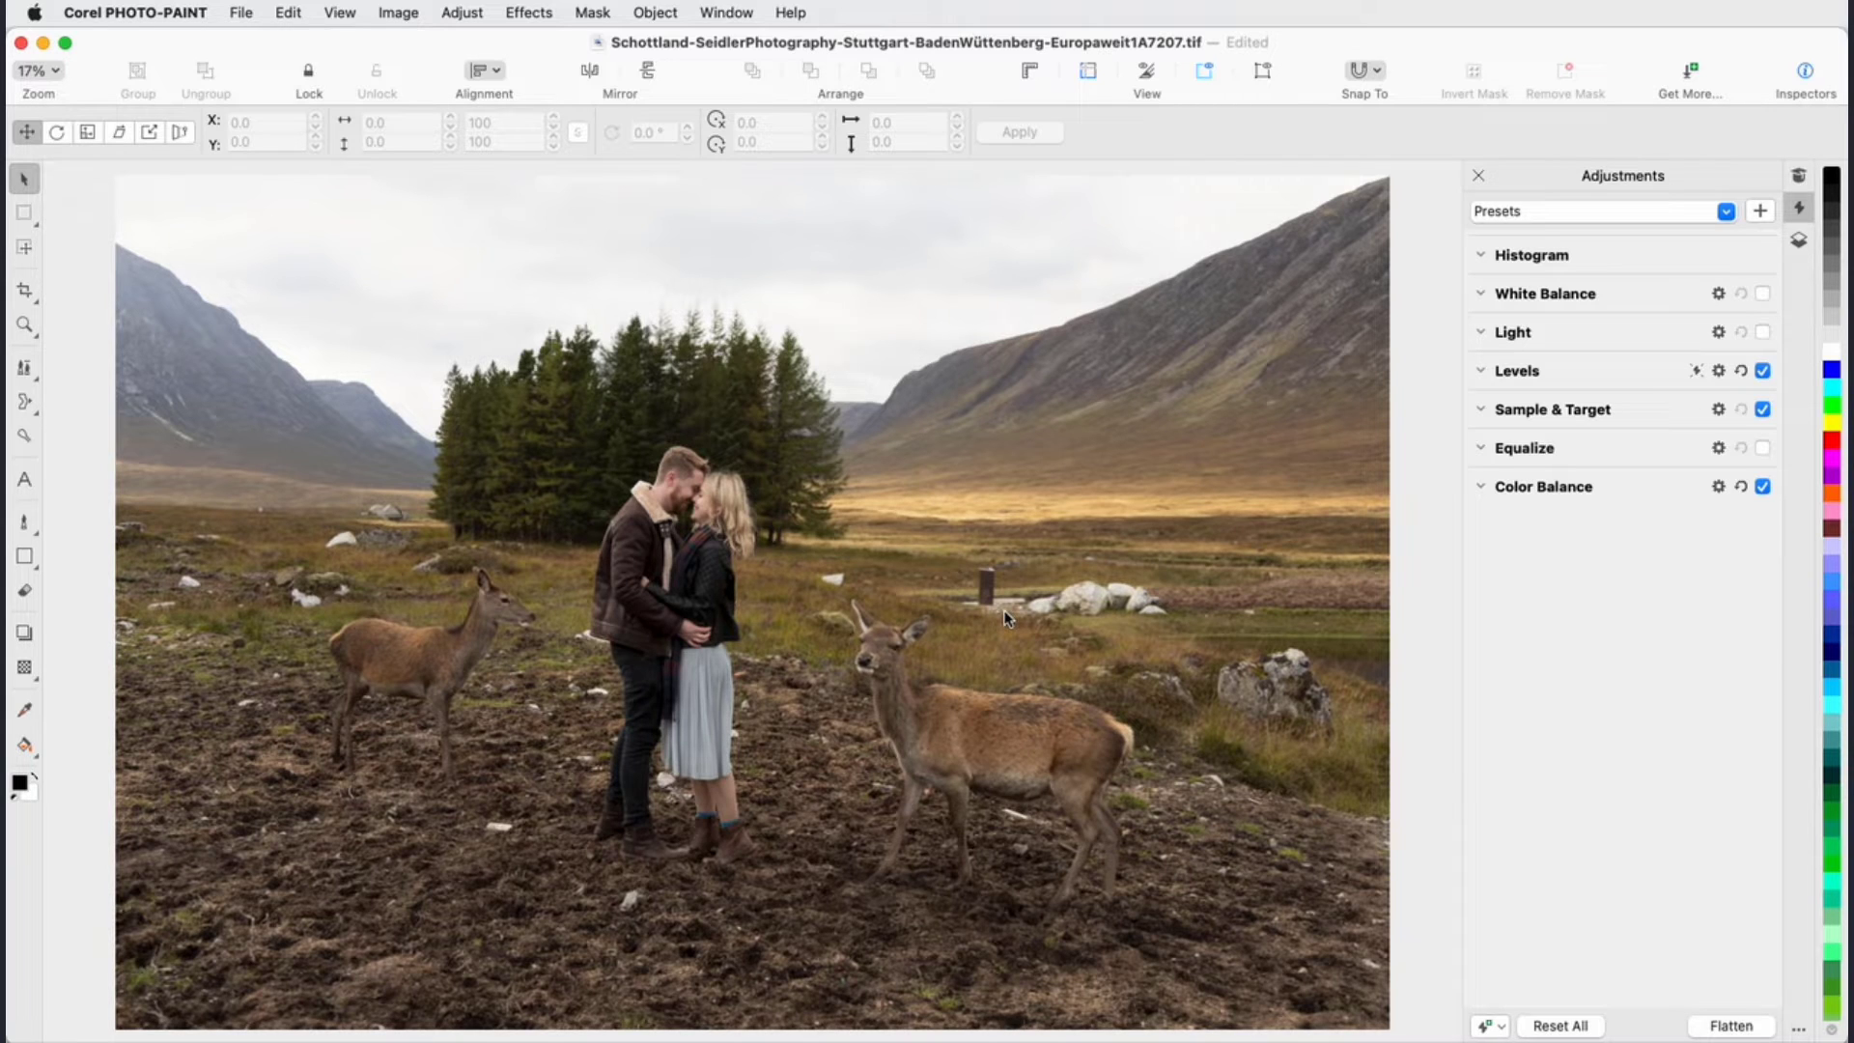
mouse_move(485, 13)
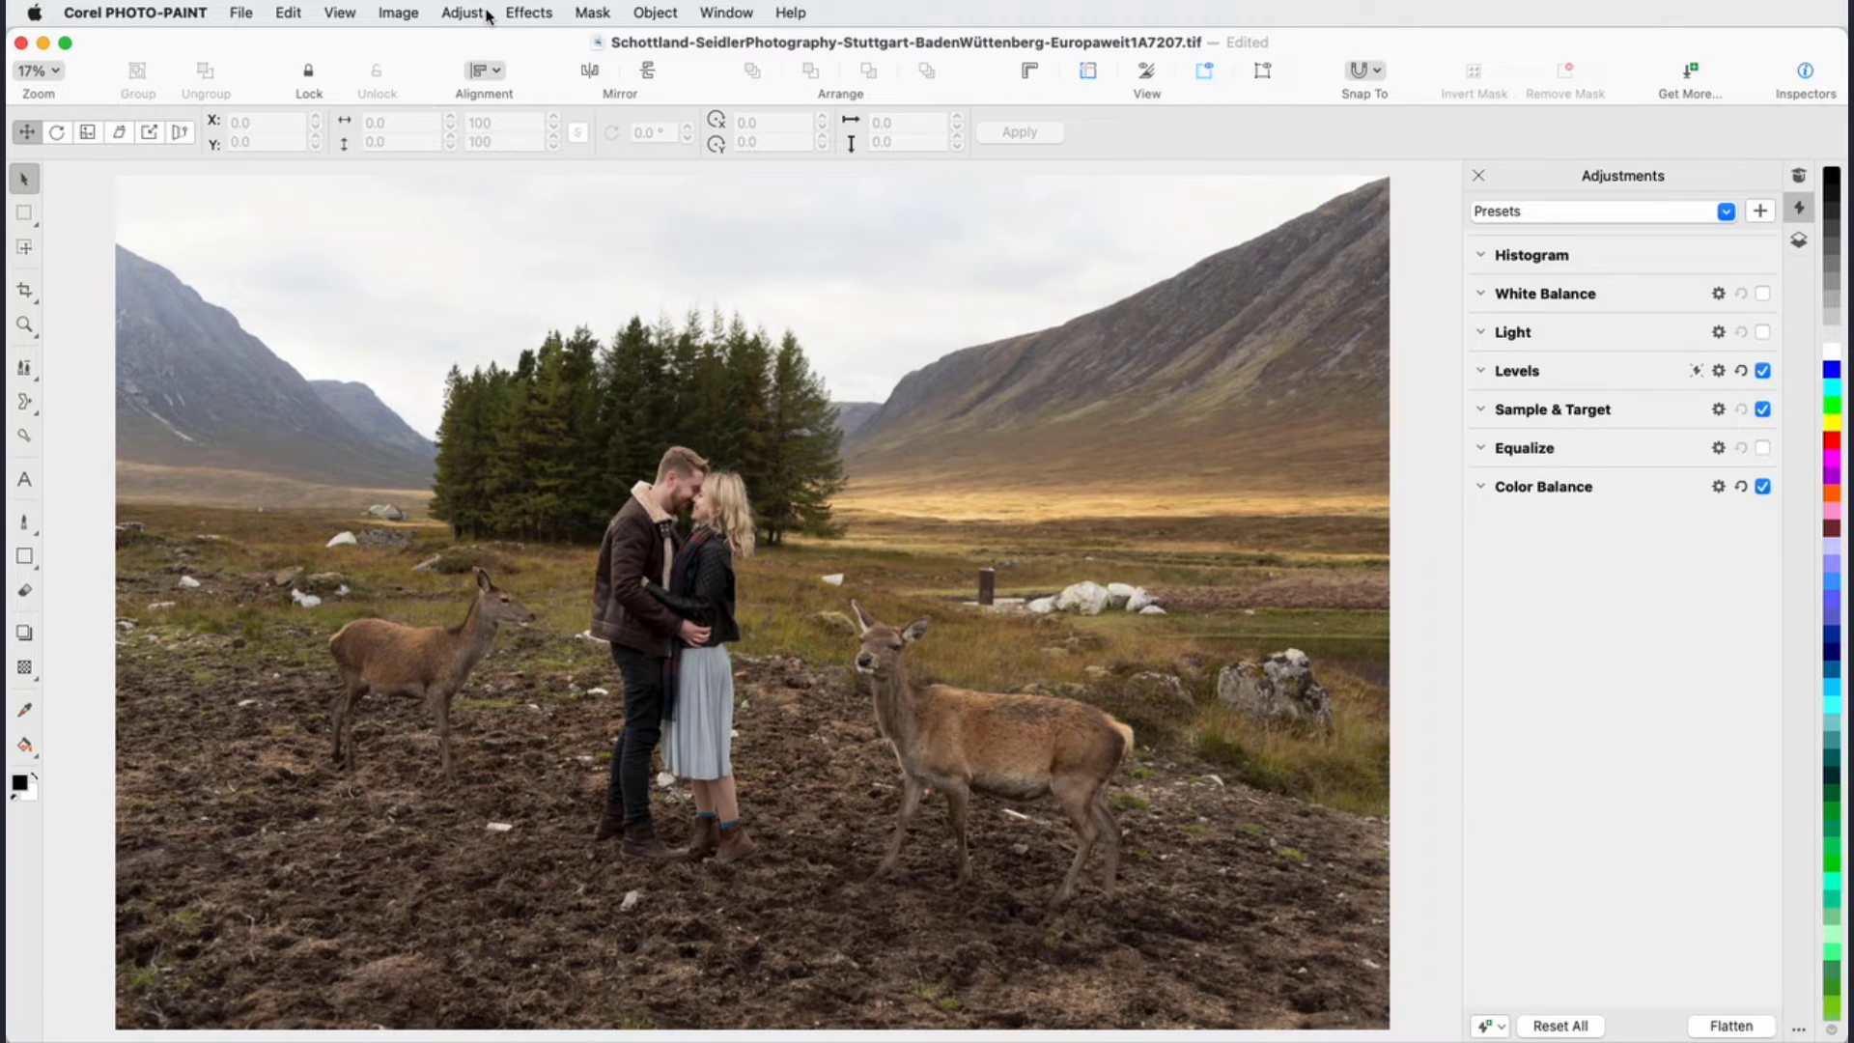
left_click(462, 13)
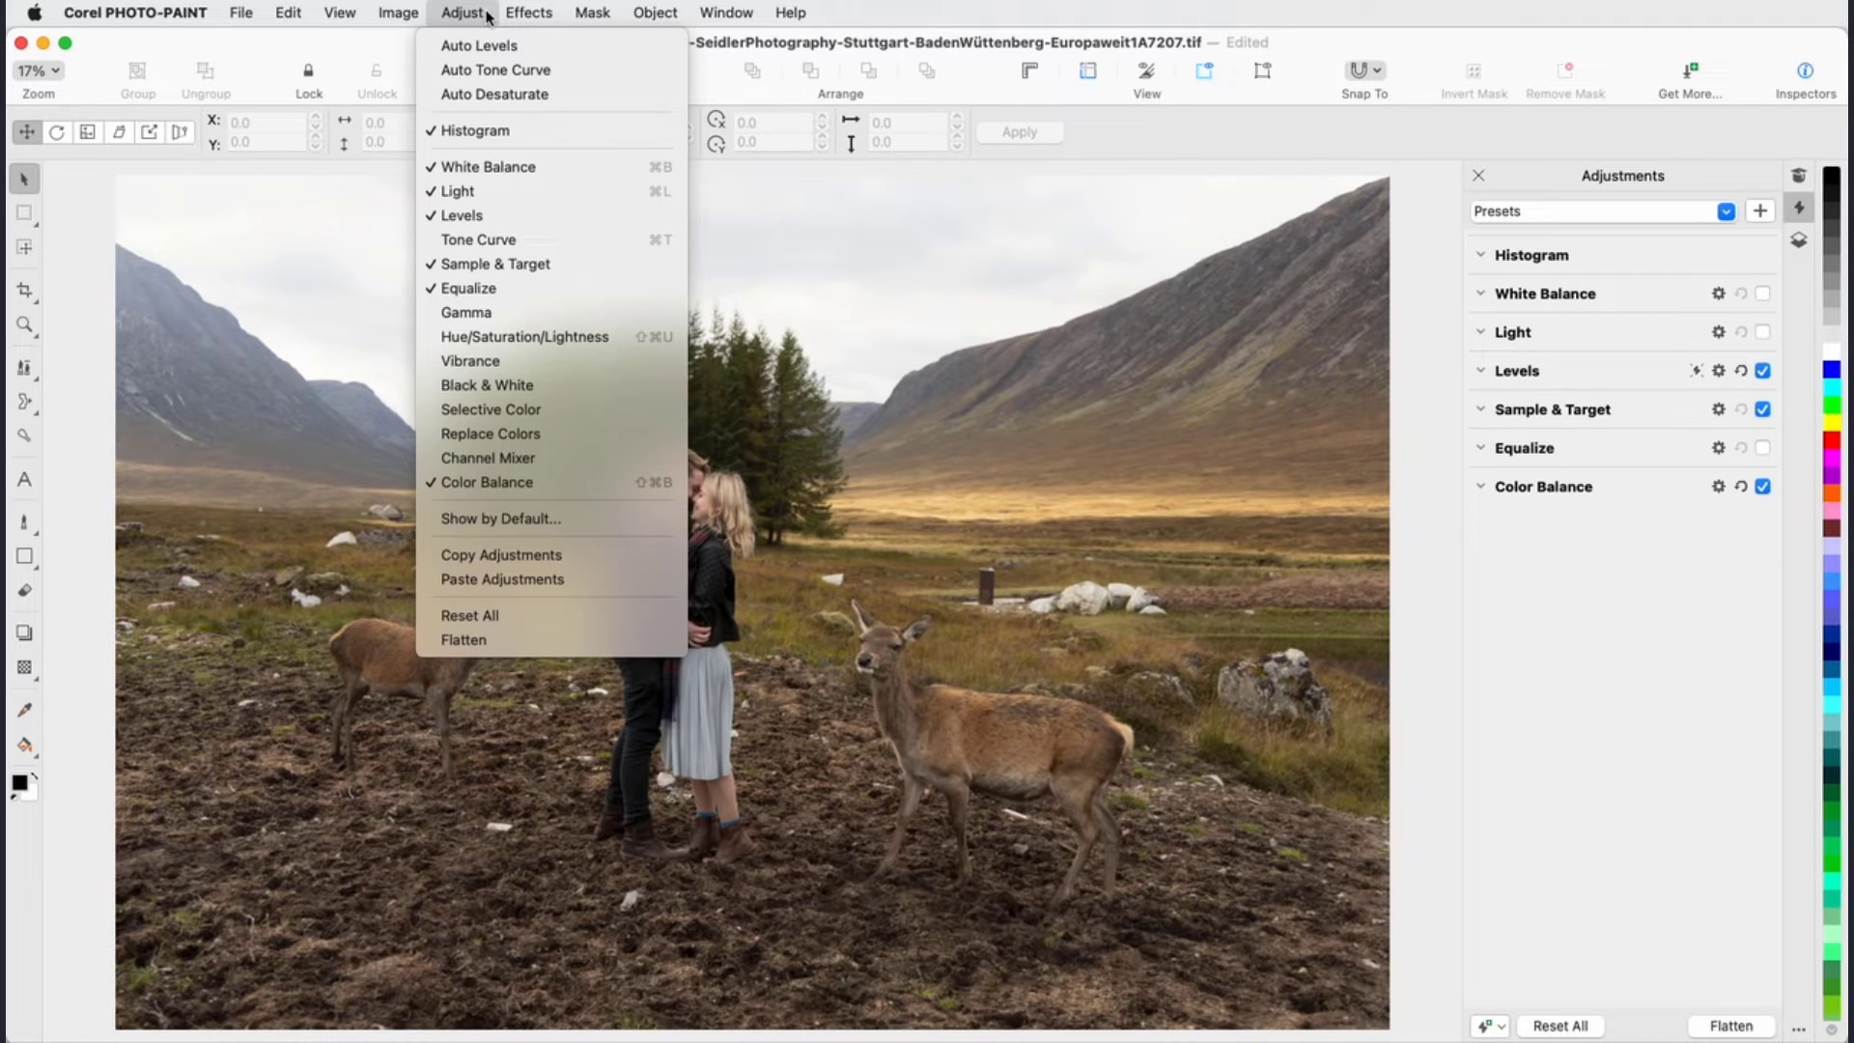
mouse_move(553, 336)
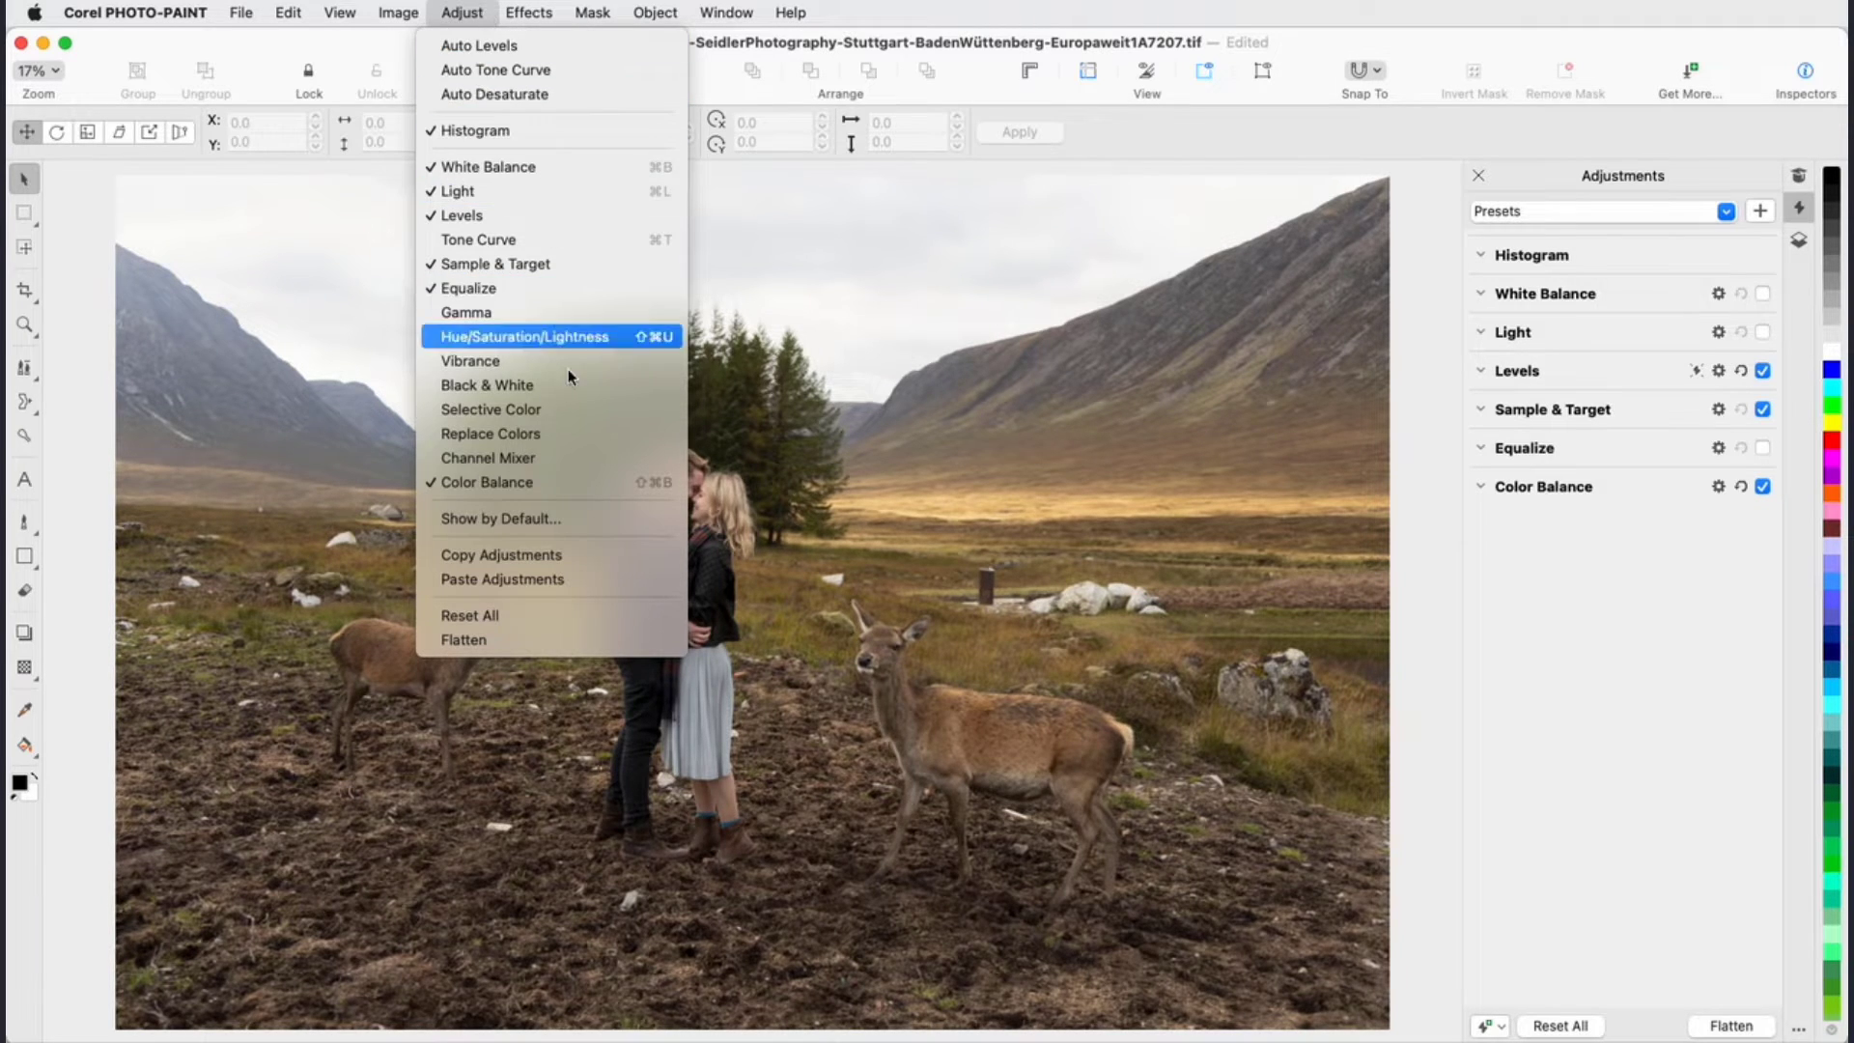
mouse_move(598, 554)
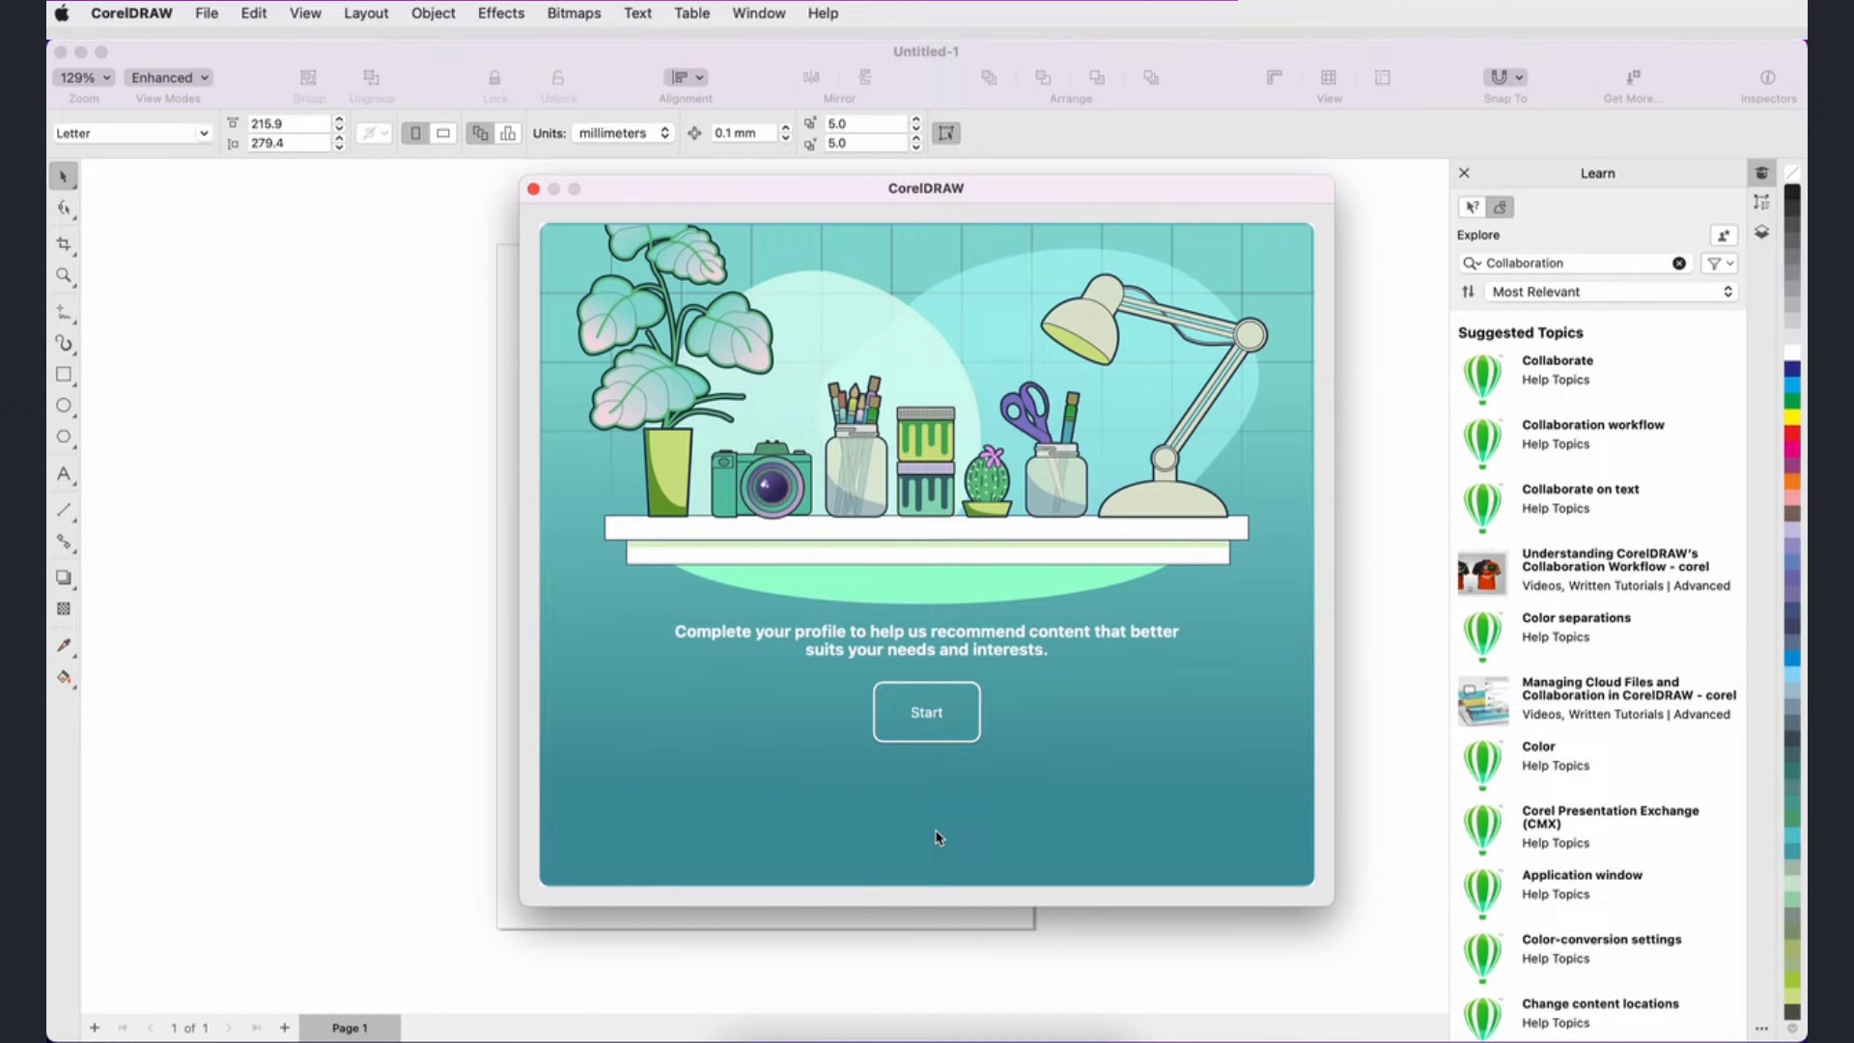
mouse_move(938, 824)
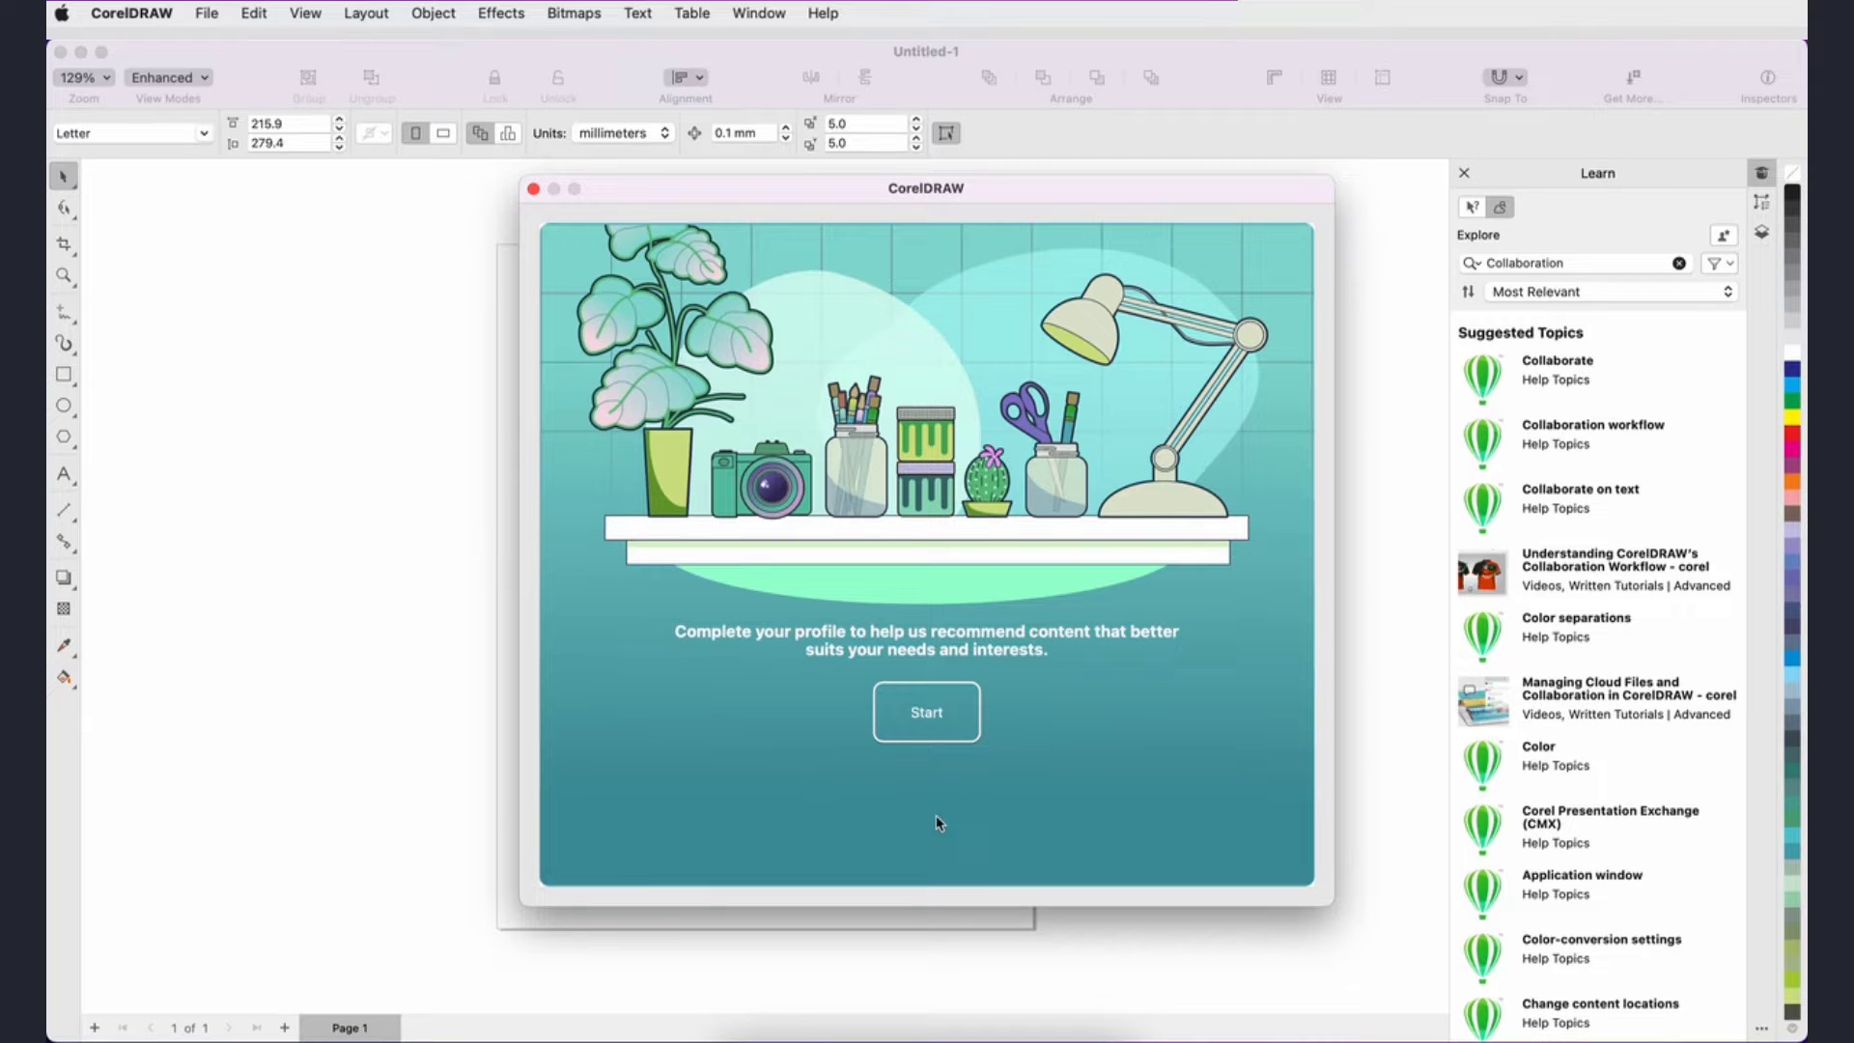
- Answer the profile as an Experienced CorelDRAW User working on Advertisements and Social Media, then close it
left_click(925, 713)
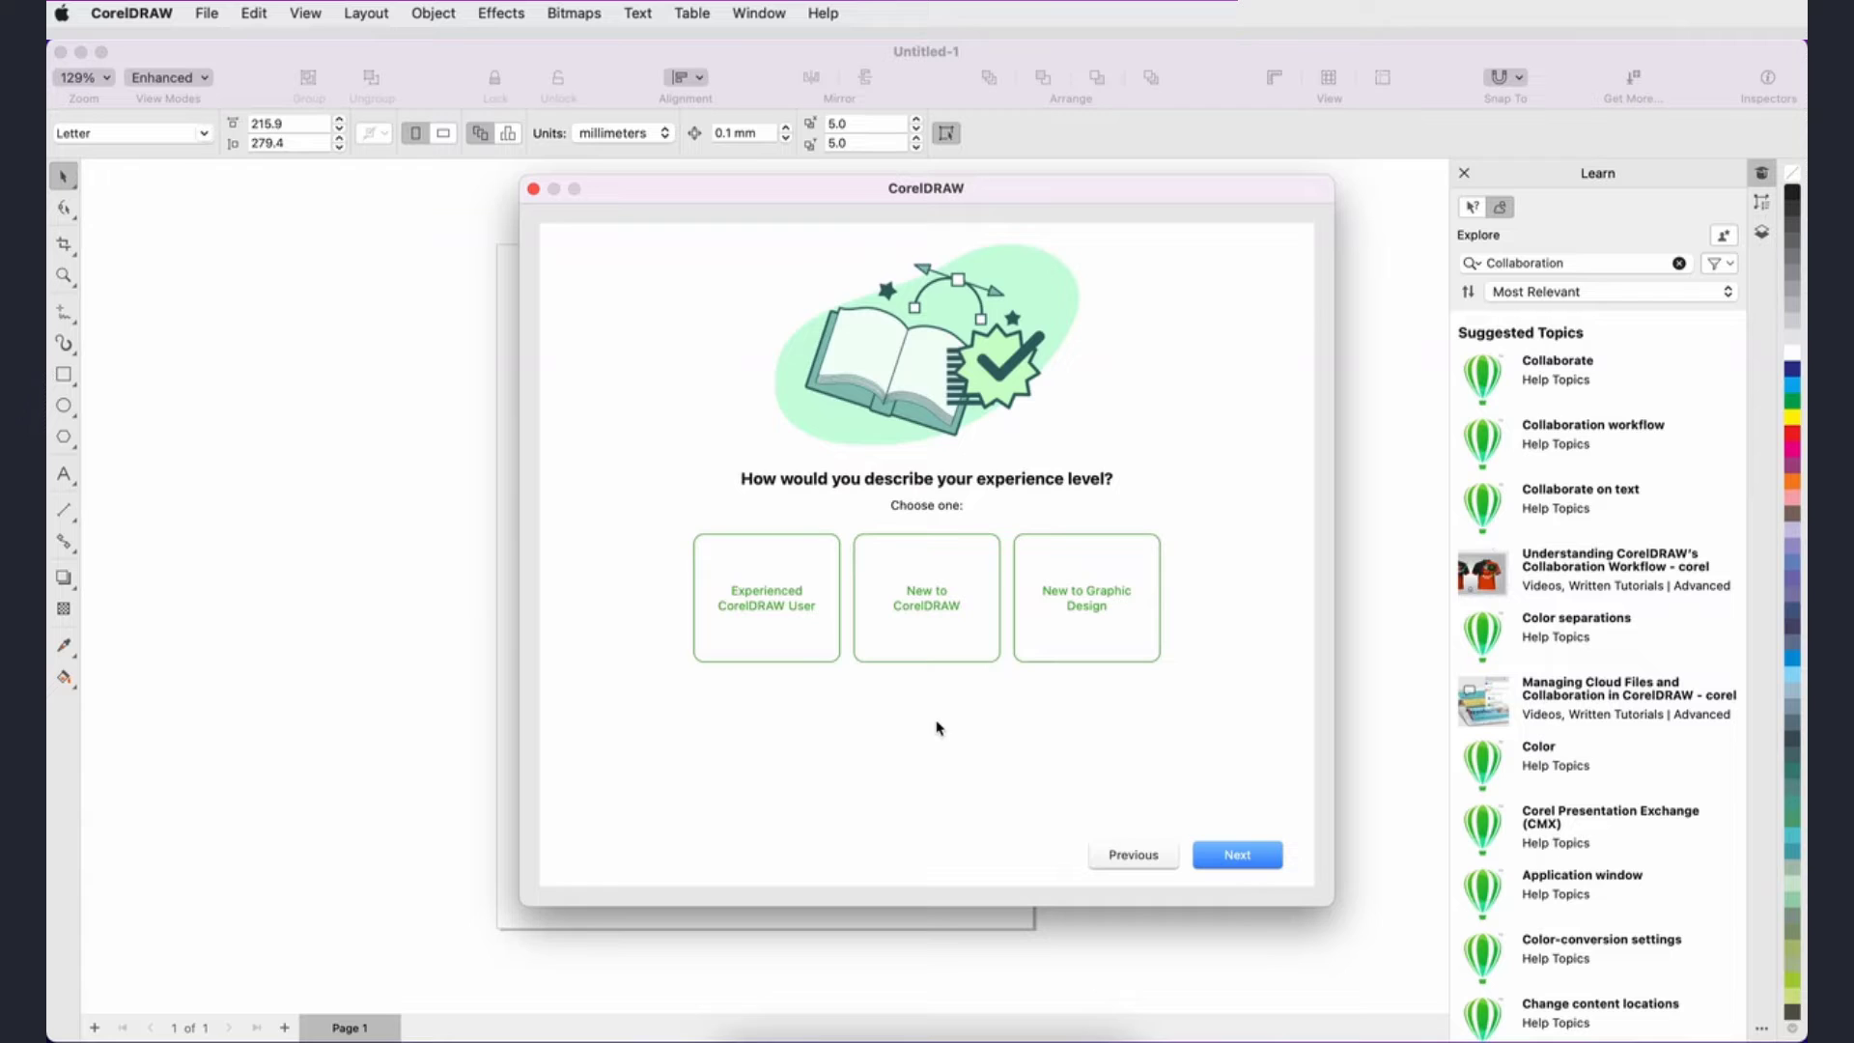
left_click(765, 597)
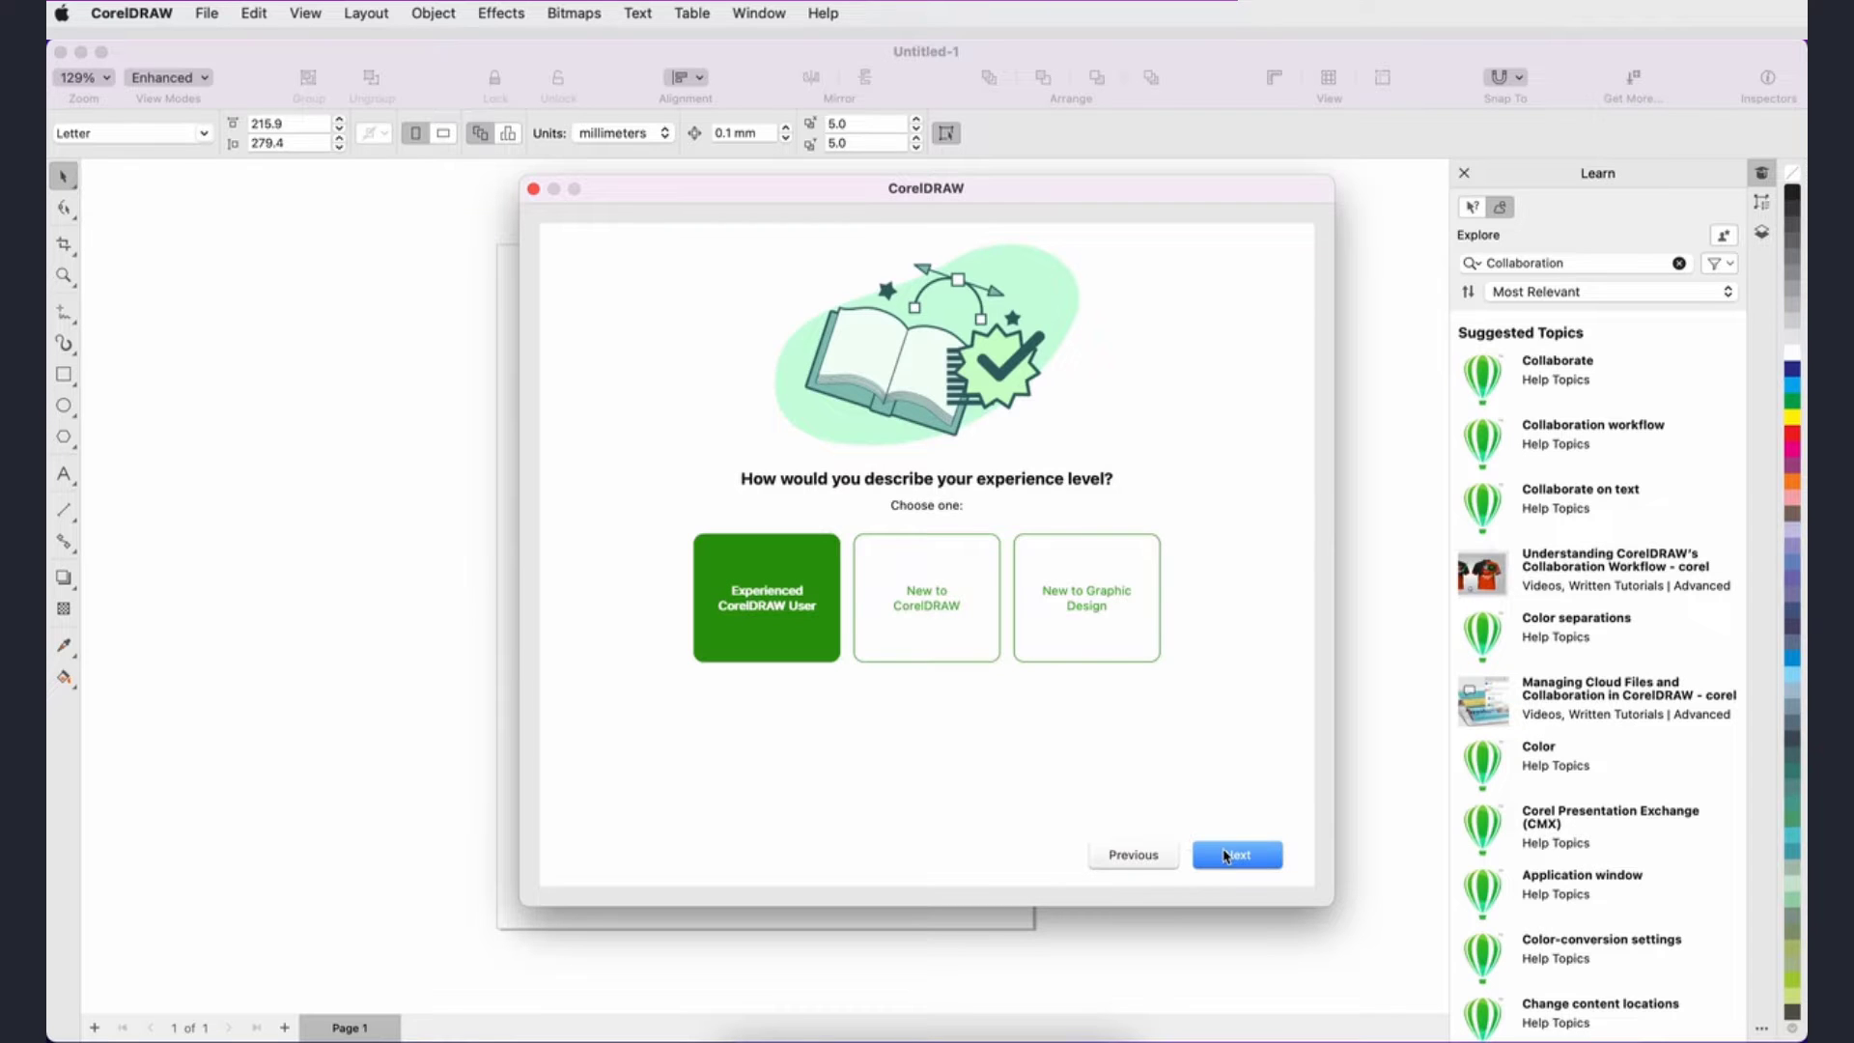
left_click(1236, 853)
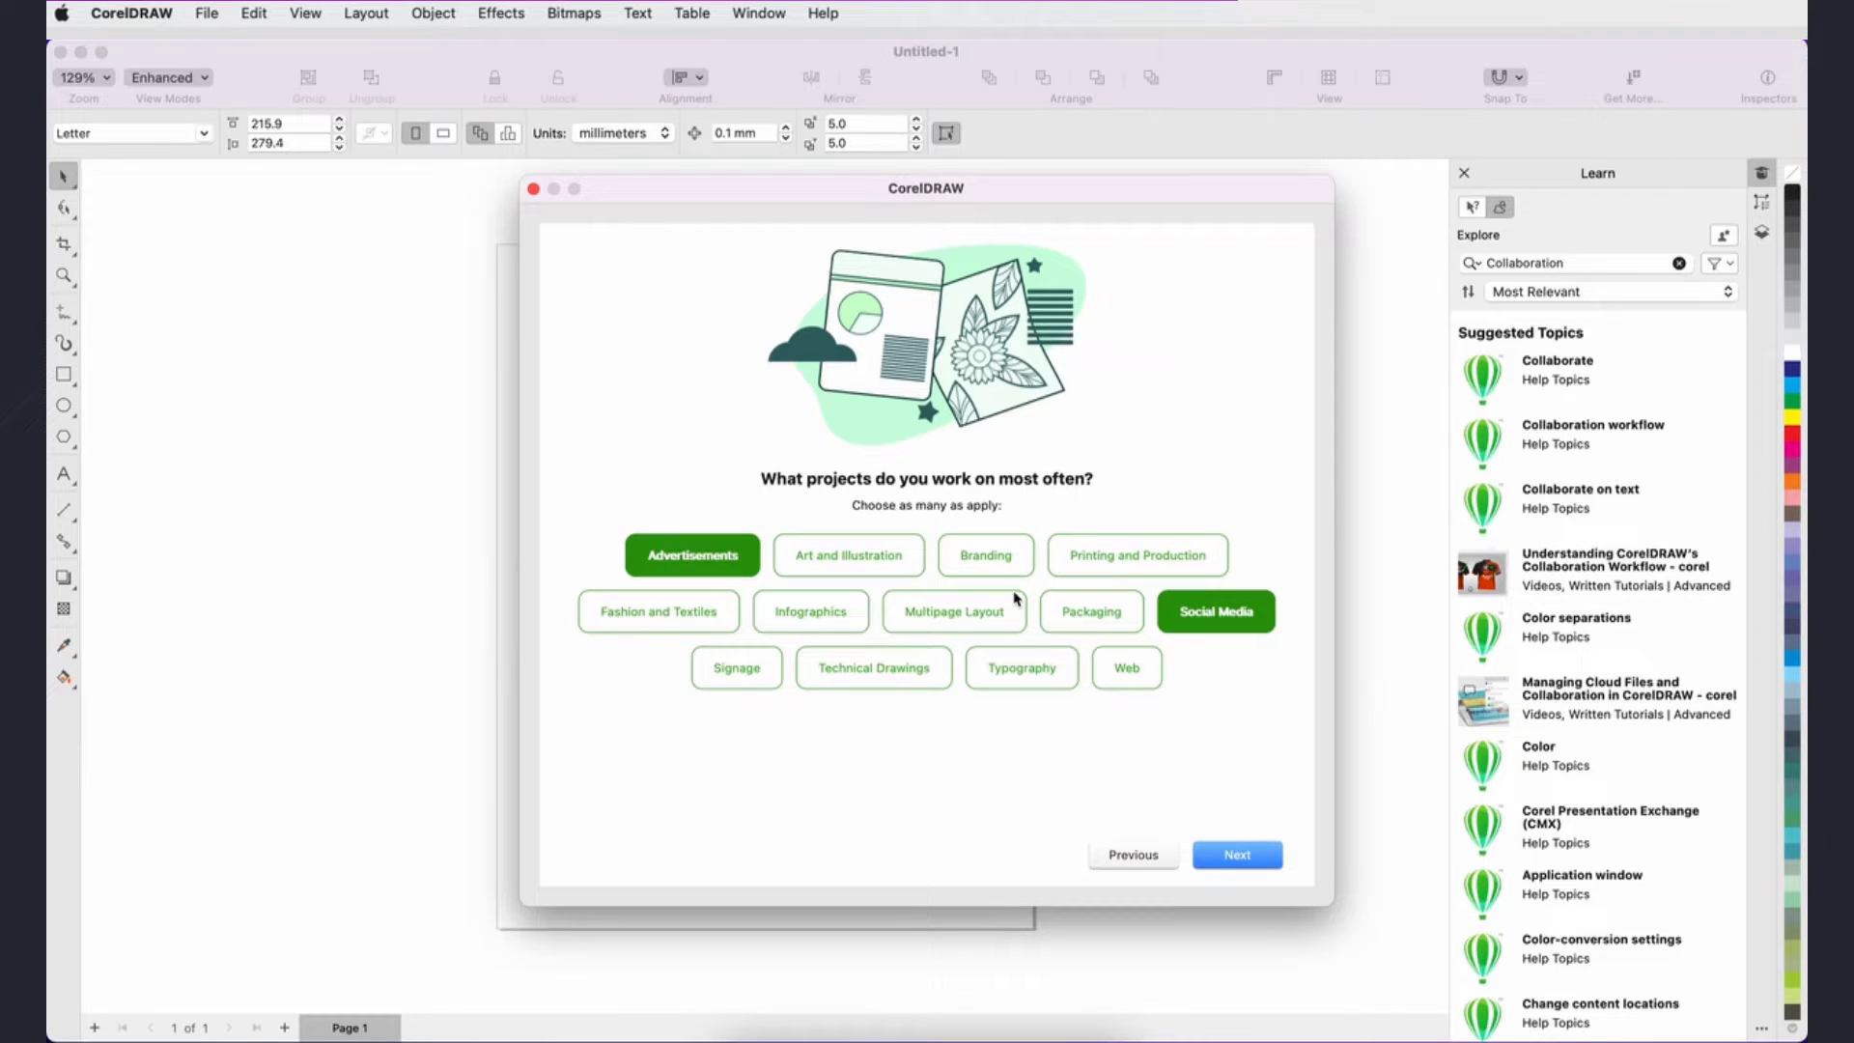
left_click(1236, 853)
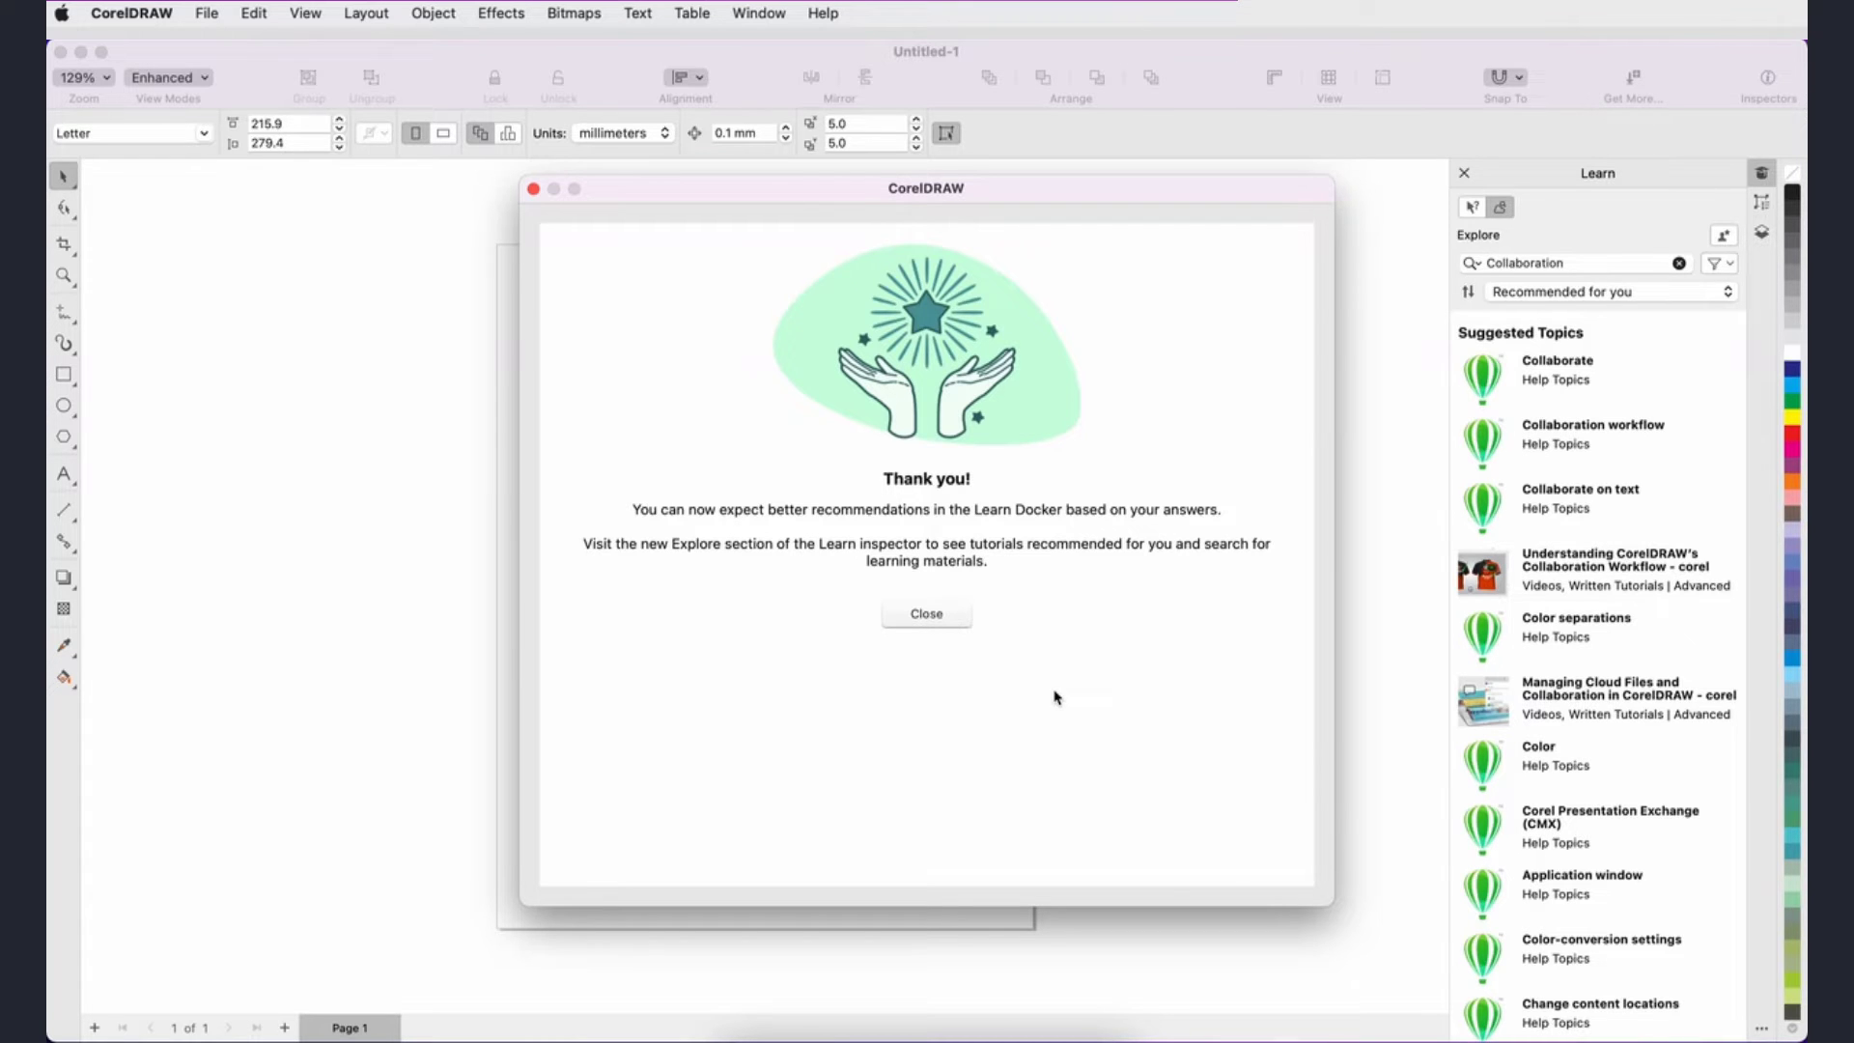
left_click(925, 612)
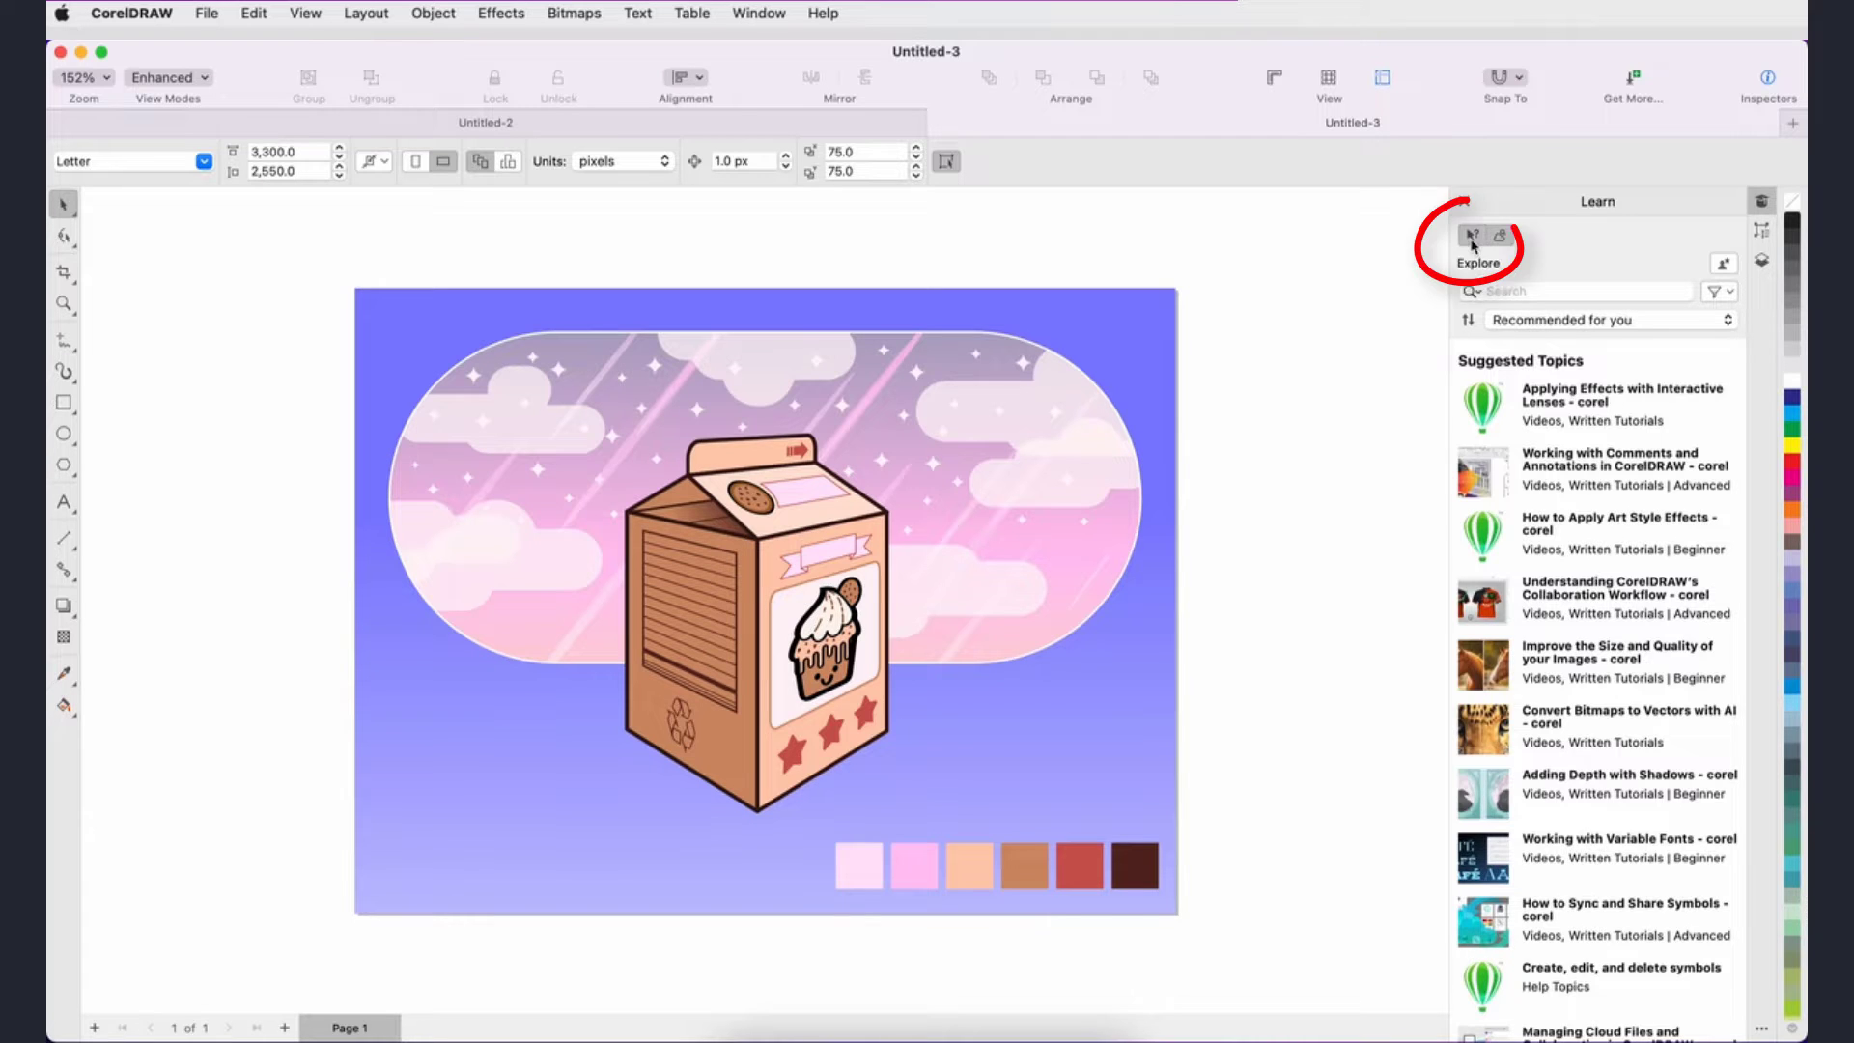
- Check the Hints view, return to Explore and search topics for 'Collaboration'
left_click(1472, 234)
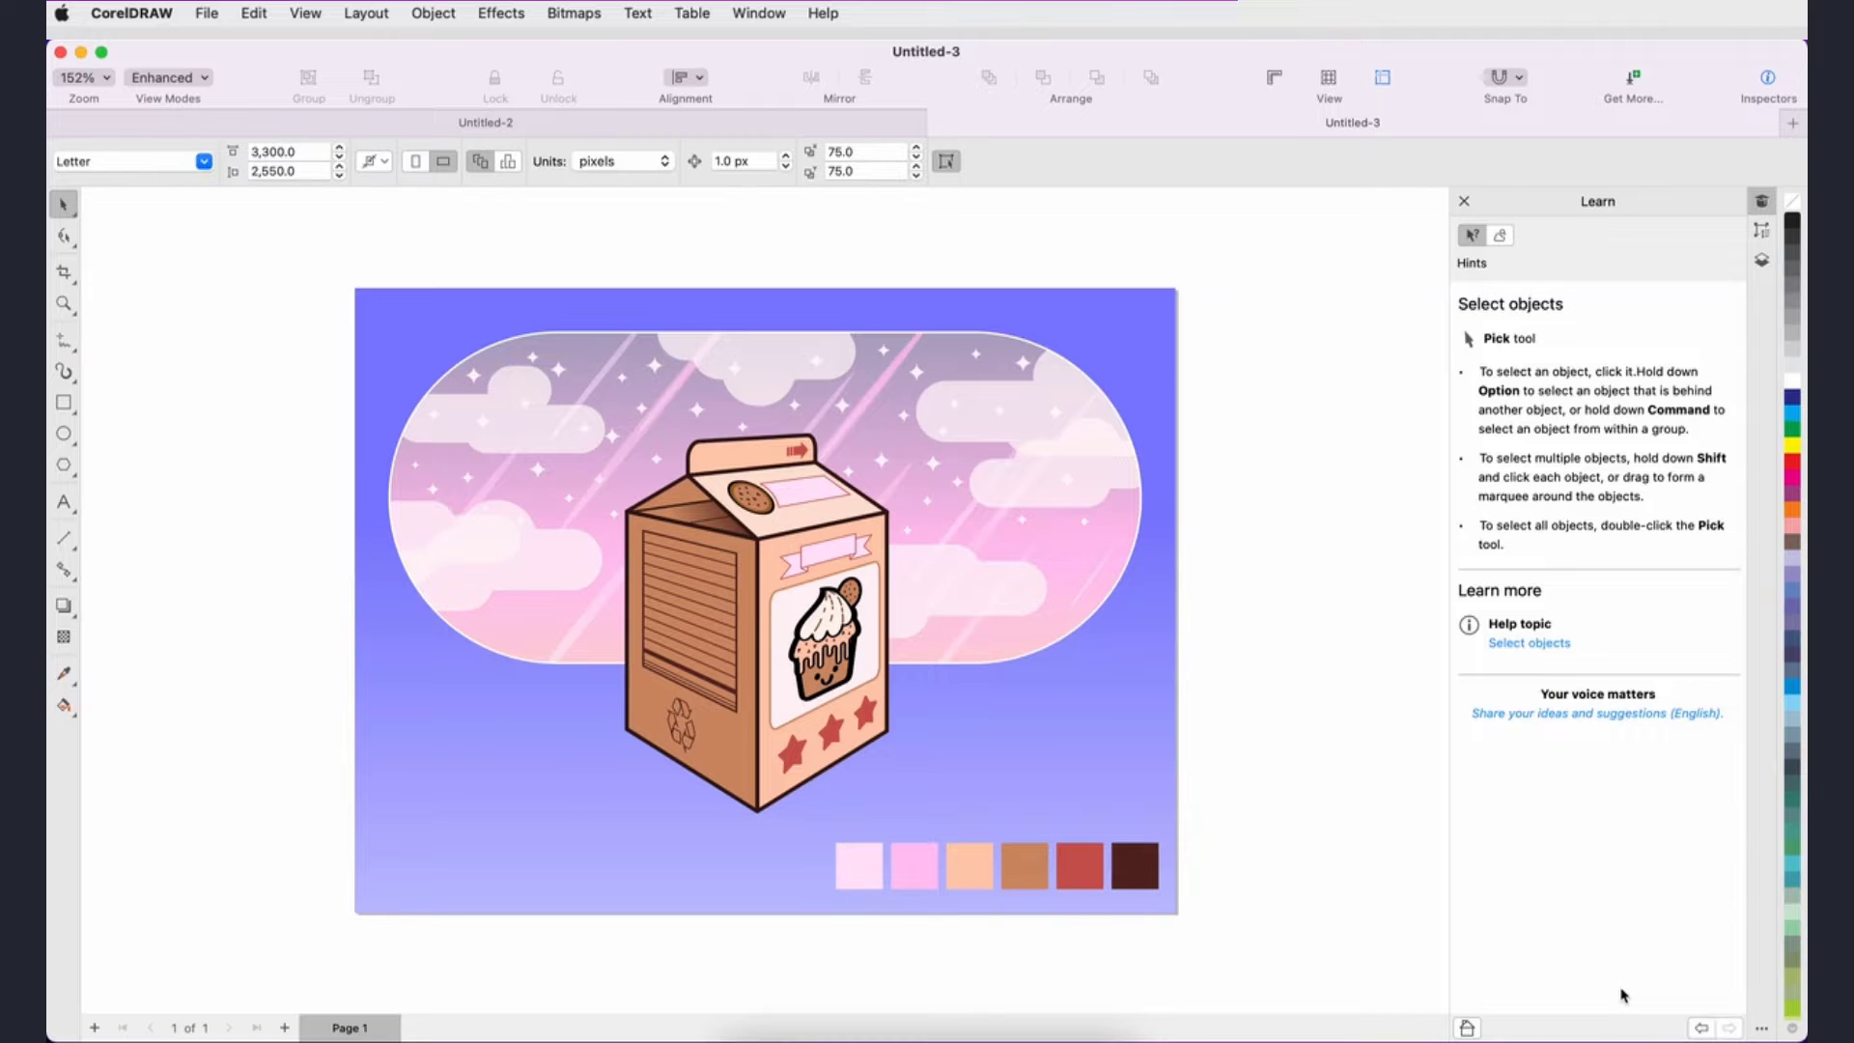
left_click(1498, 235)
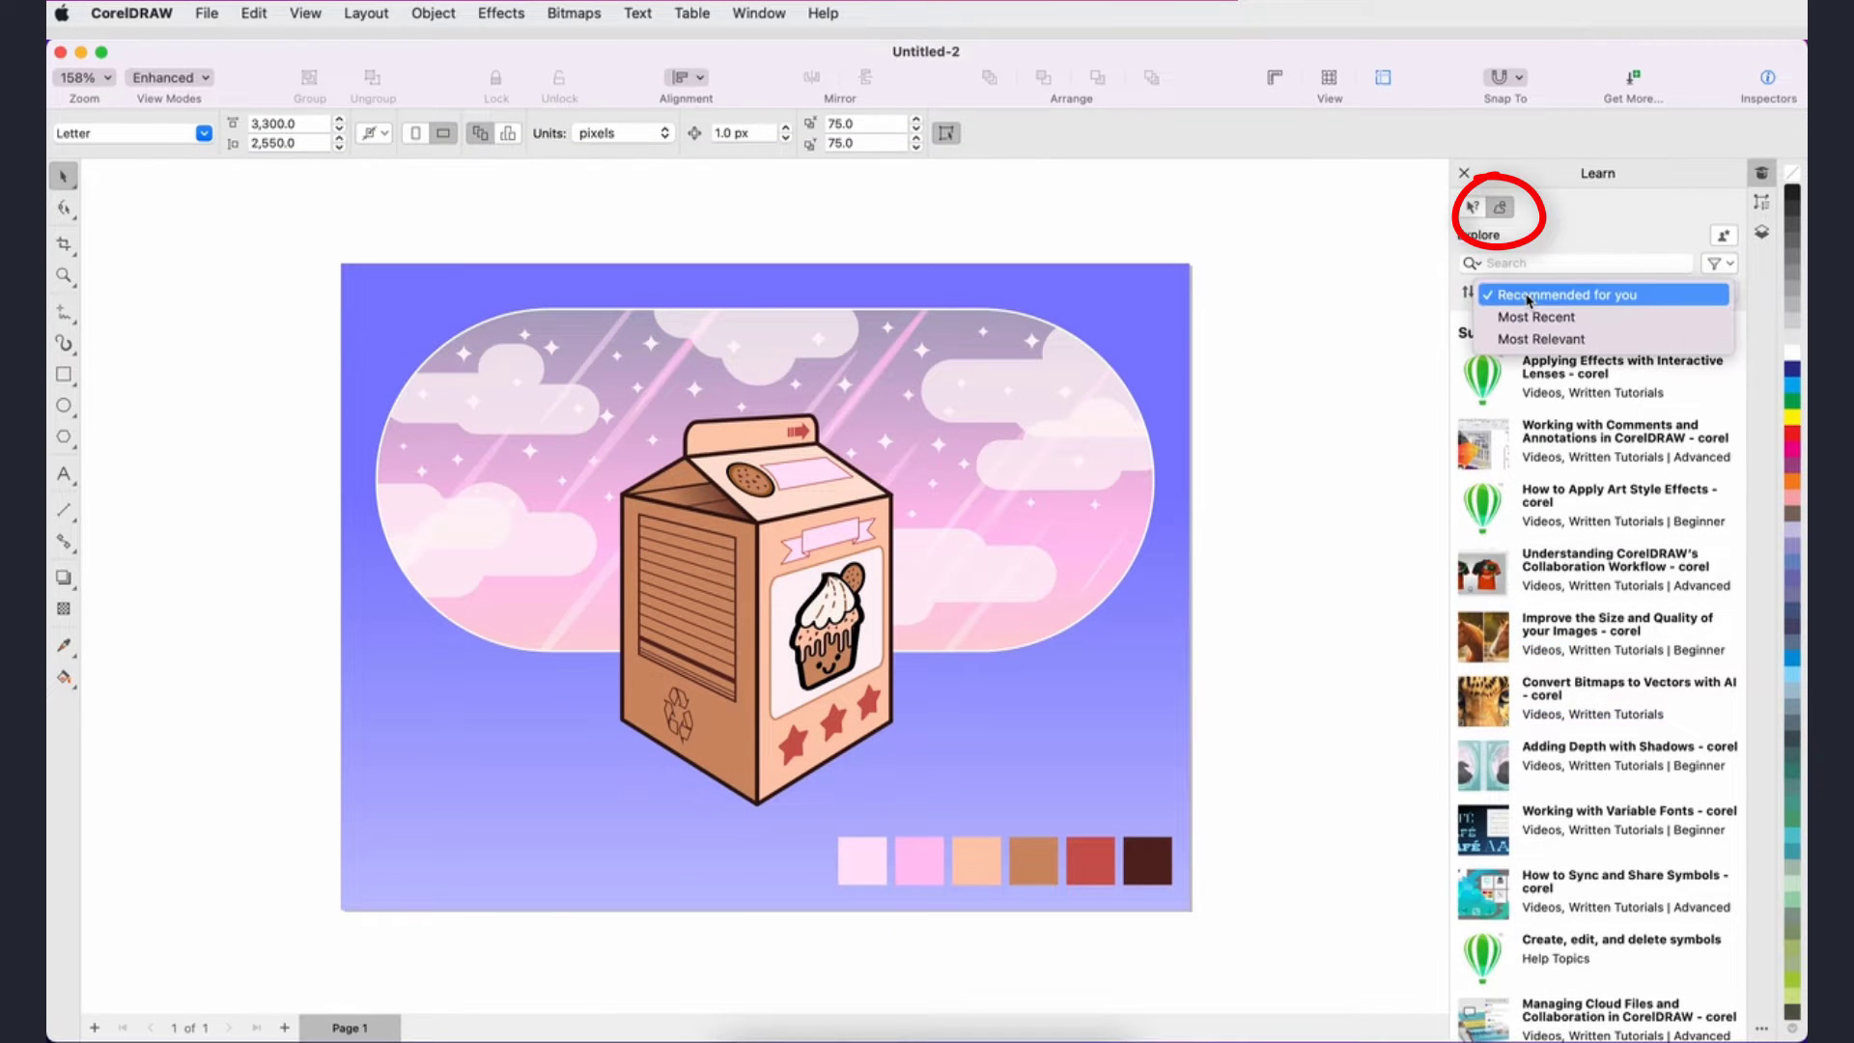
type("Collaboration")
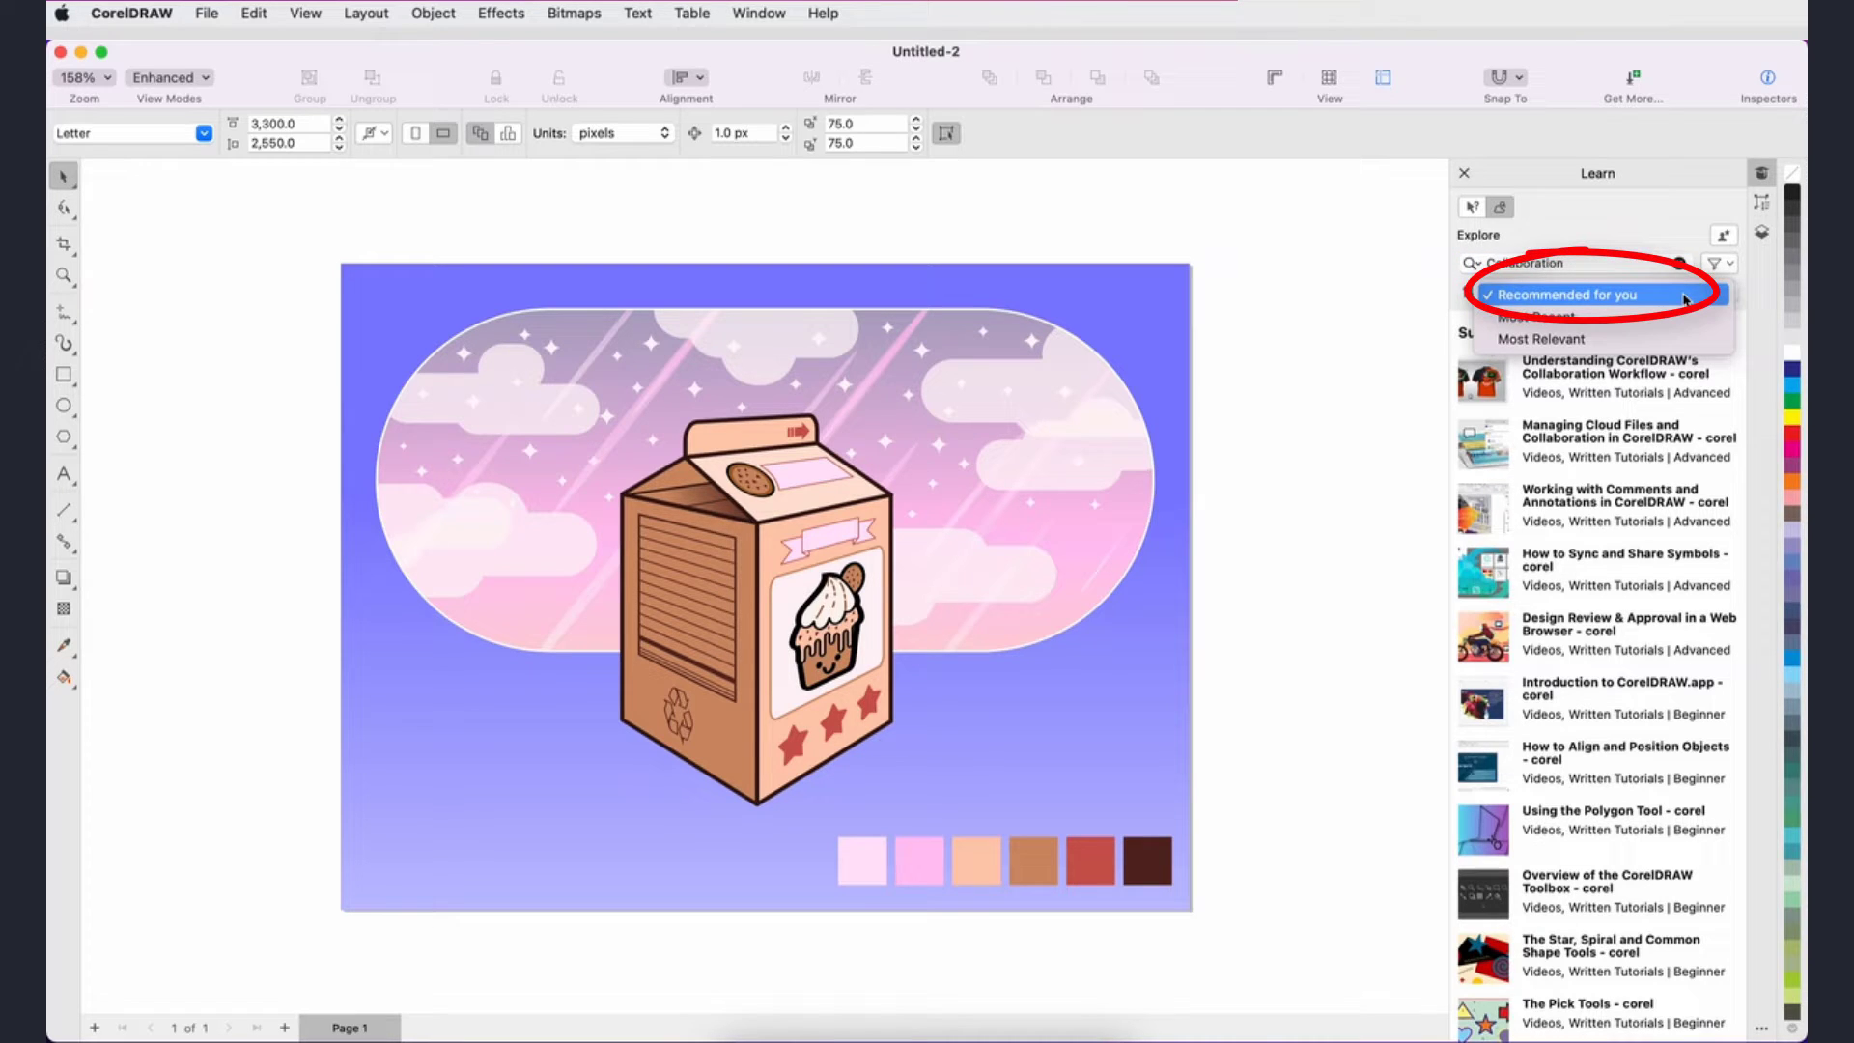
- Sort topic results by Most Relevant and search for the Fill tool
left_click(1541, 338)
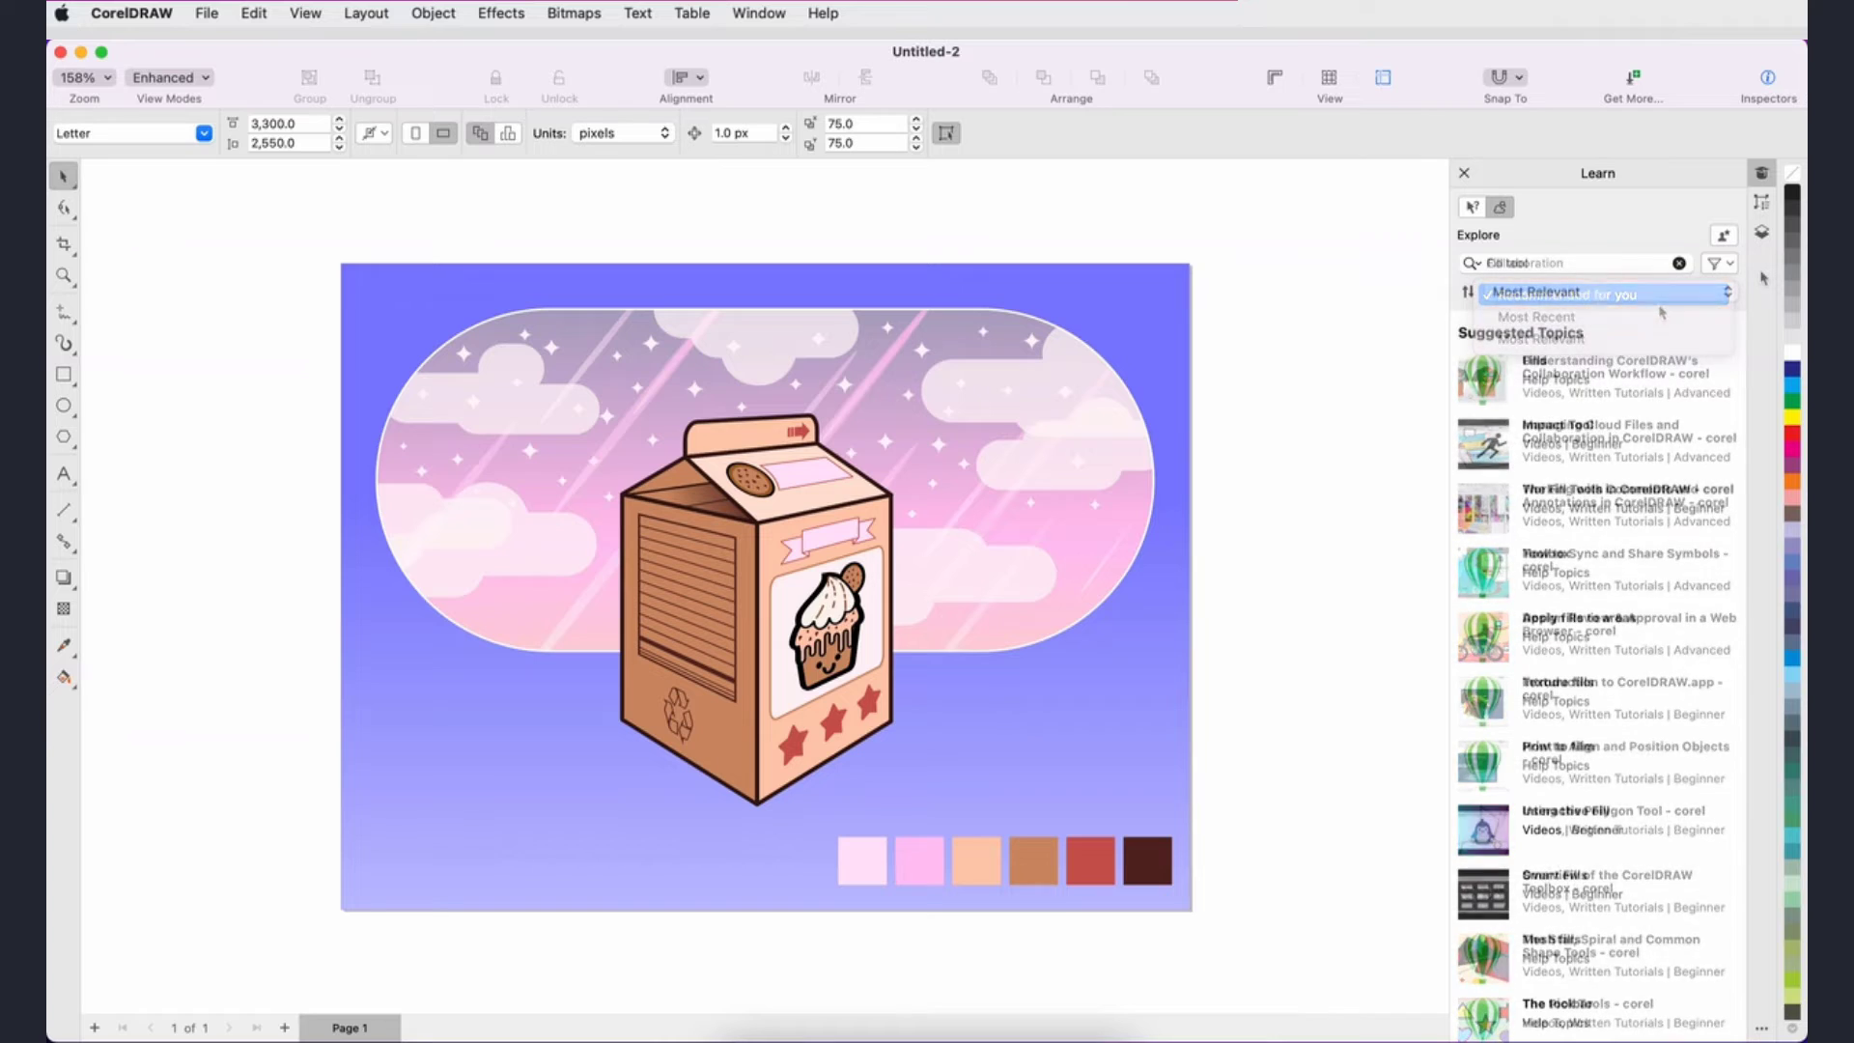
left_click(1535, 291)
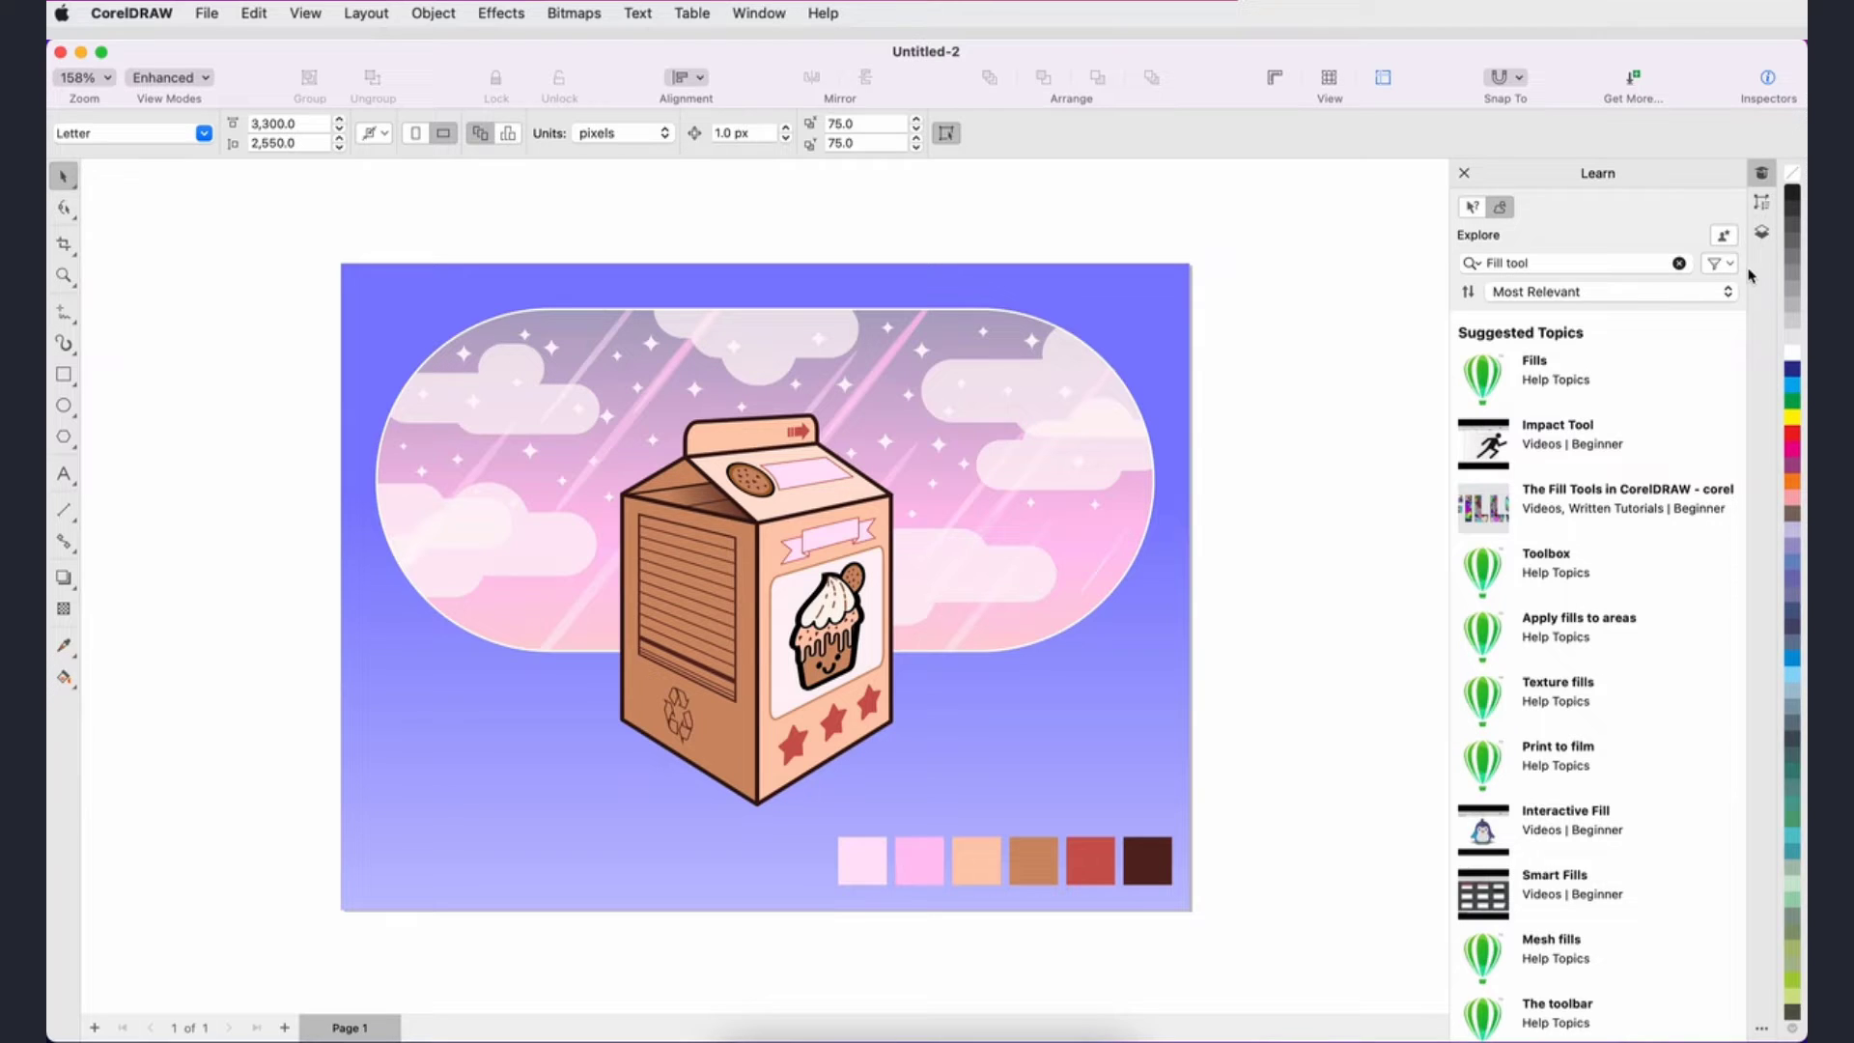
left_click(1713, 262)
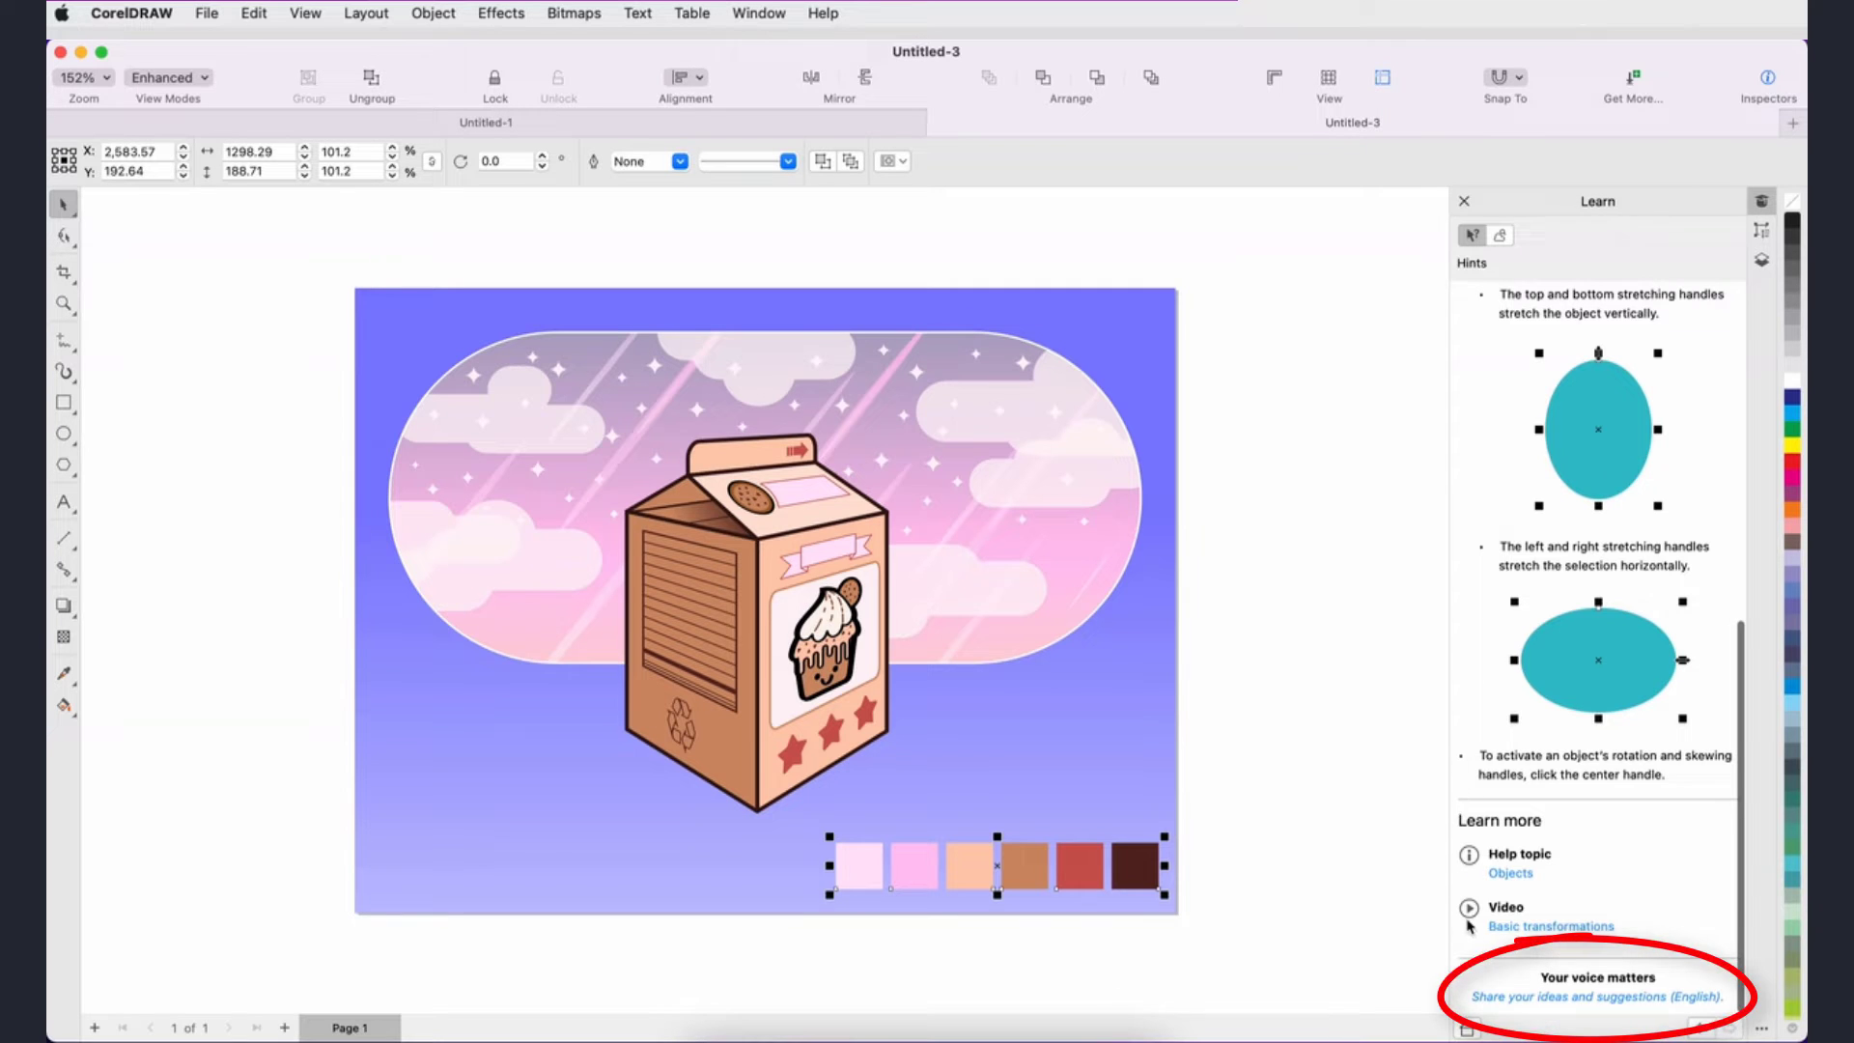
- Show the Welcome screen with Get Started content and the Ideas and feedback option
left_click(1597, 996)
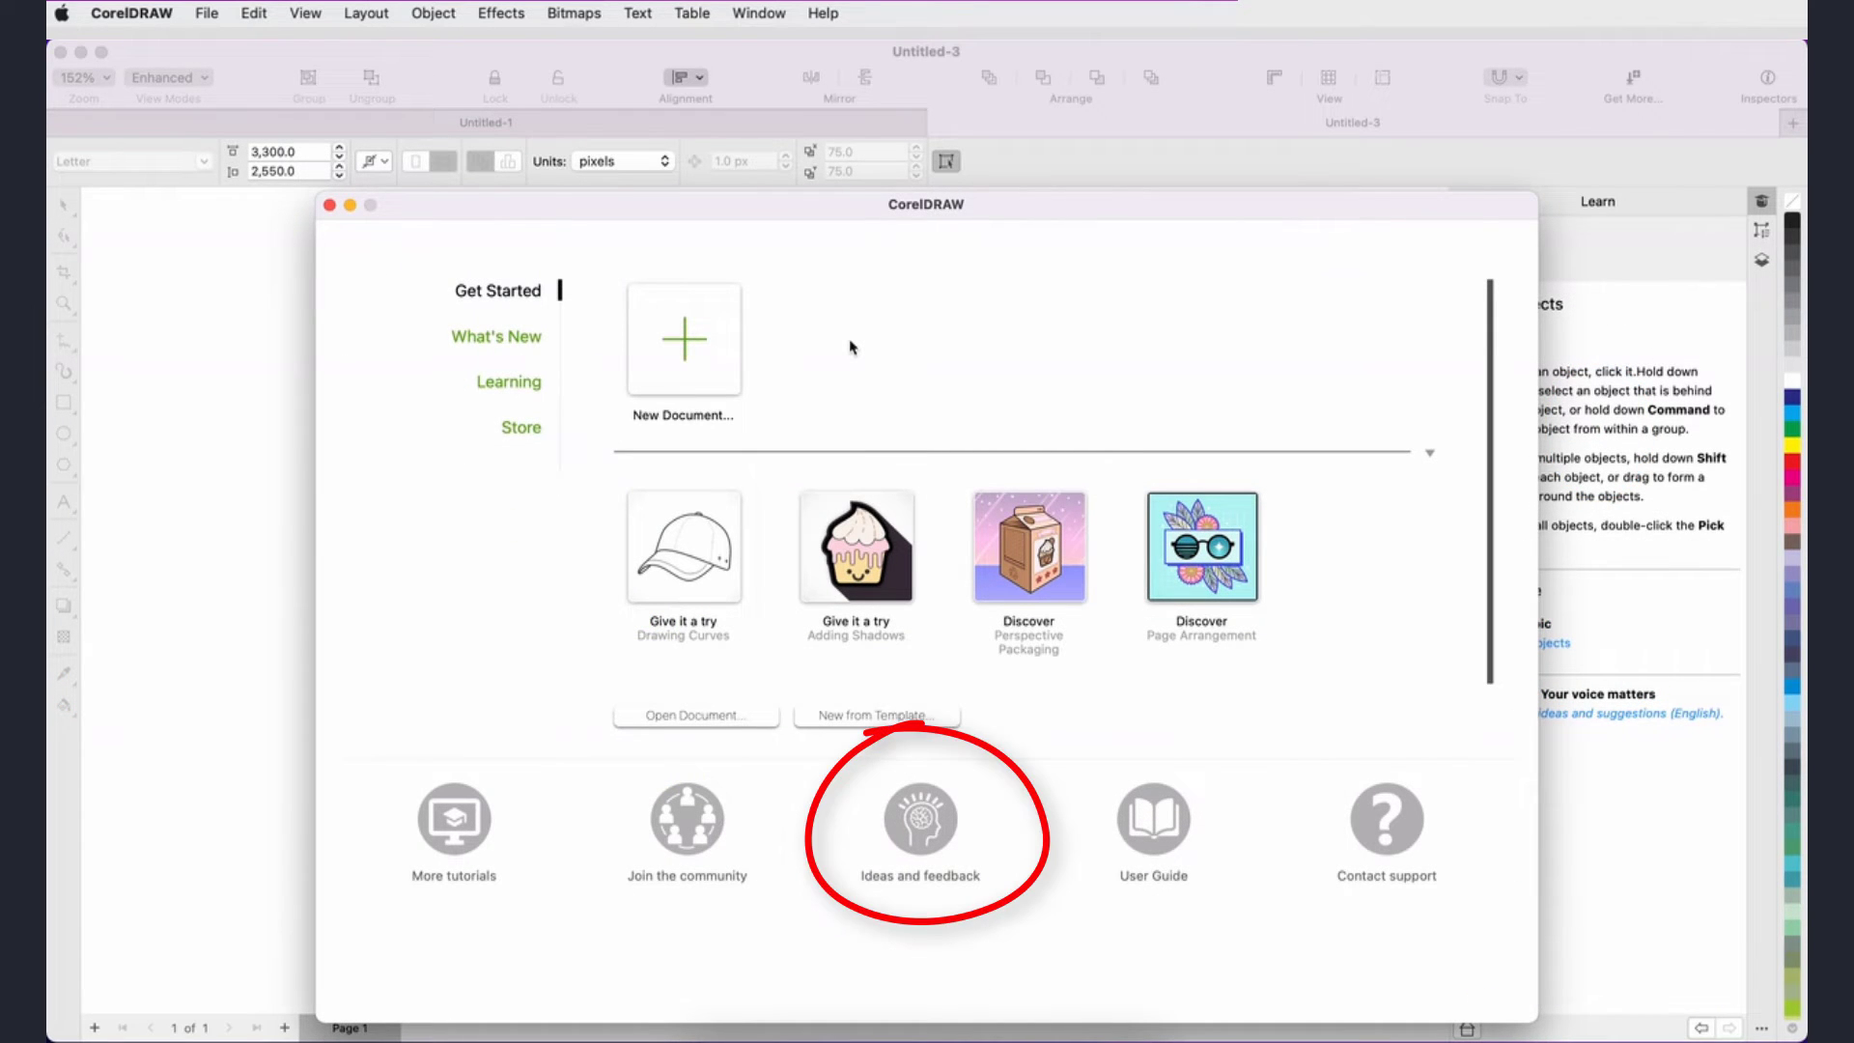
- Show the Help menu listing Welcome, Learn, User Guide and support entries
left_click(822, 13)
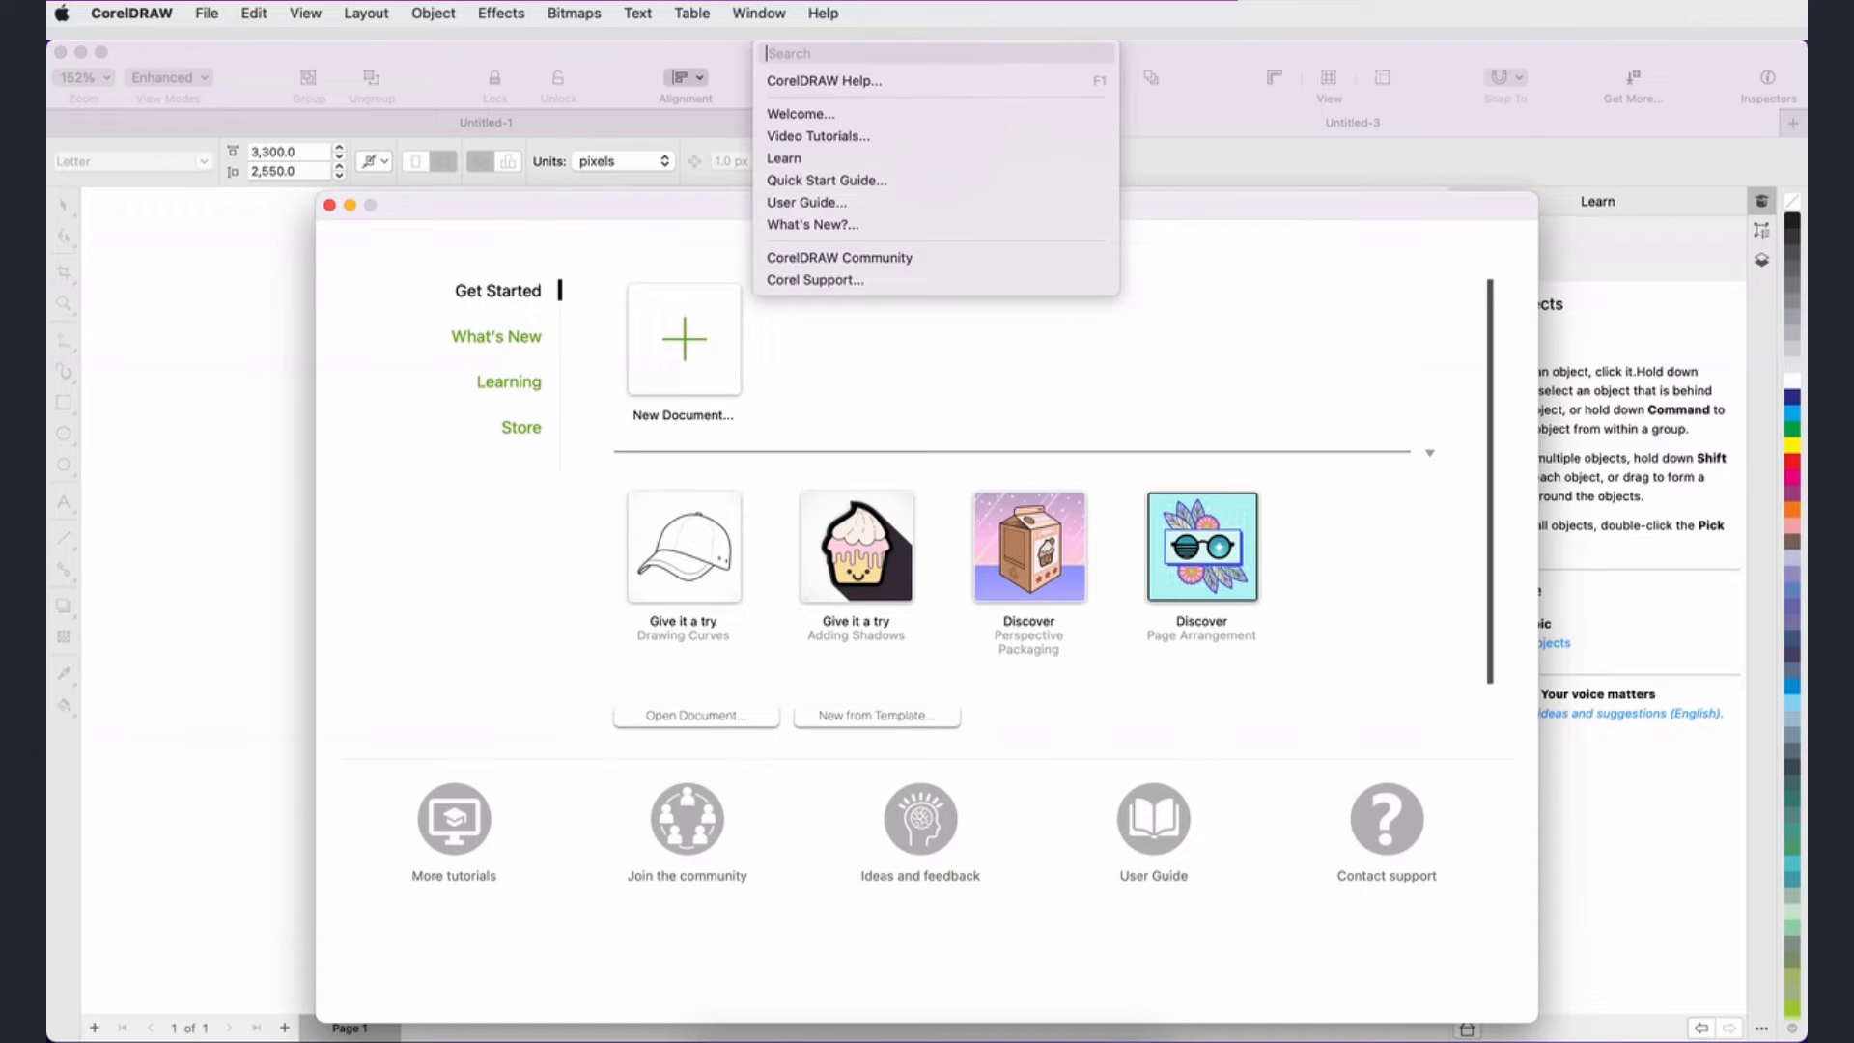
mouse_move(838, 257)
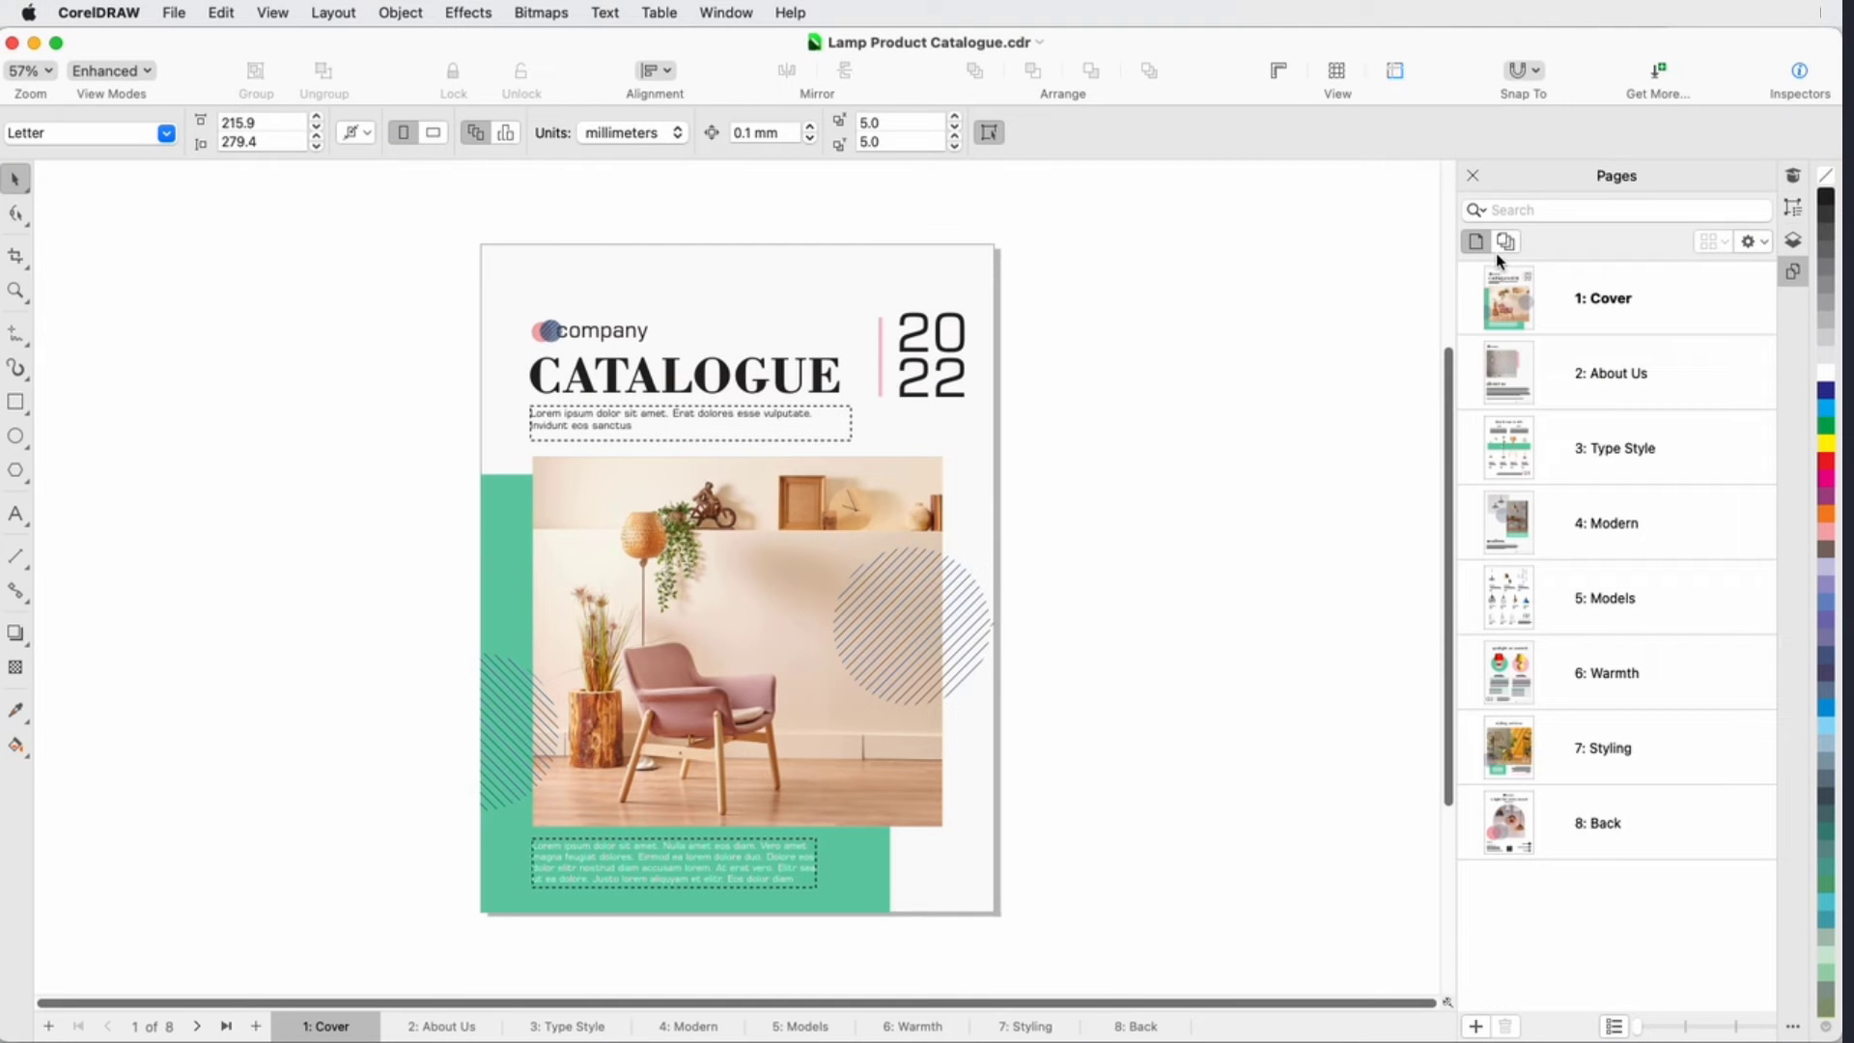
- Switch to Multipage view and try three-column and single-row layouts before the four-column grid
left_click(1504, 242)
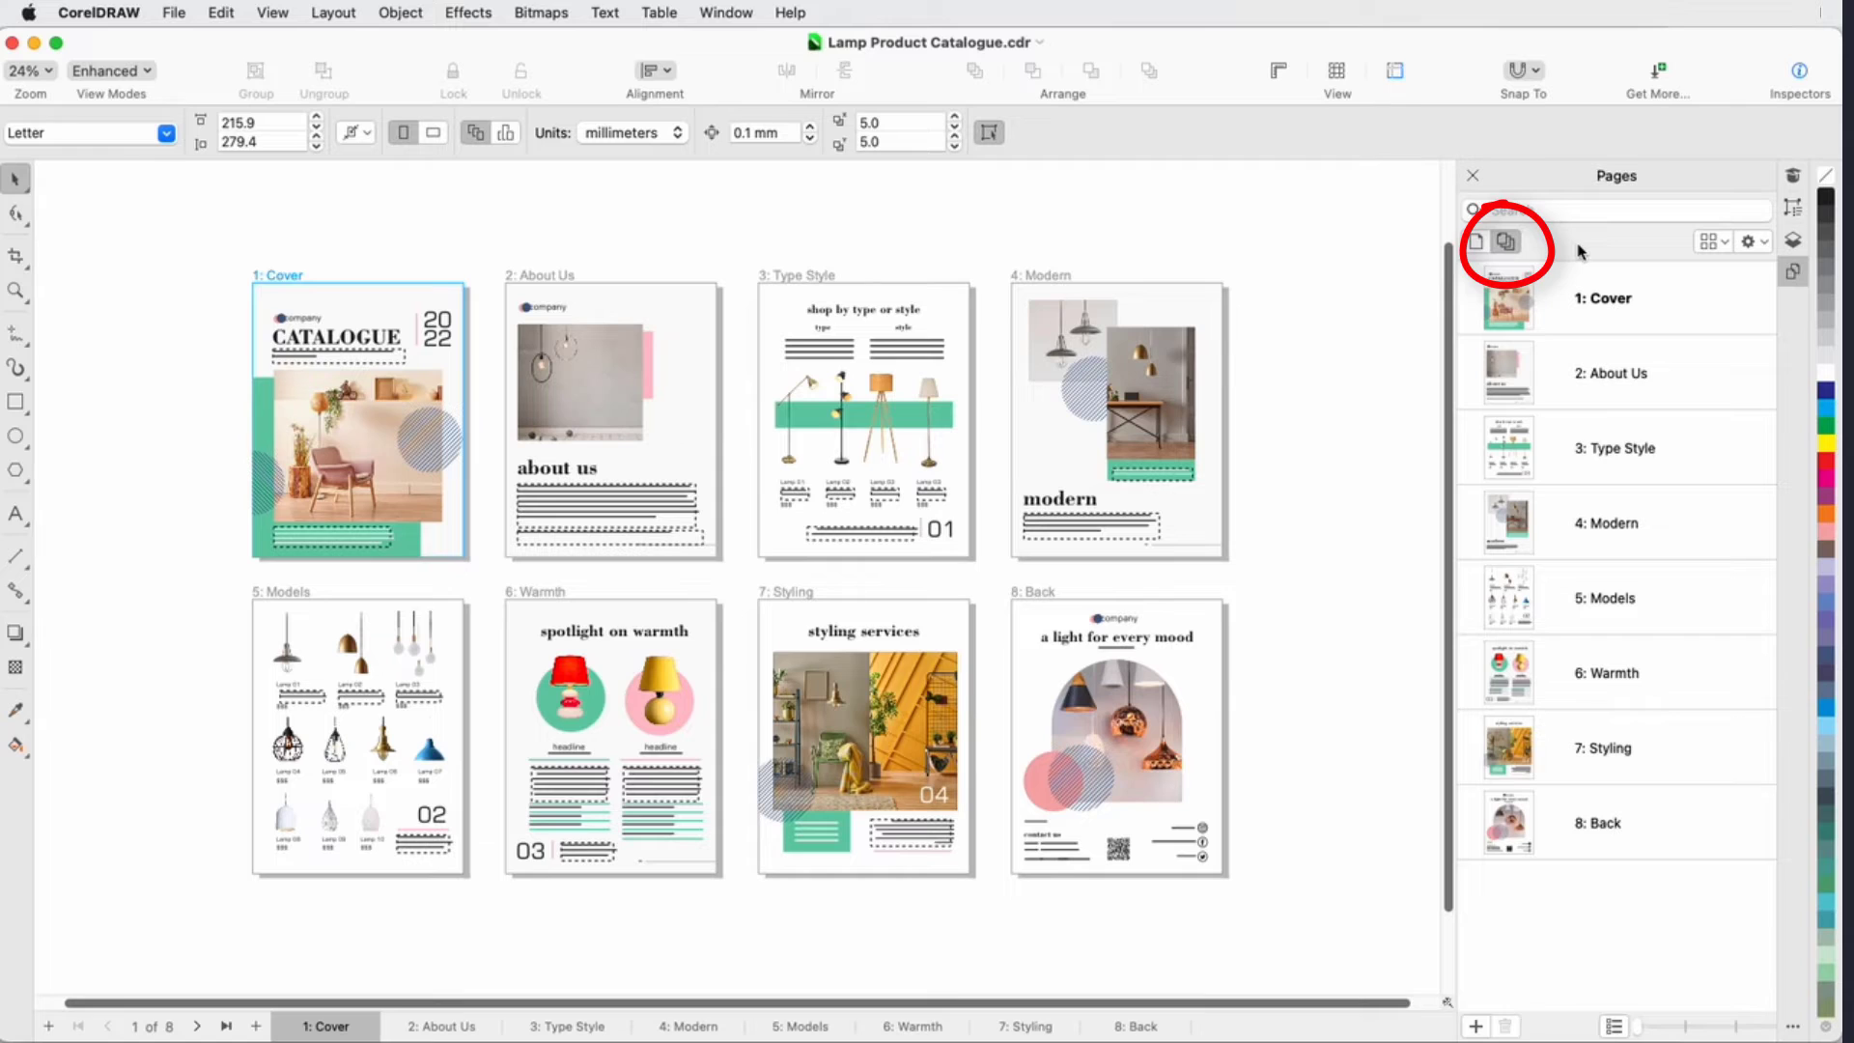
left_click(1761, 241)
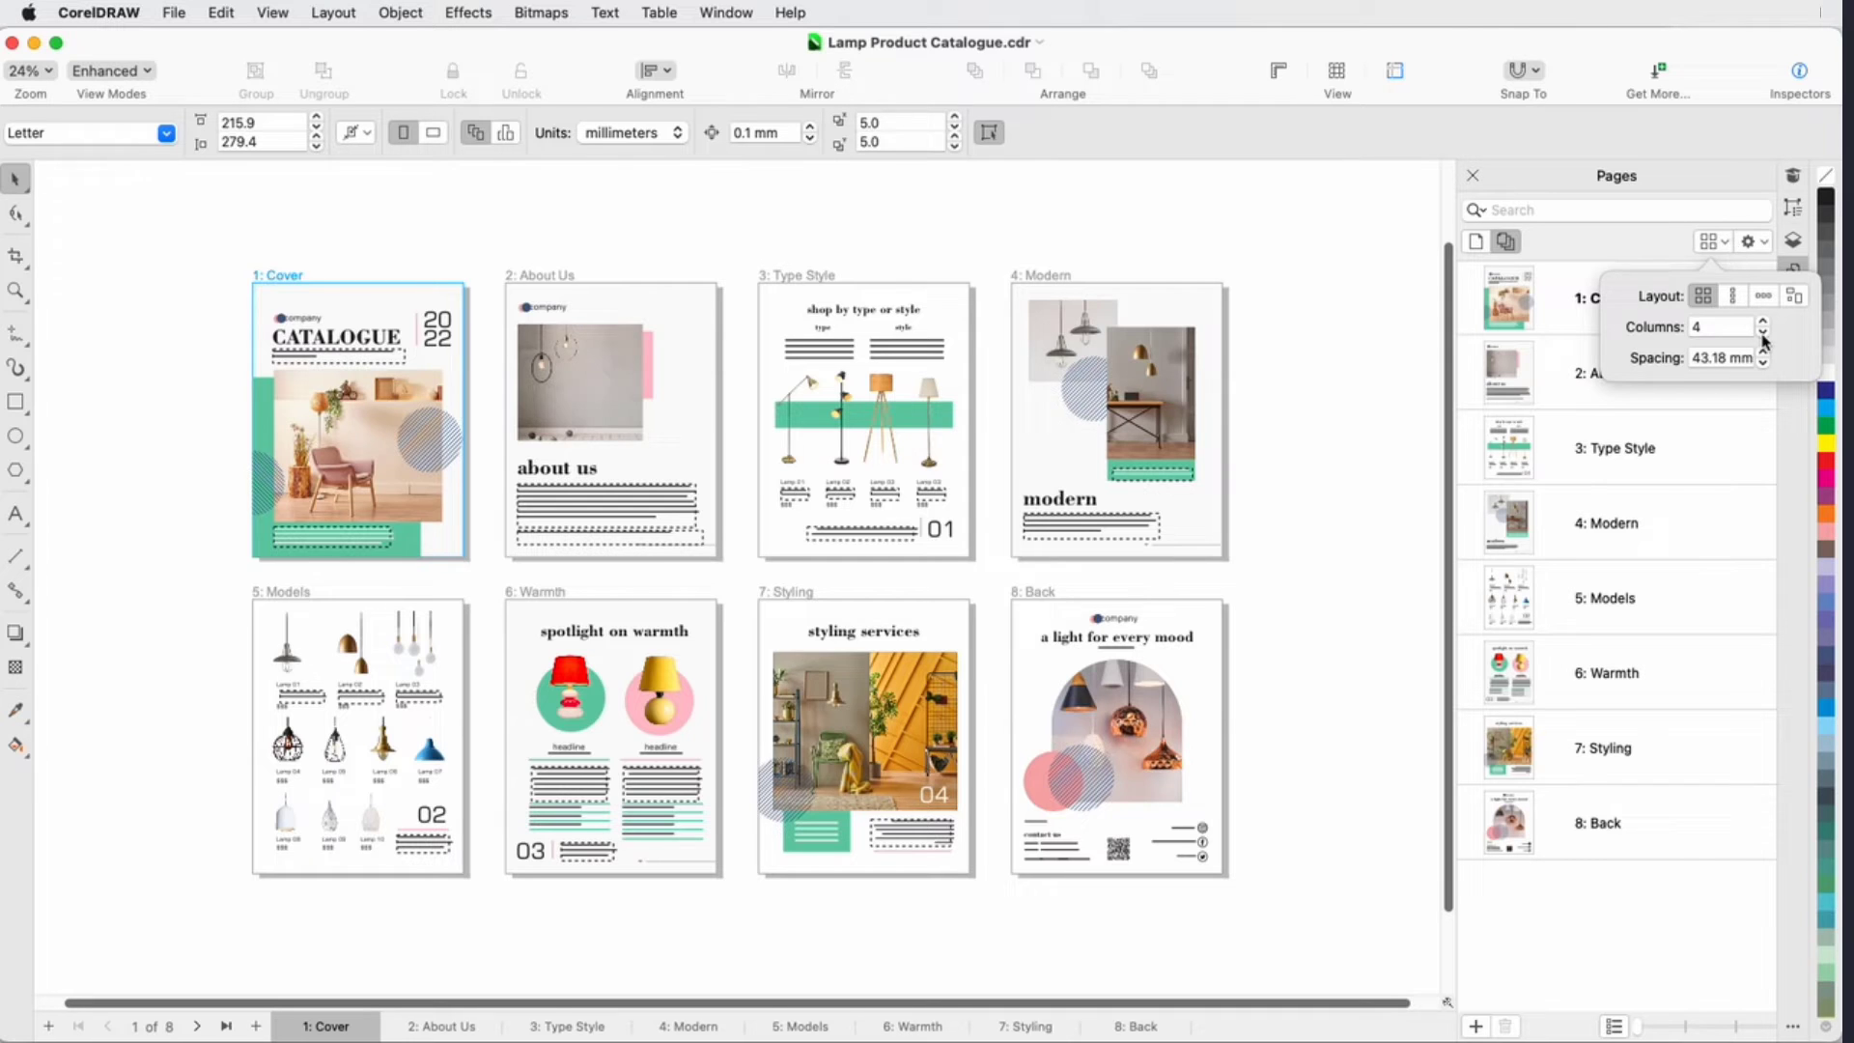
left_click(1761, 330)
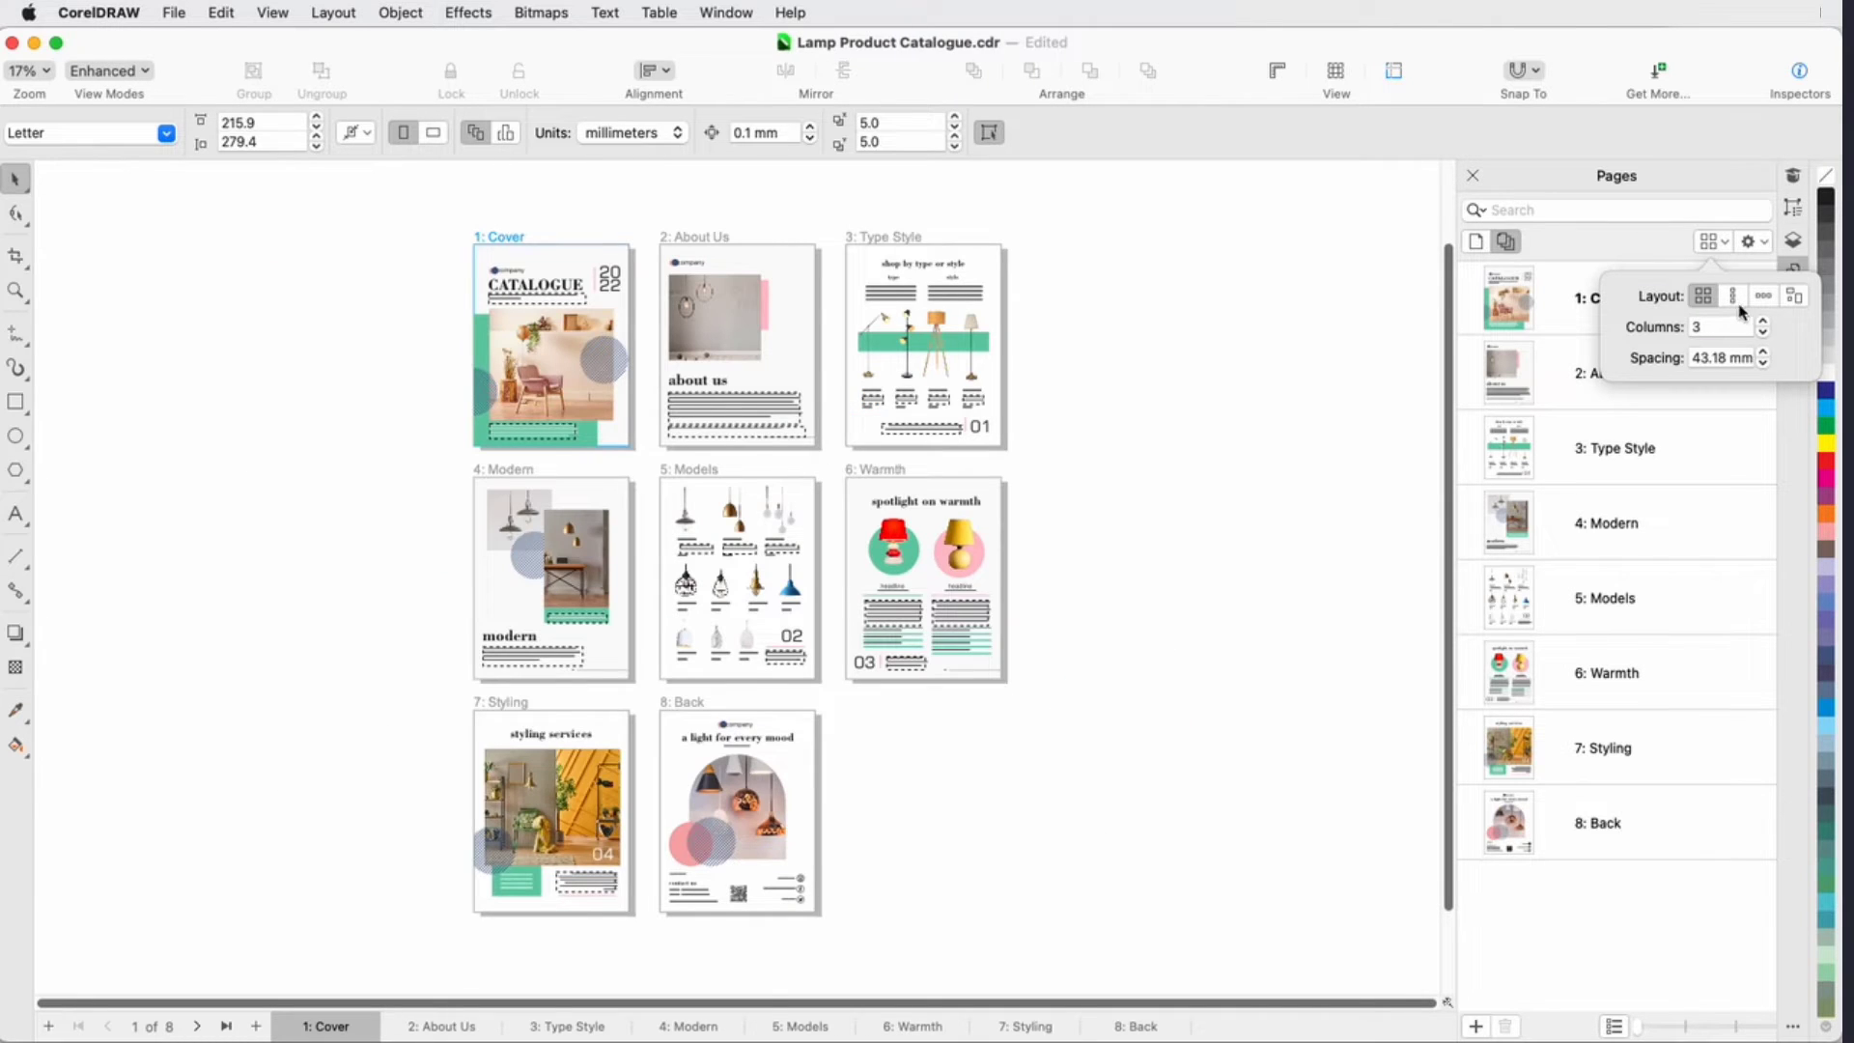
left_click(1763, 295)
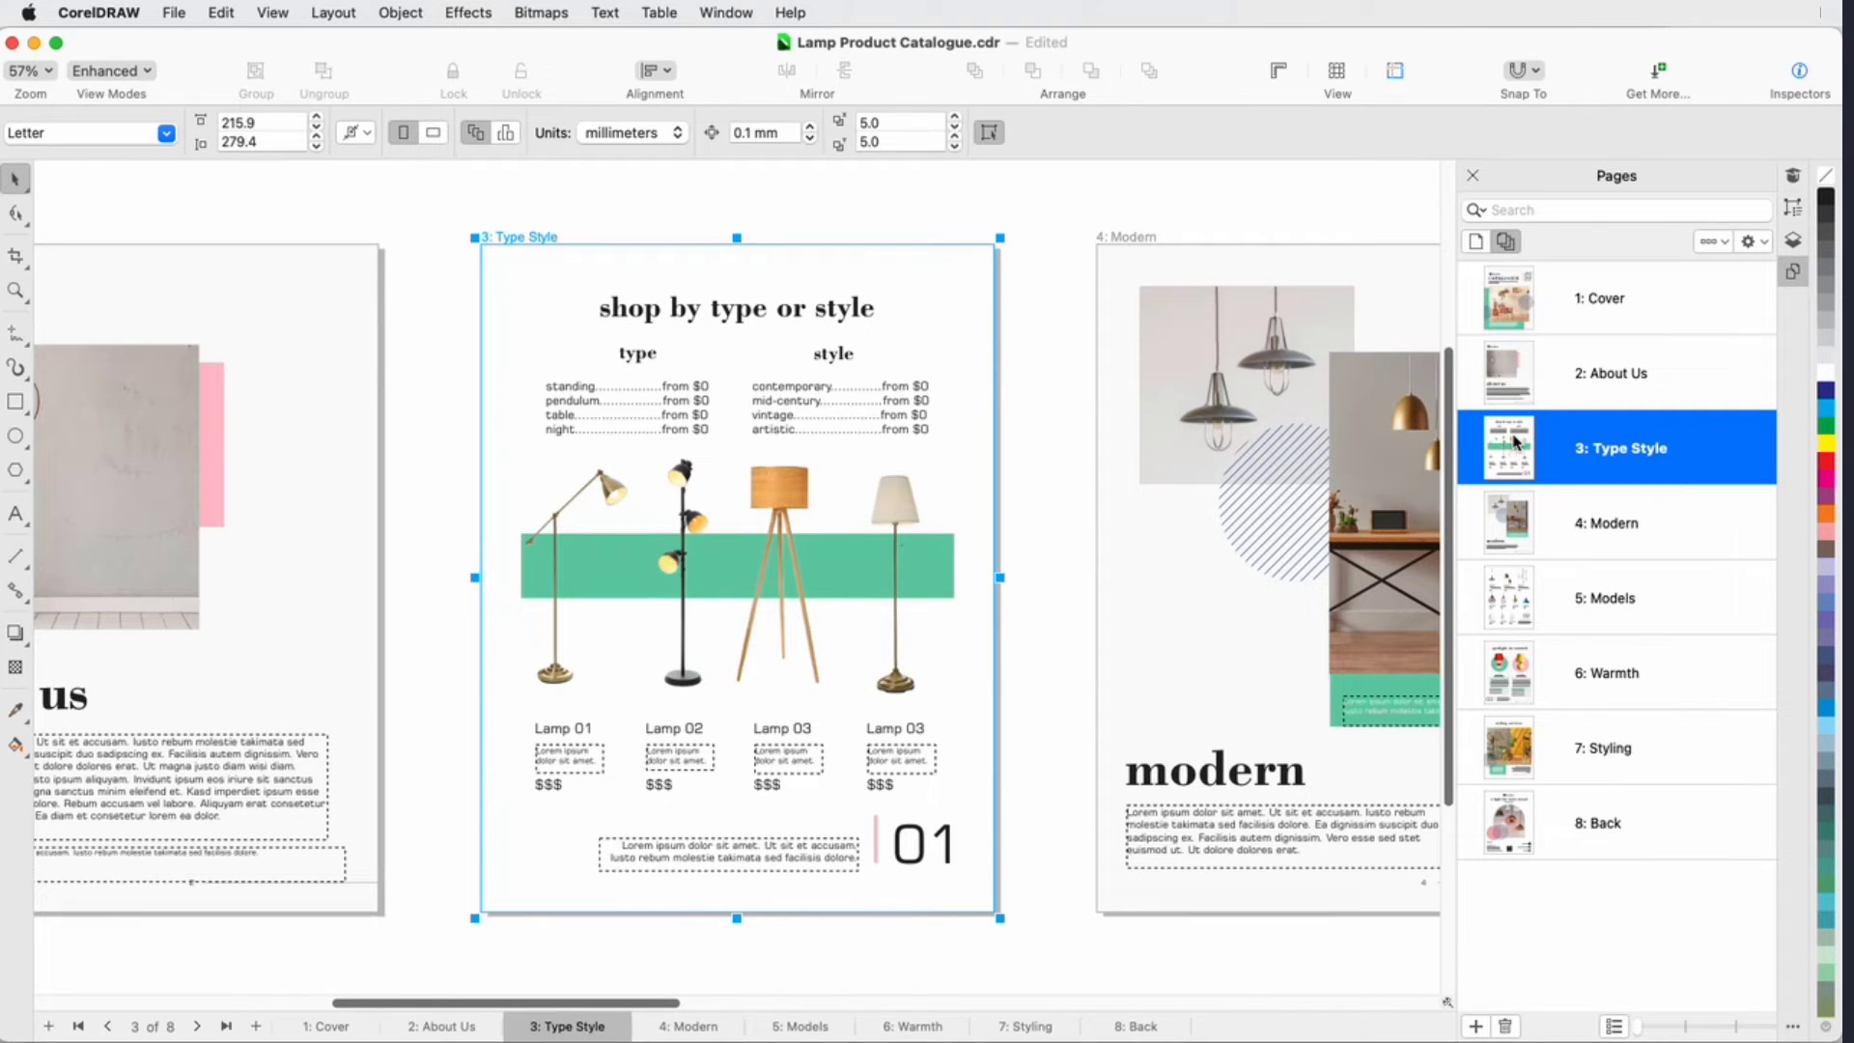
left_click(1710, 241)
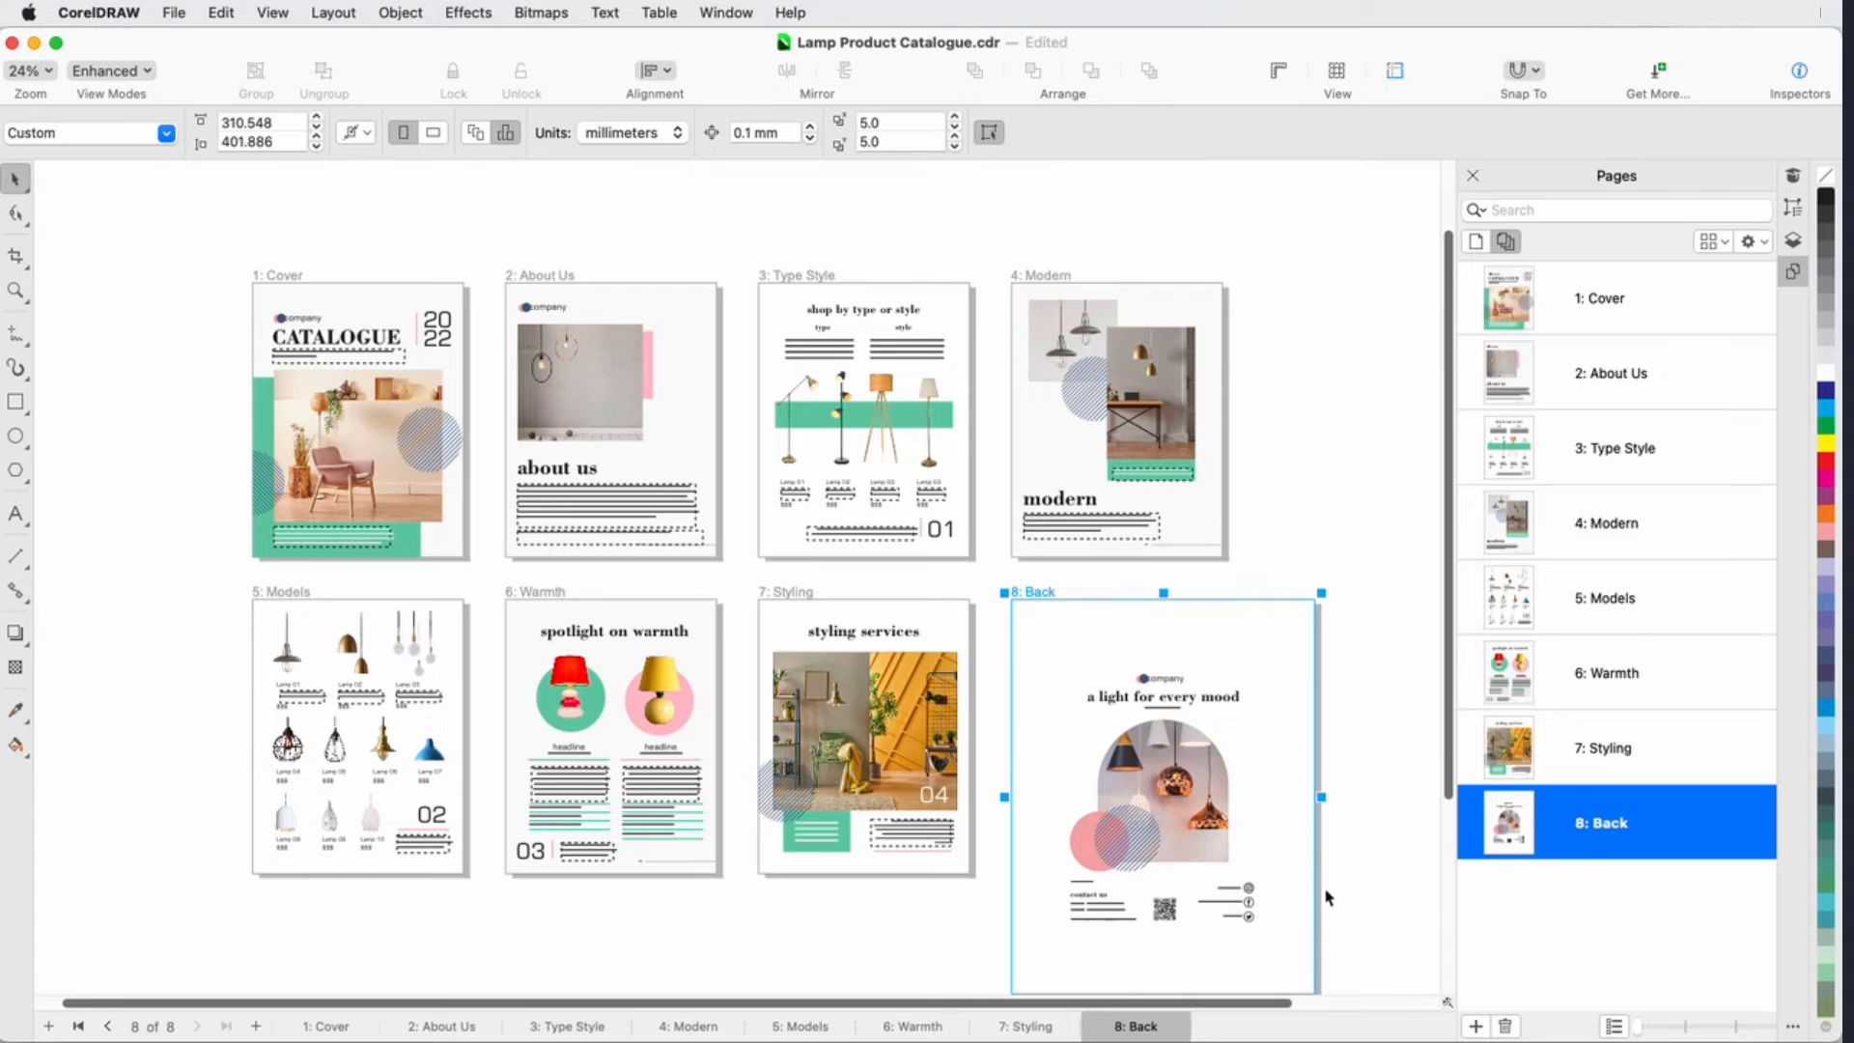
- Show the Layout menu's page commands
left_click(332, 13)
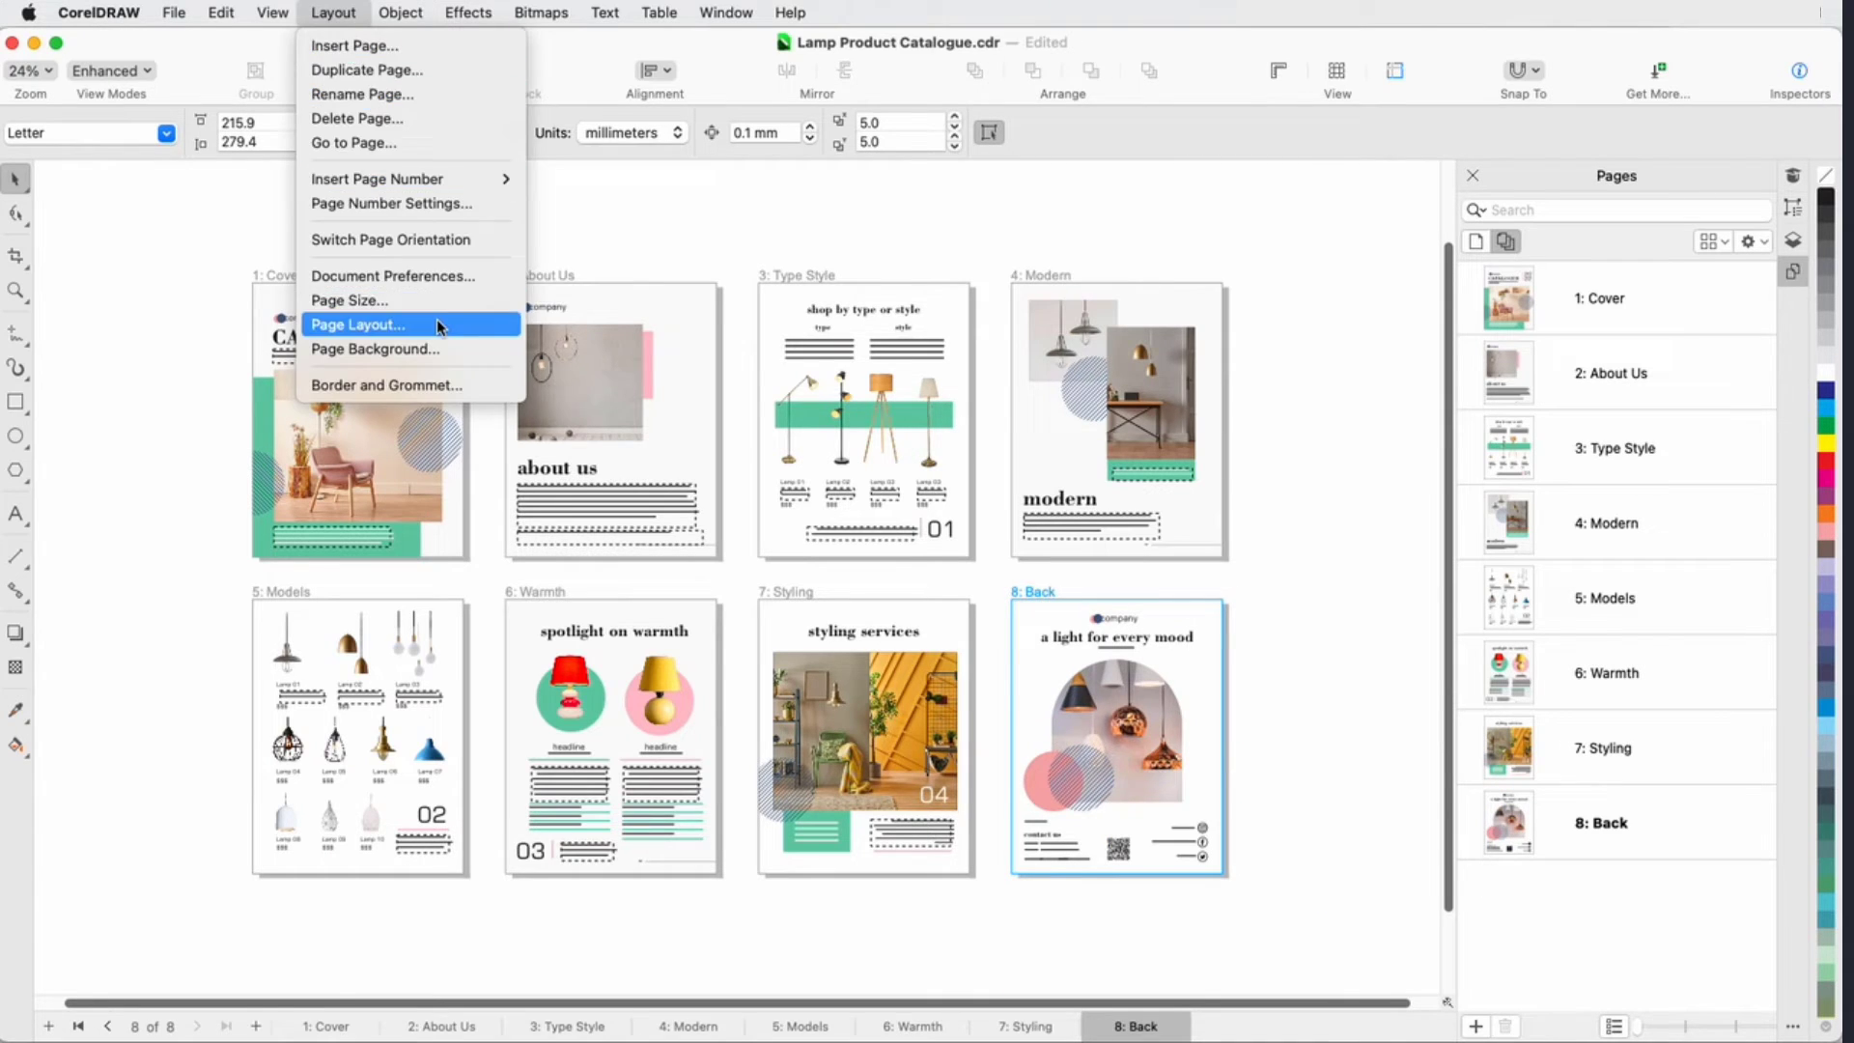
- Set the catalogue to facing pages and review page actions for the About Us and Back pages
left_click(357, 324)
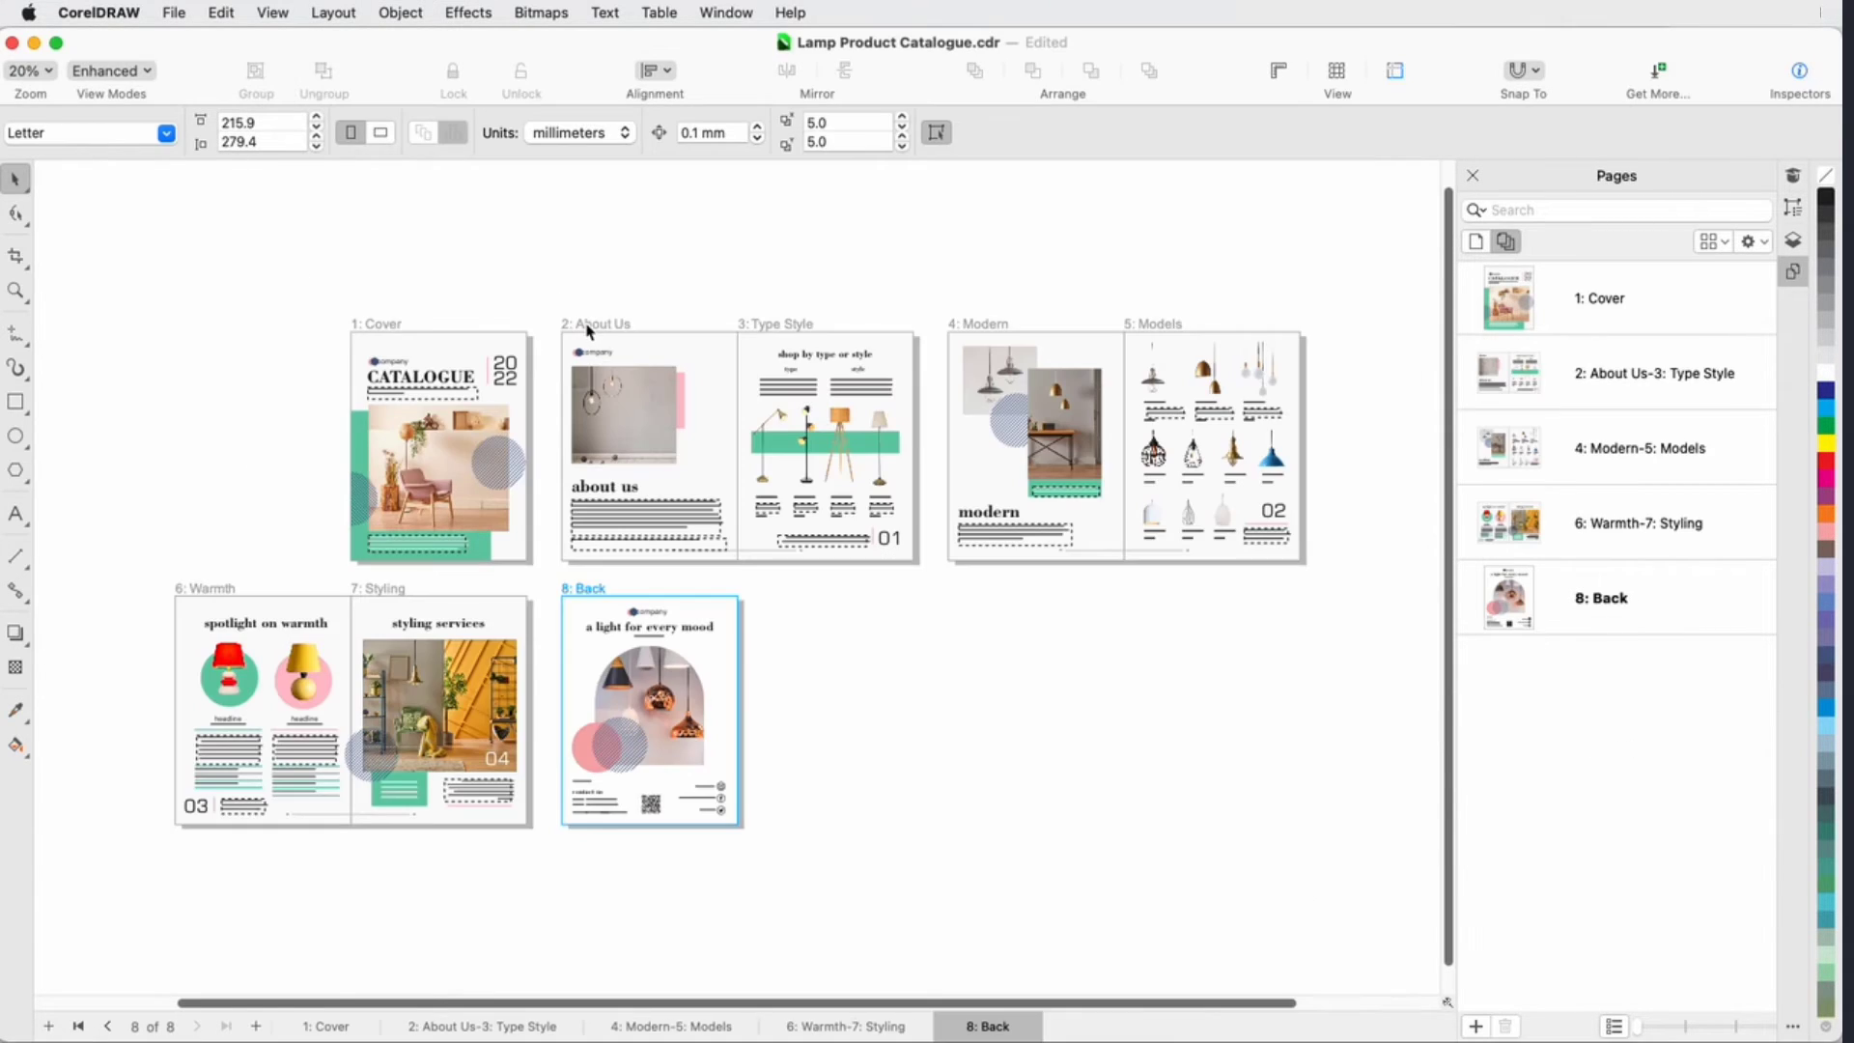
right_click(649, 446)
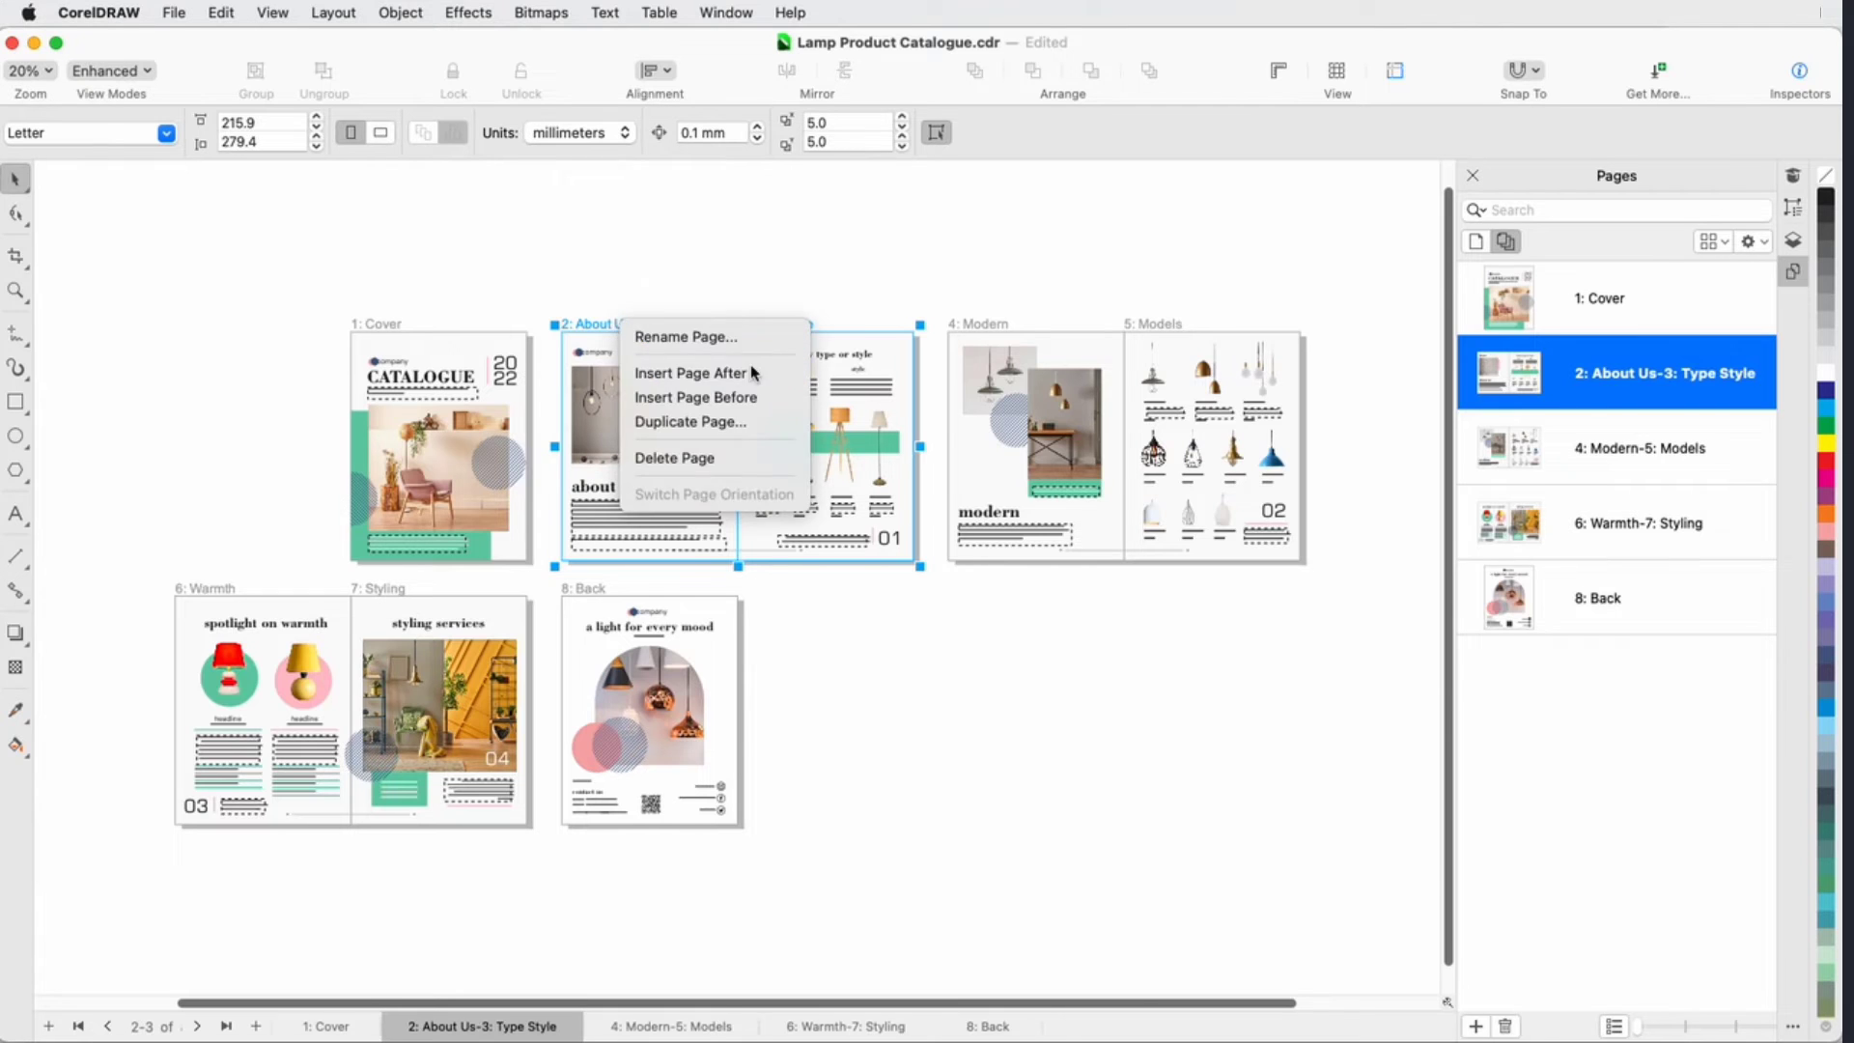
right_click(651, 708)
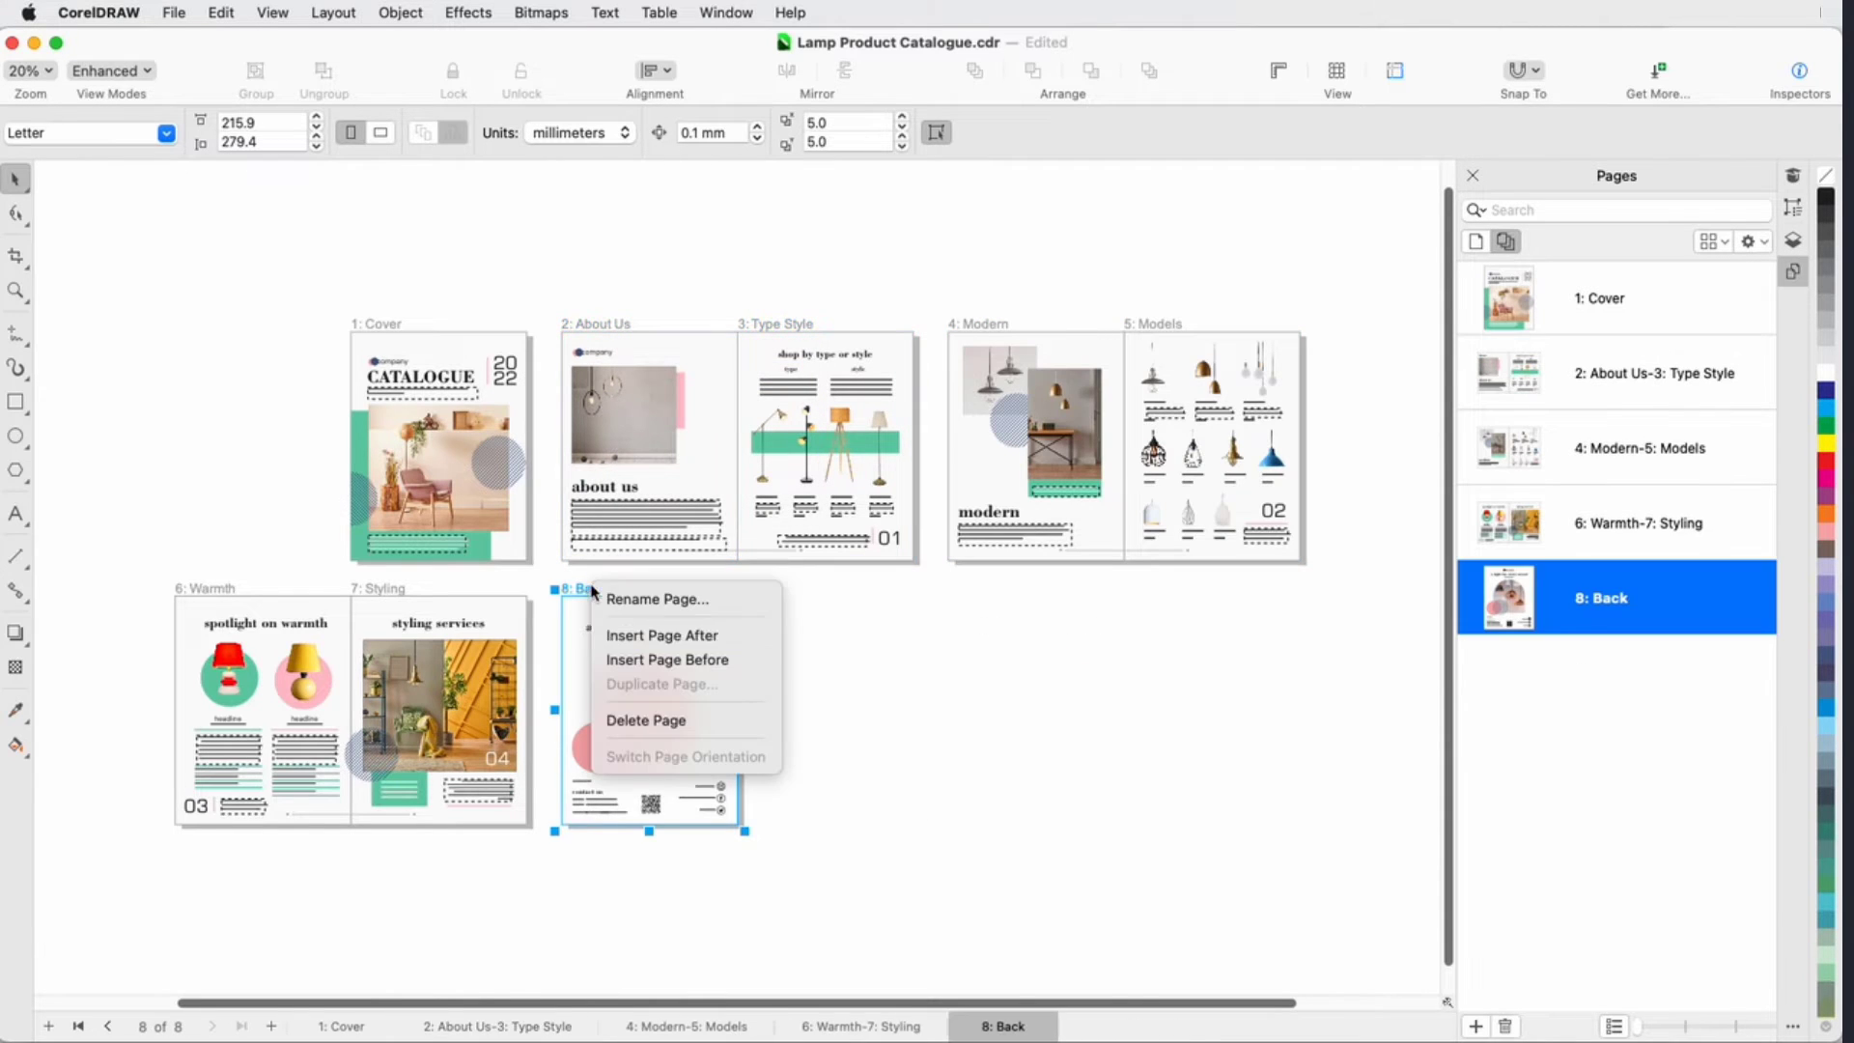
left_click(660, 634)
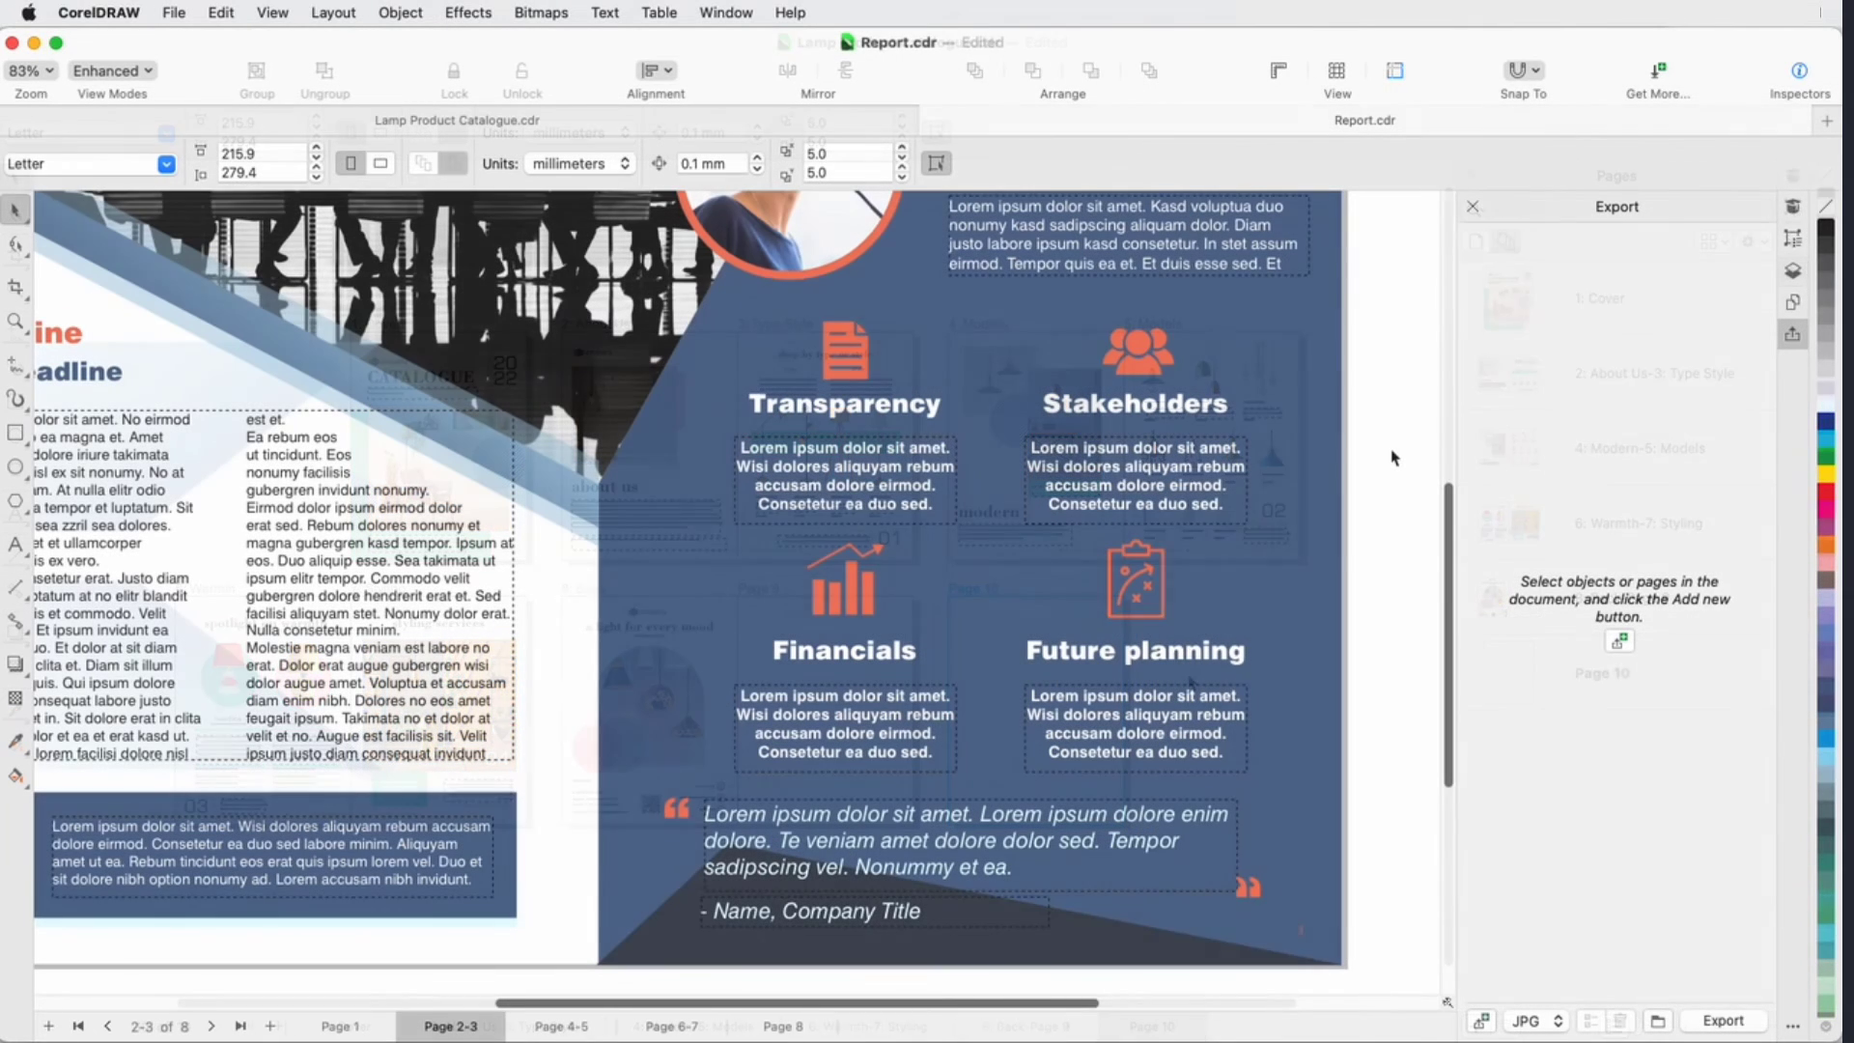
- Queue the four orange section icons for export as JPG and show the Assets inspector
left_click(849, 590)
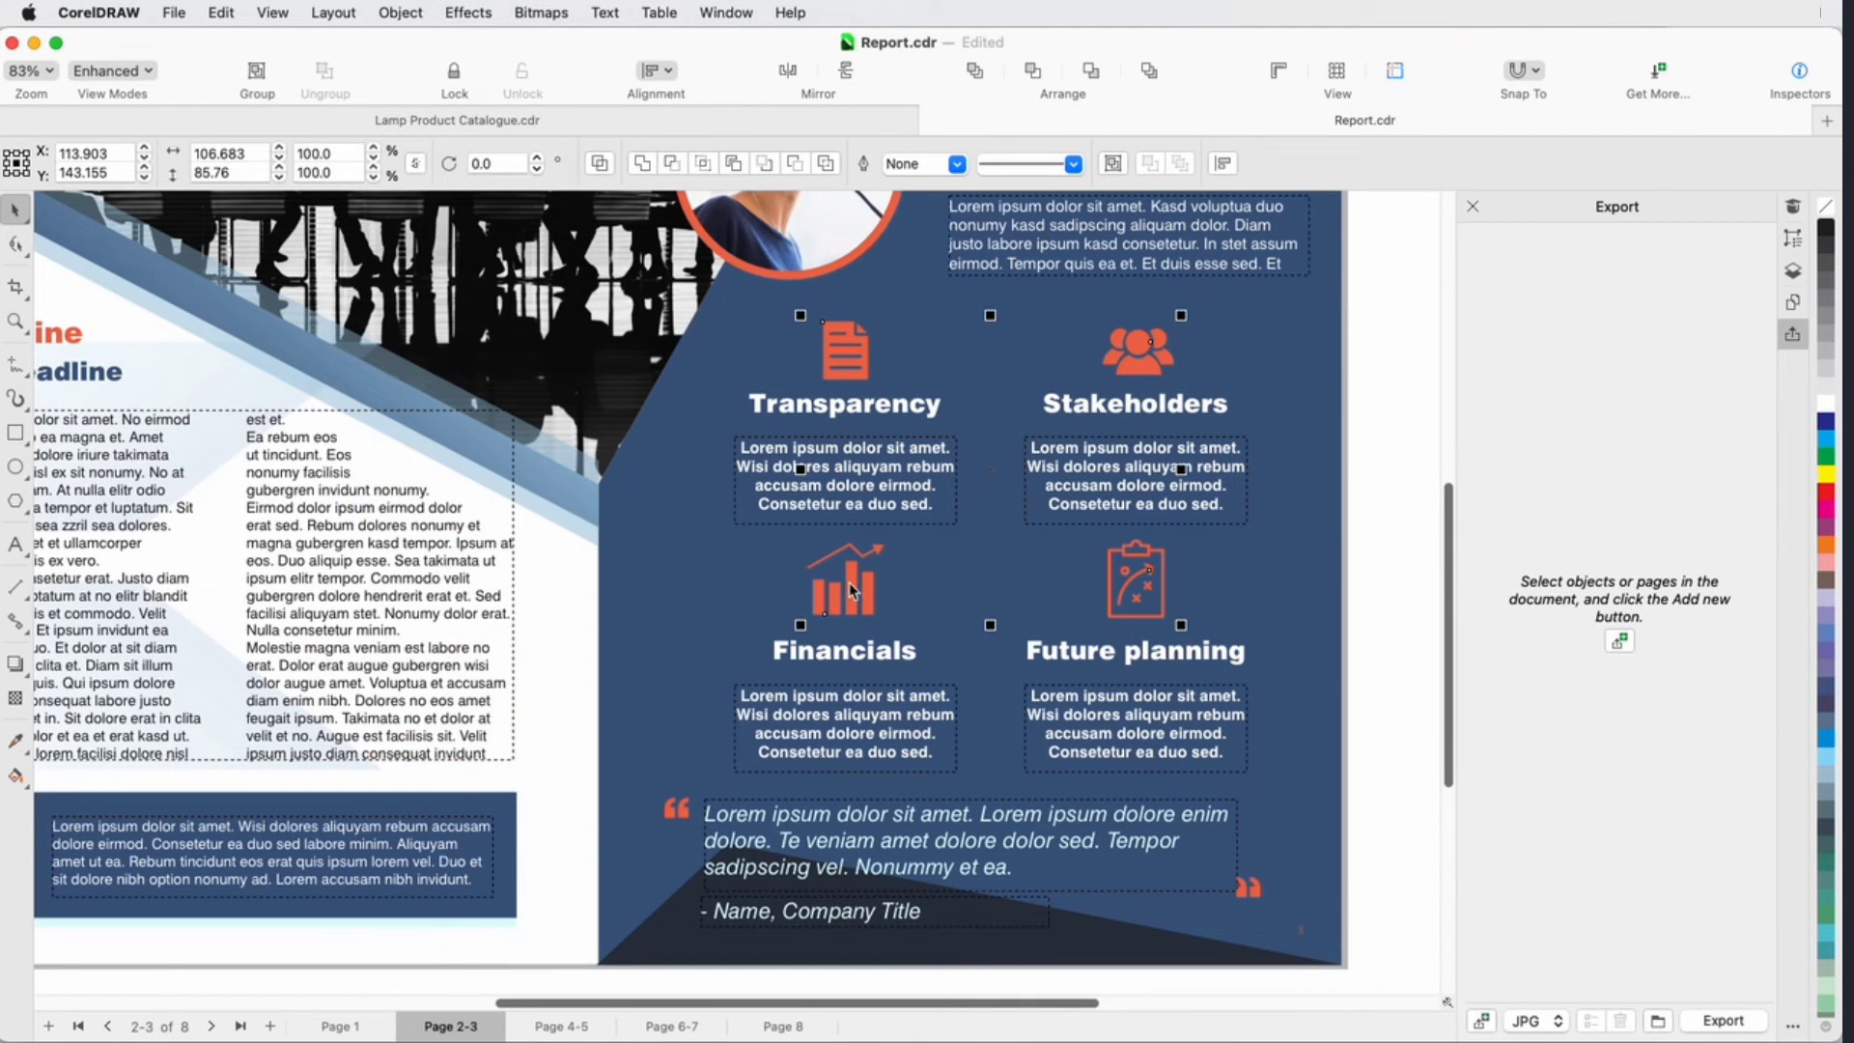
left_click(1618, 639)
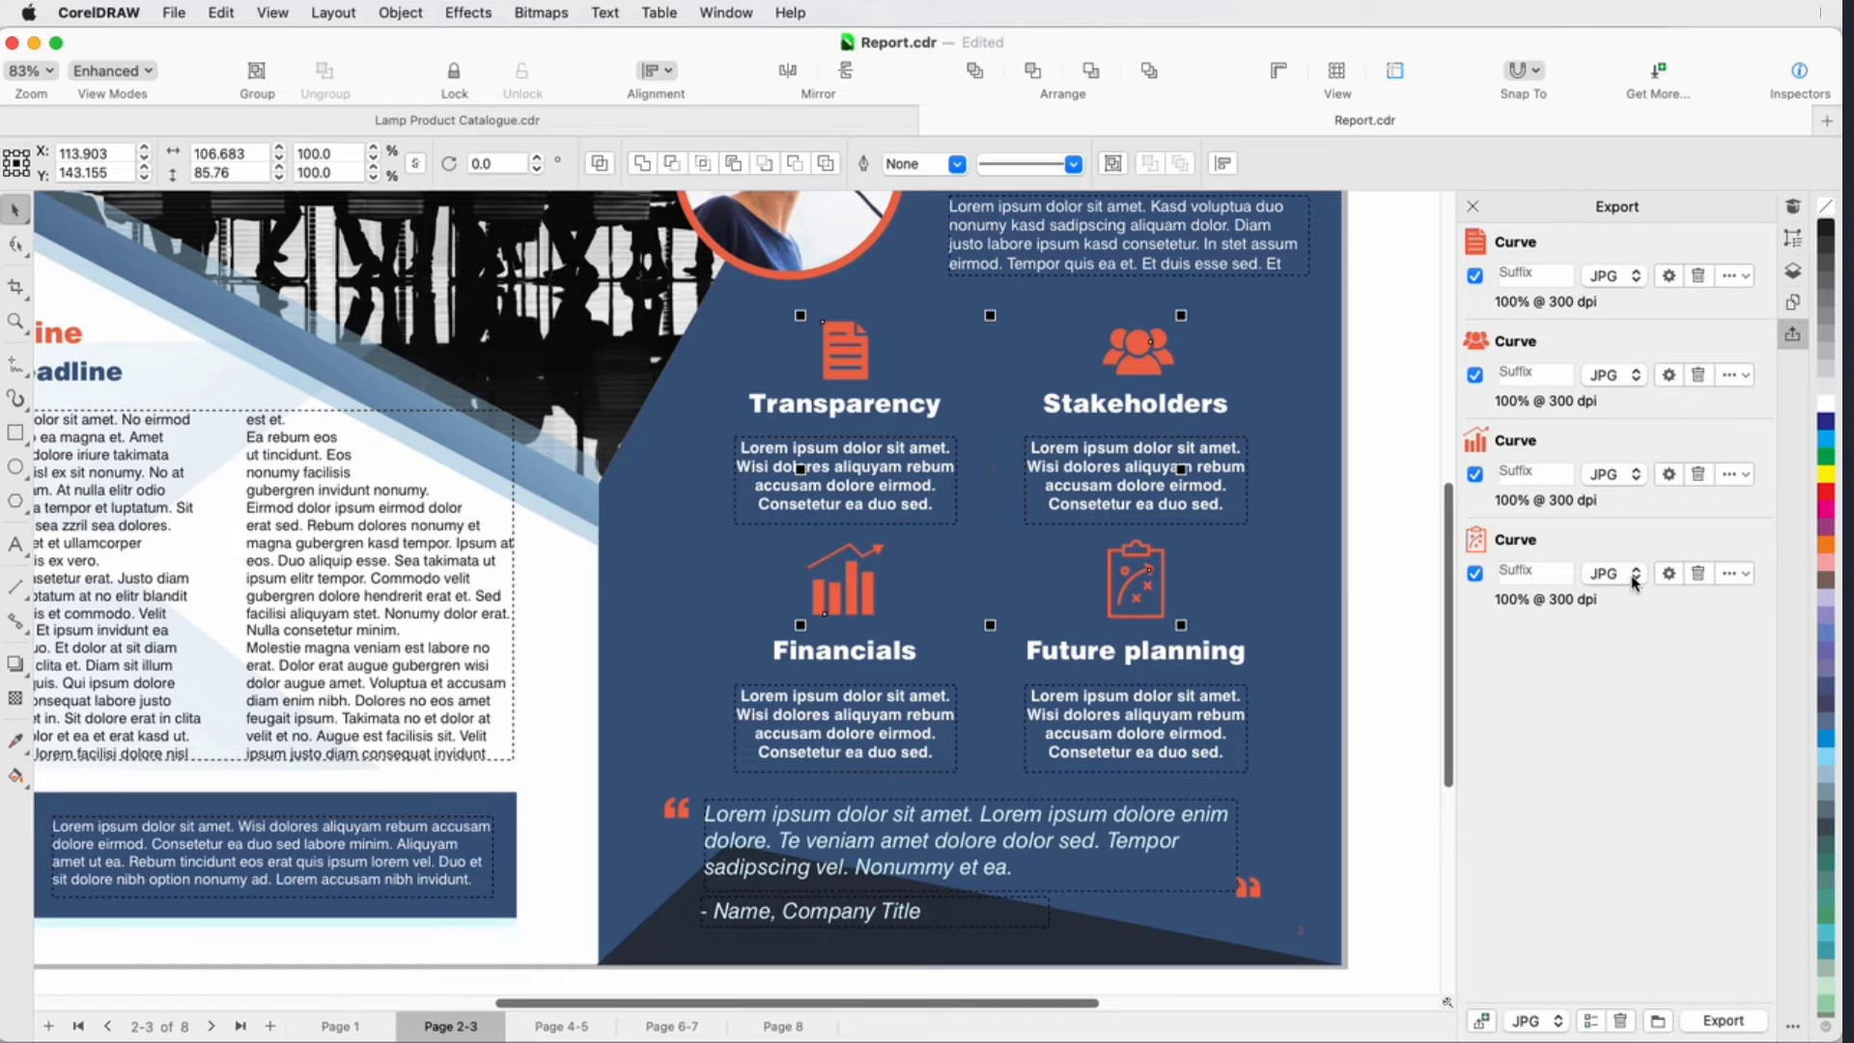
left_click(1610, 574)
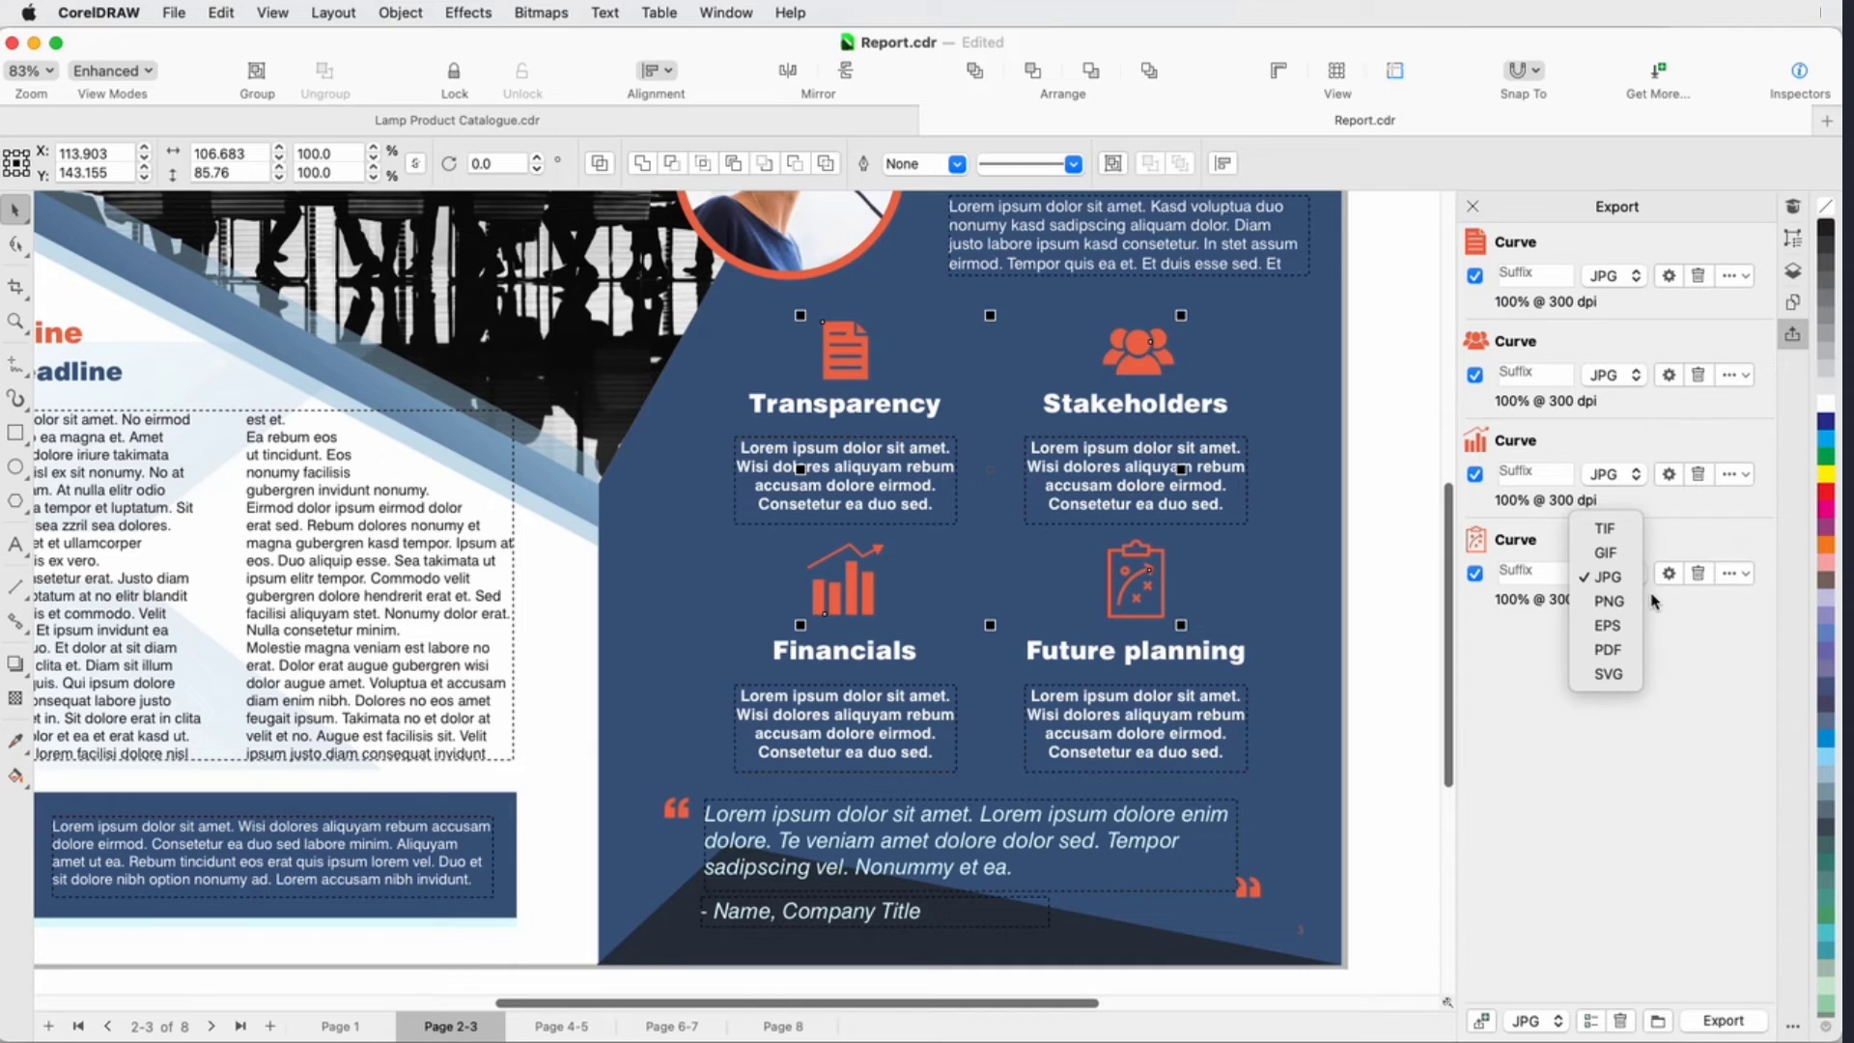
left_click(1611, 574)
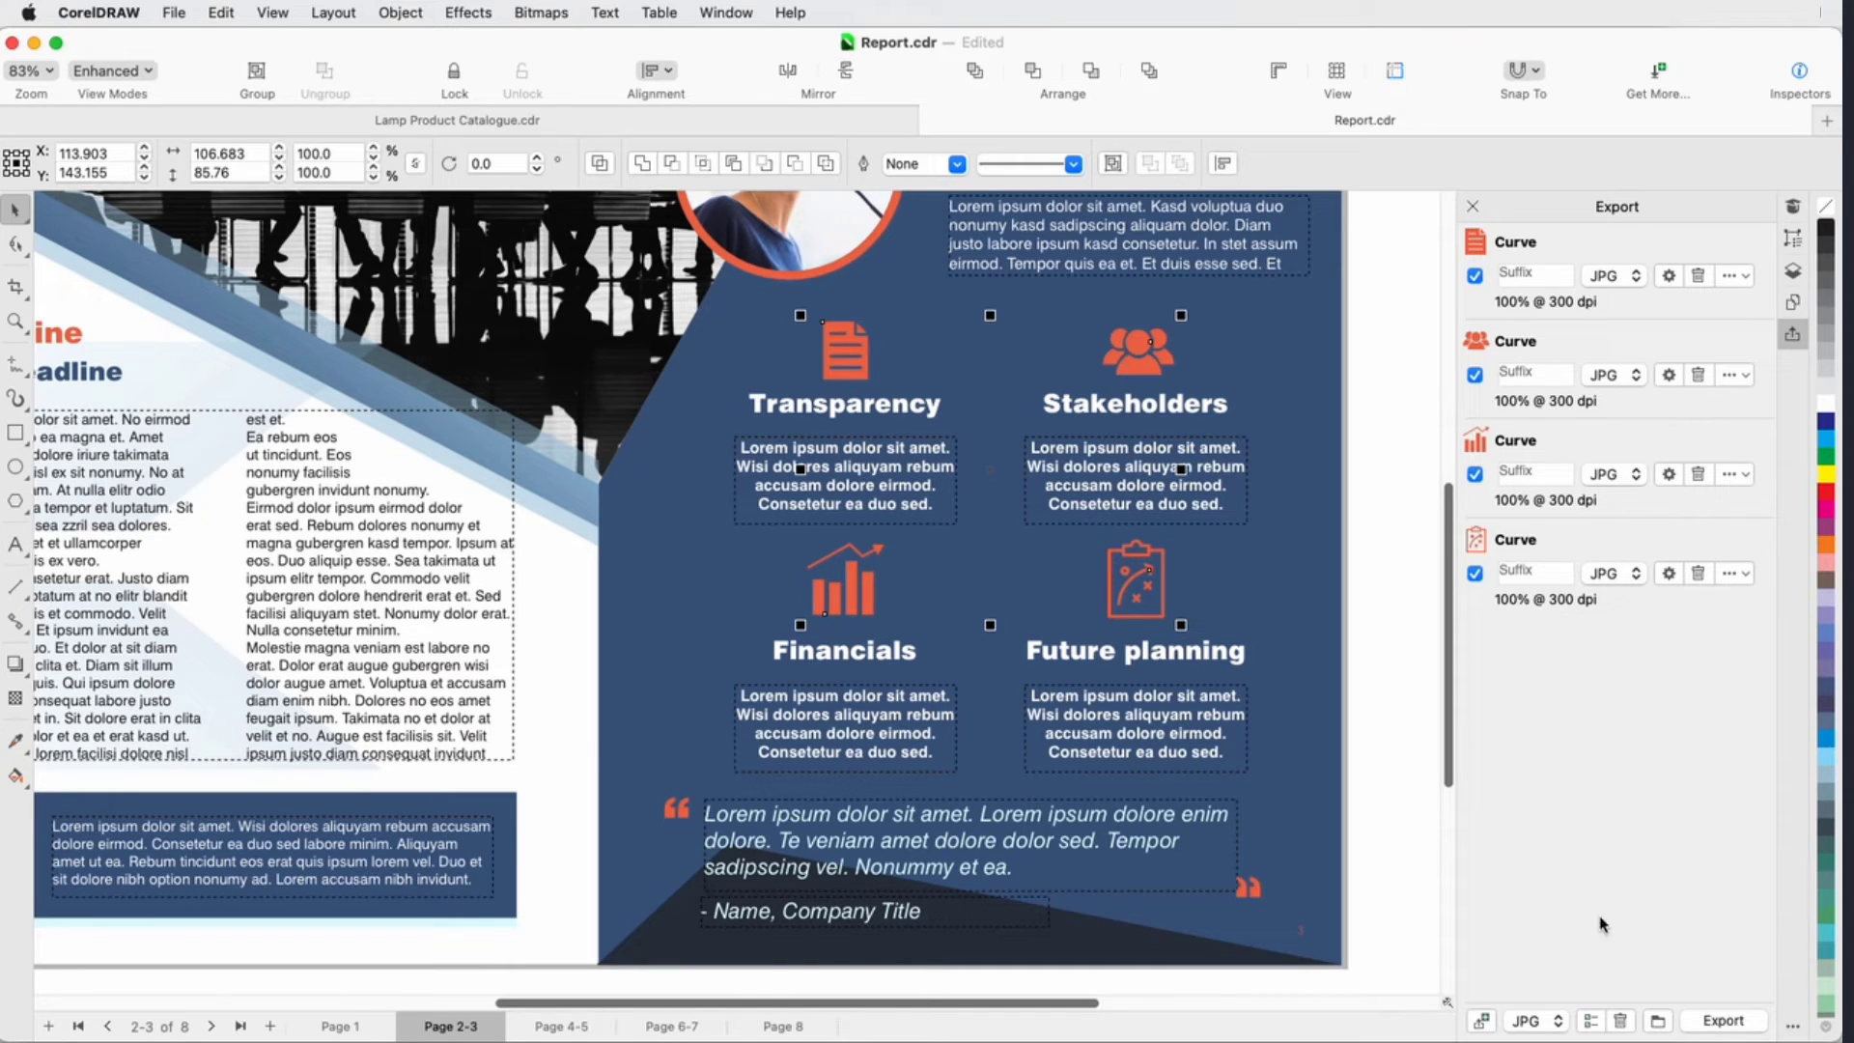
mouse_move(1589, 923)
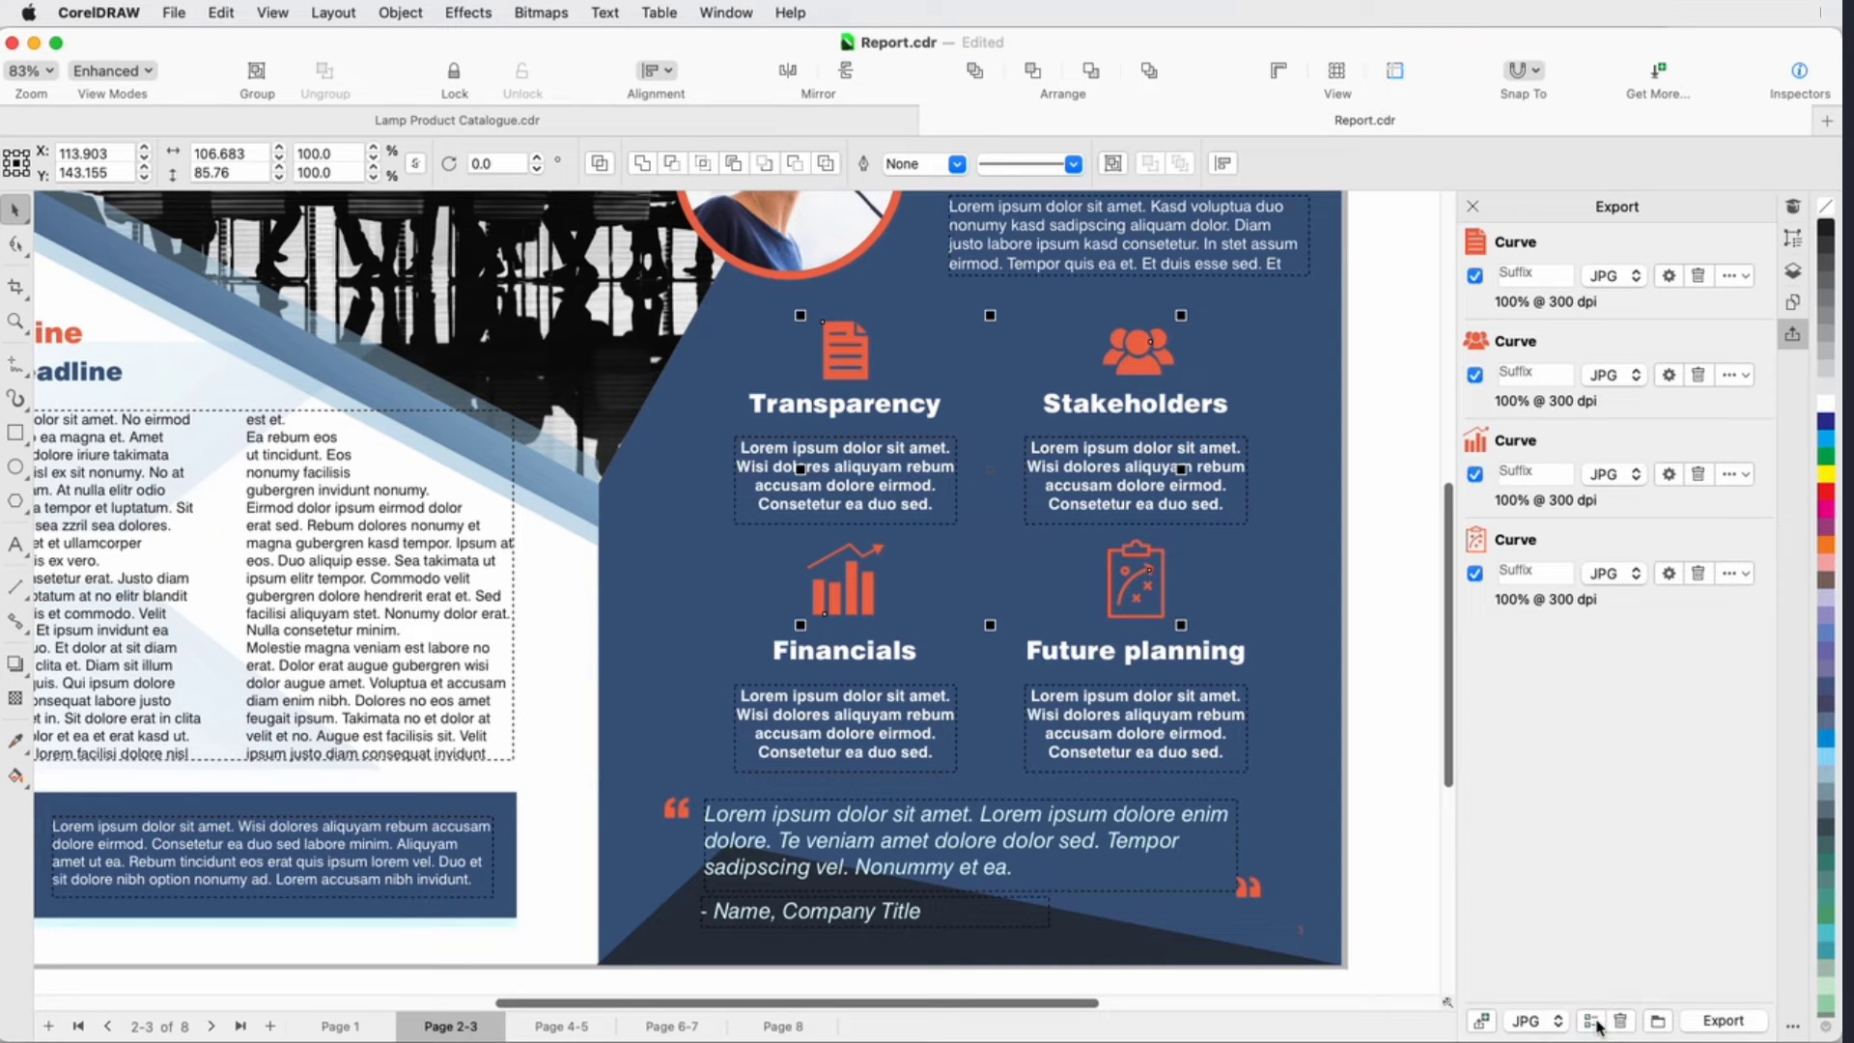
left_click(1620, 1020)
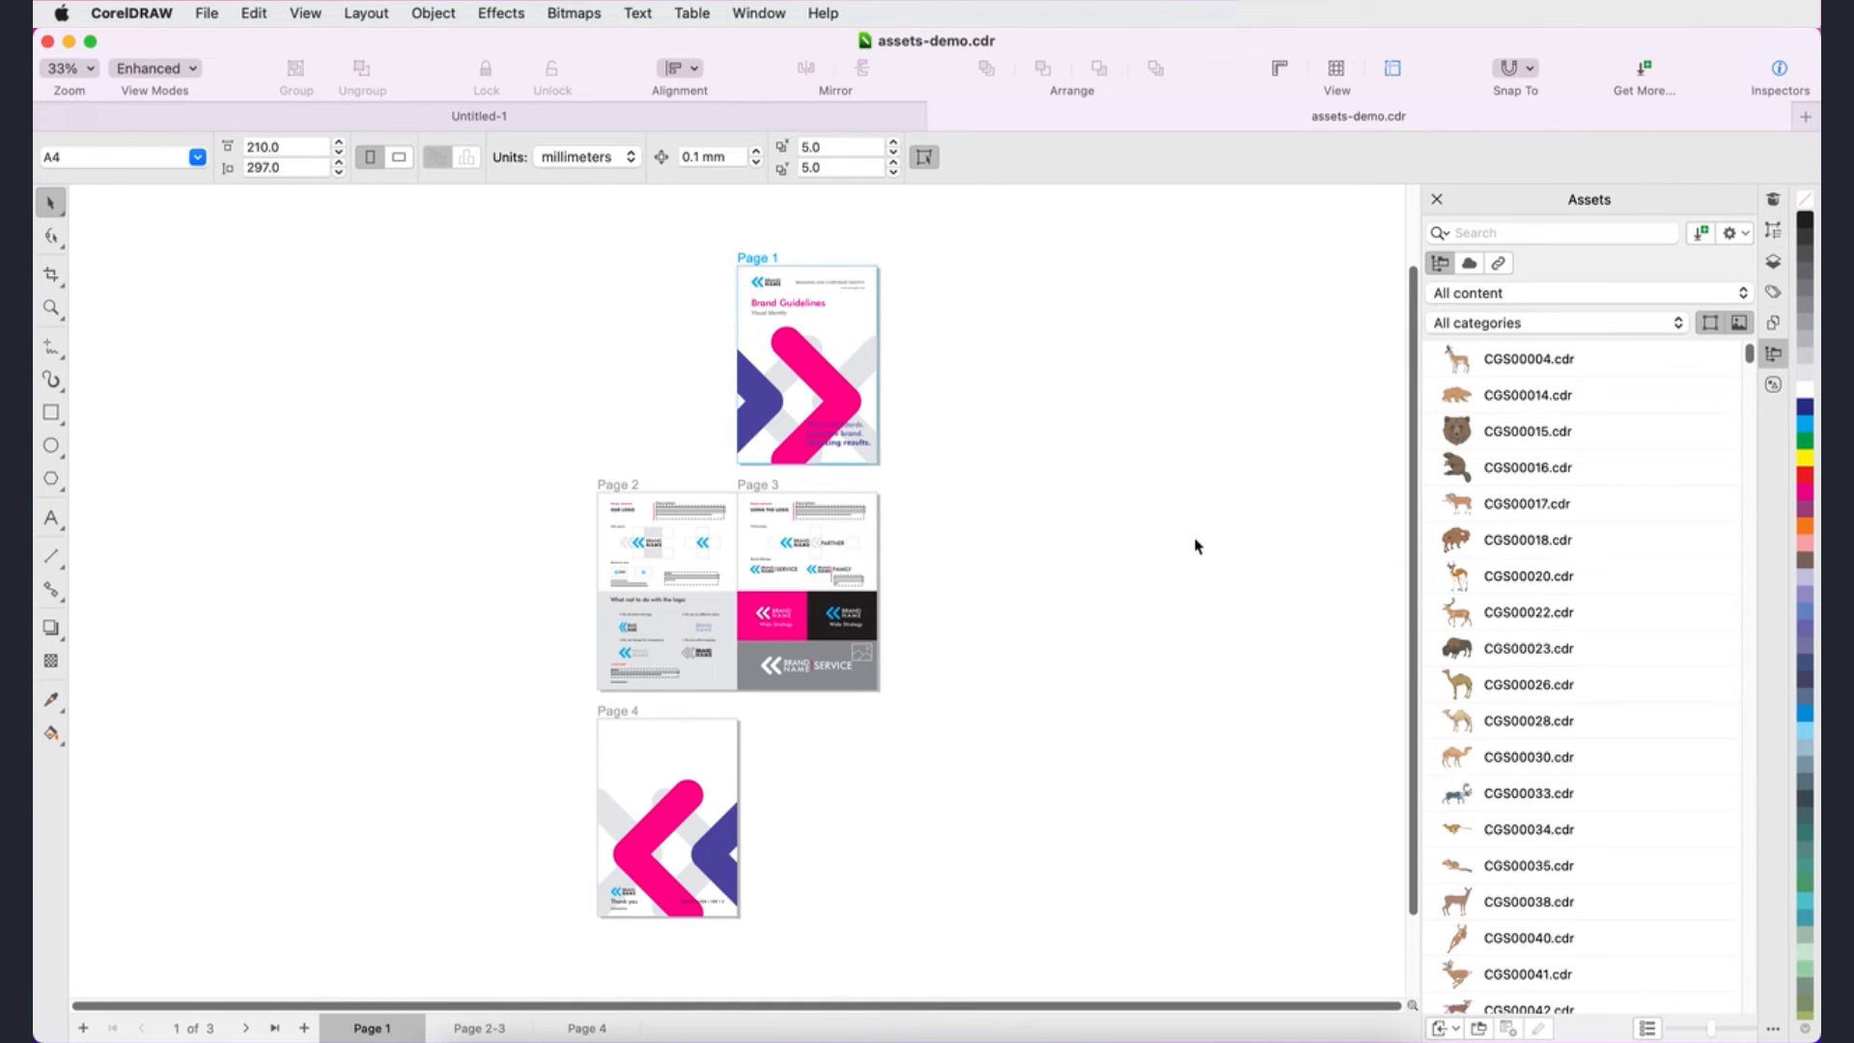
- Keep the Assets filter on All categories and switch to the Cloud library files (blue-circles.csl, library.cdr, symbols_styles_test.cdr)
left_click(1555, 322)
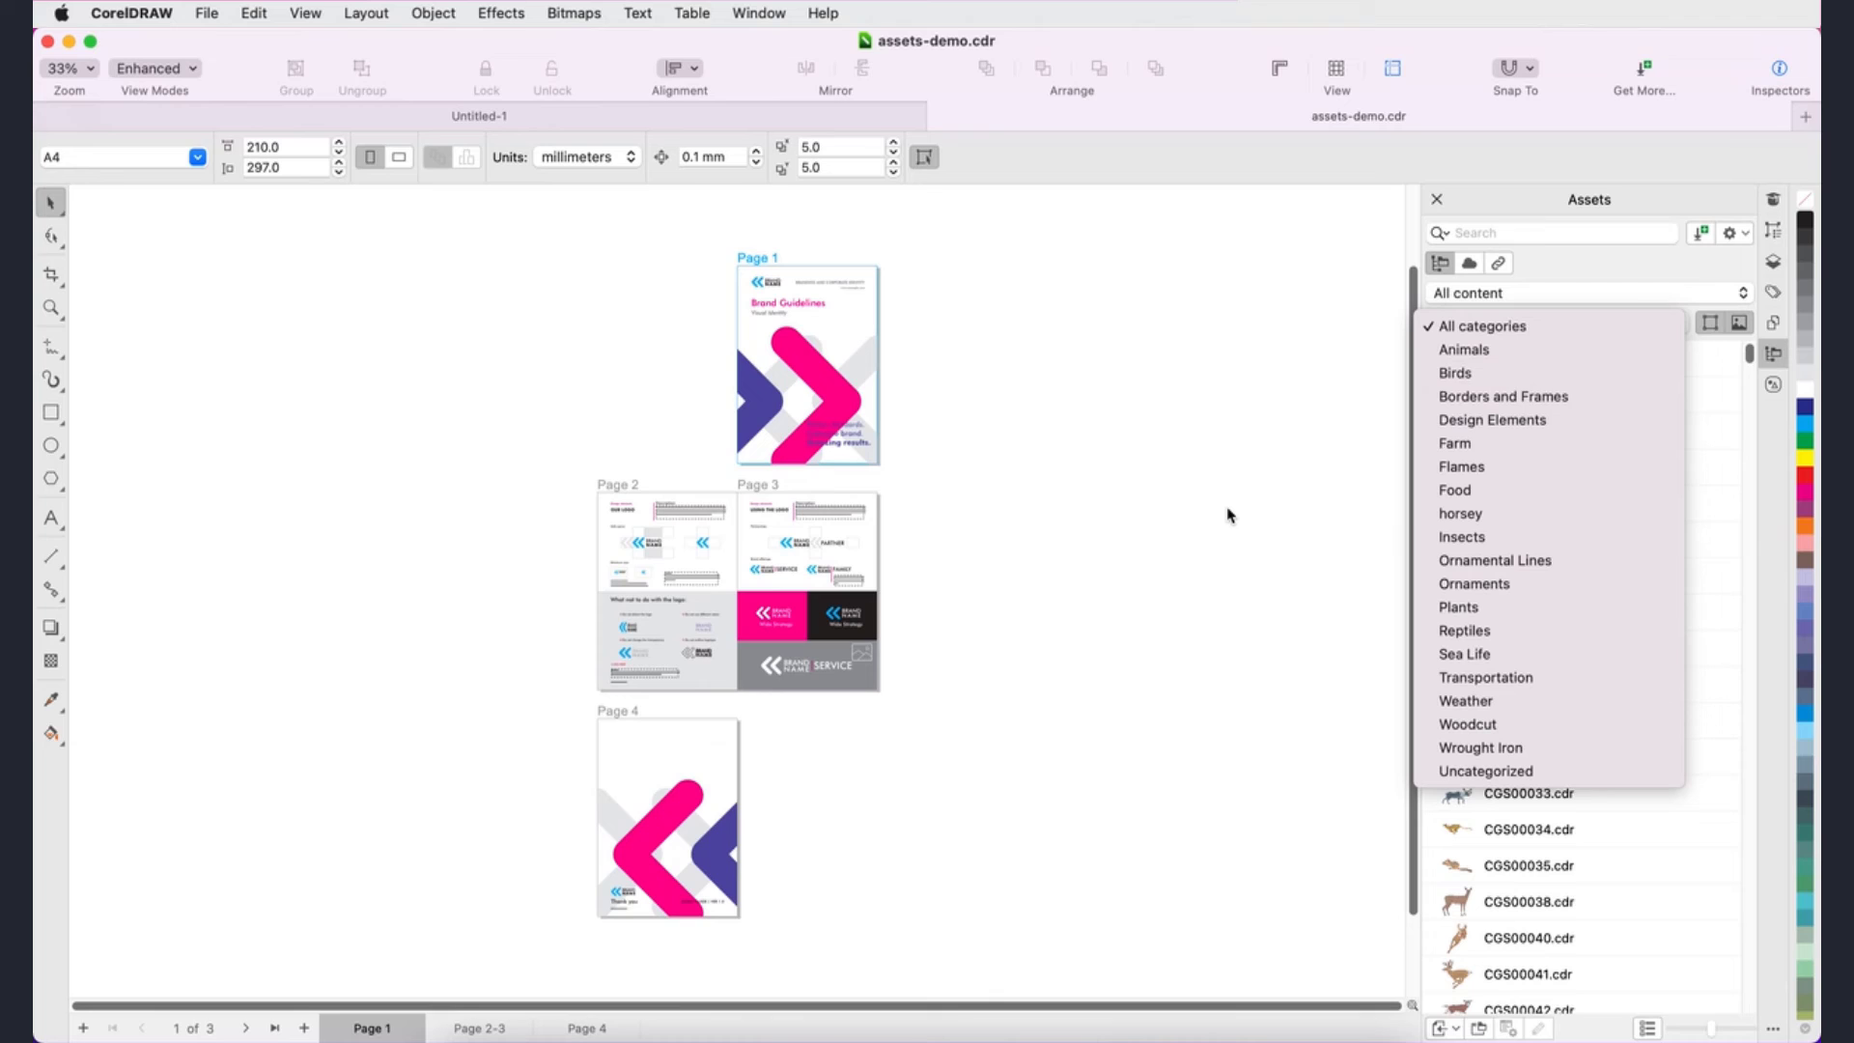
mouse_move(1354, 458)
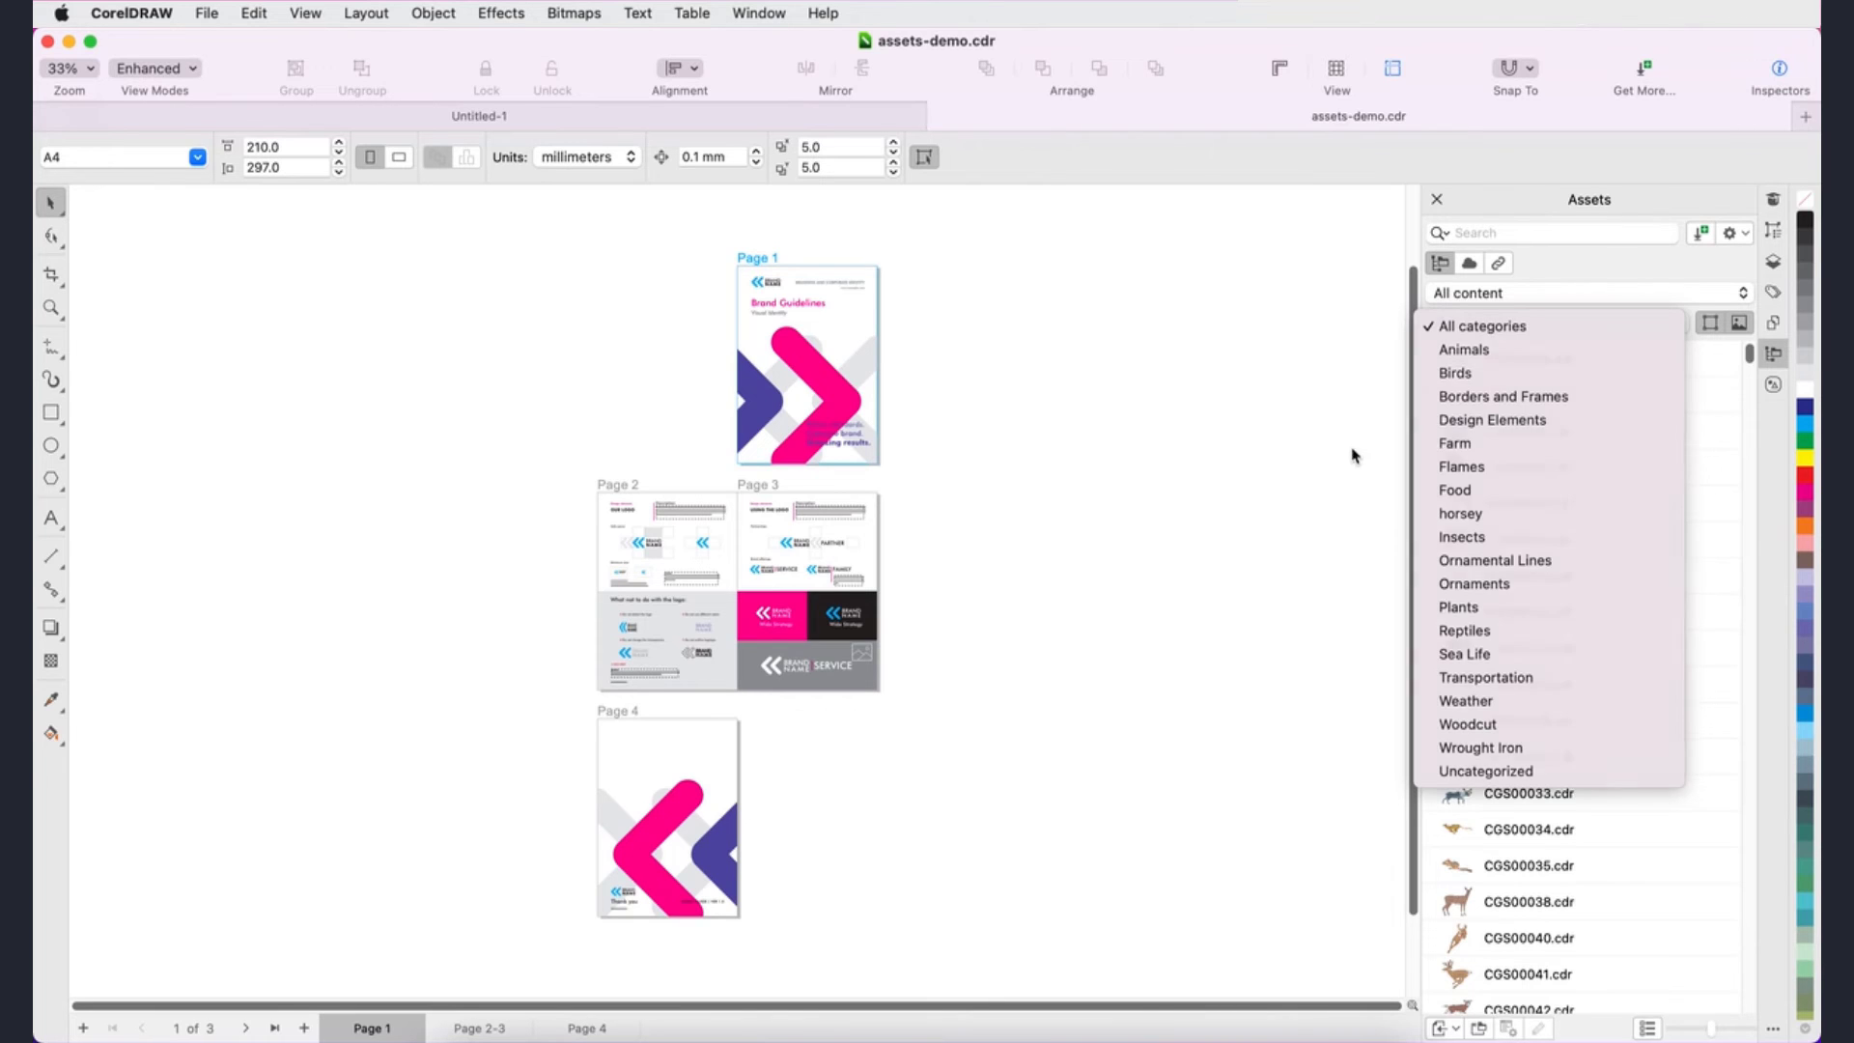
left_click(1481, 324)
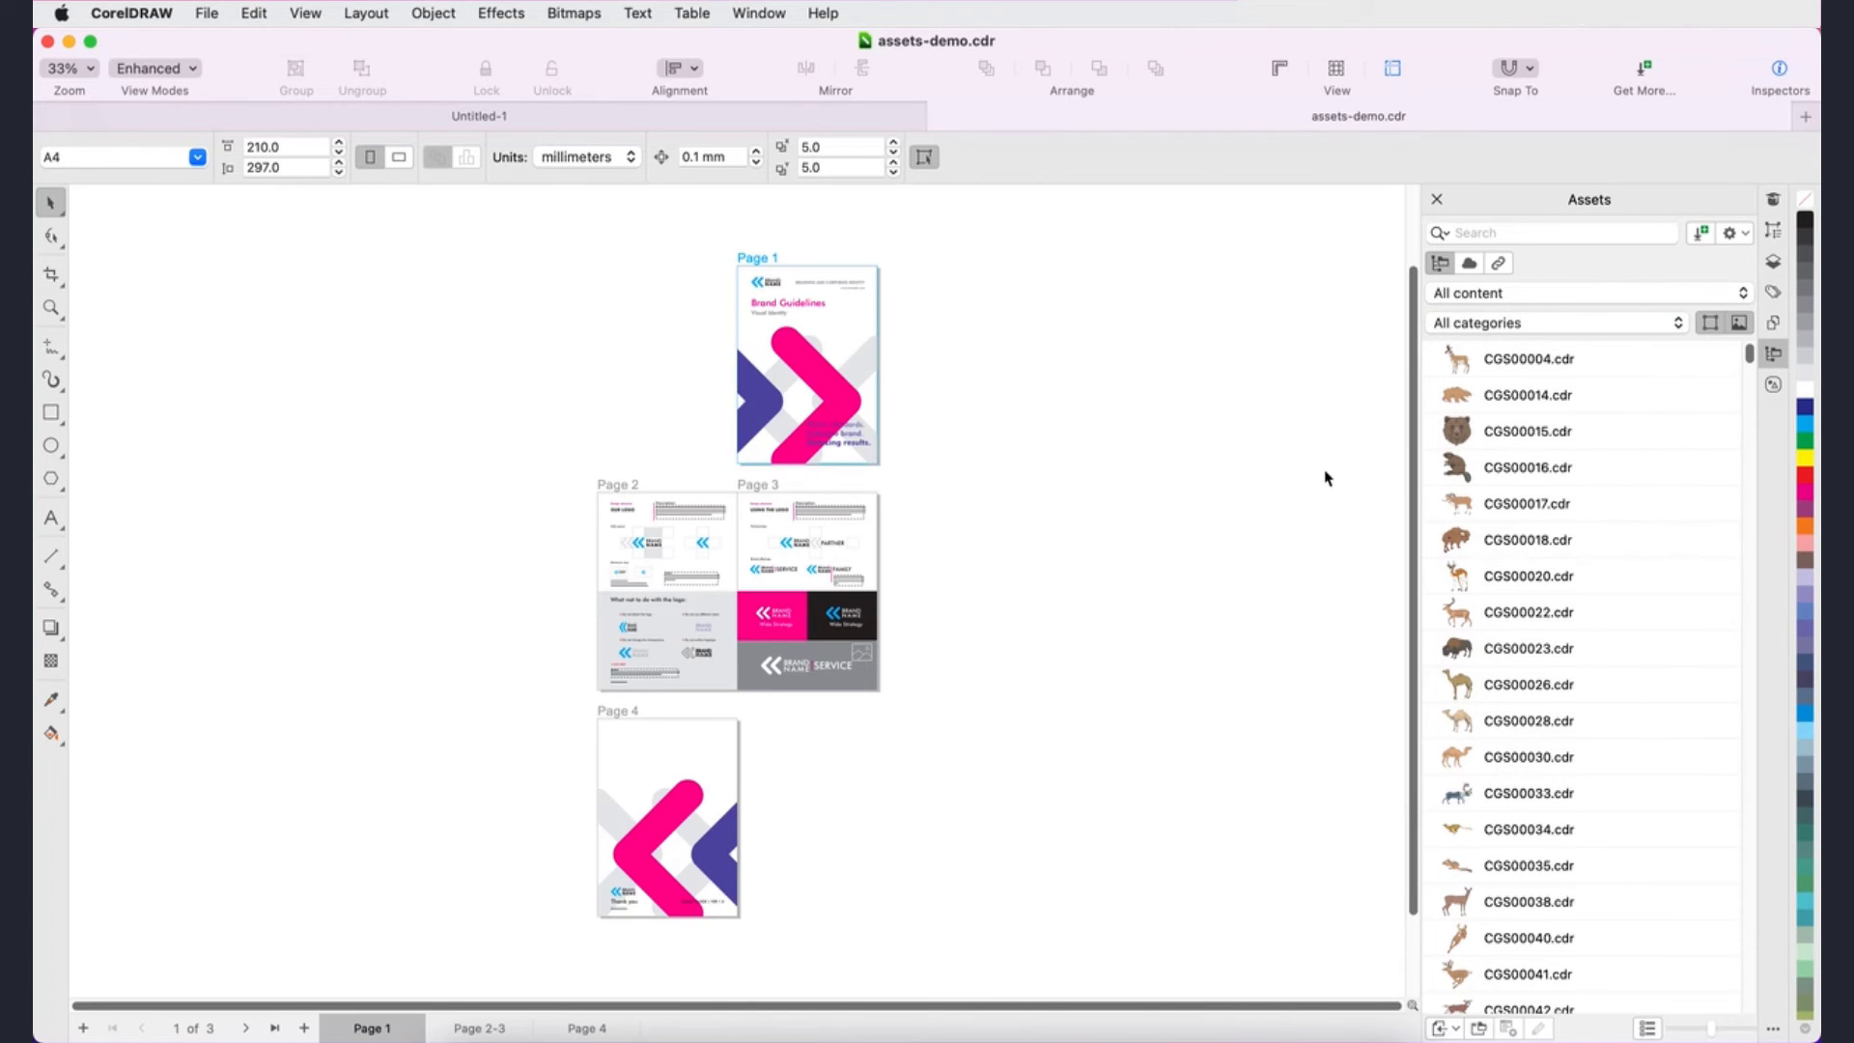
mouse_move(1355, 483)
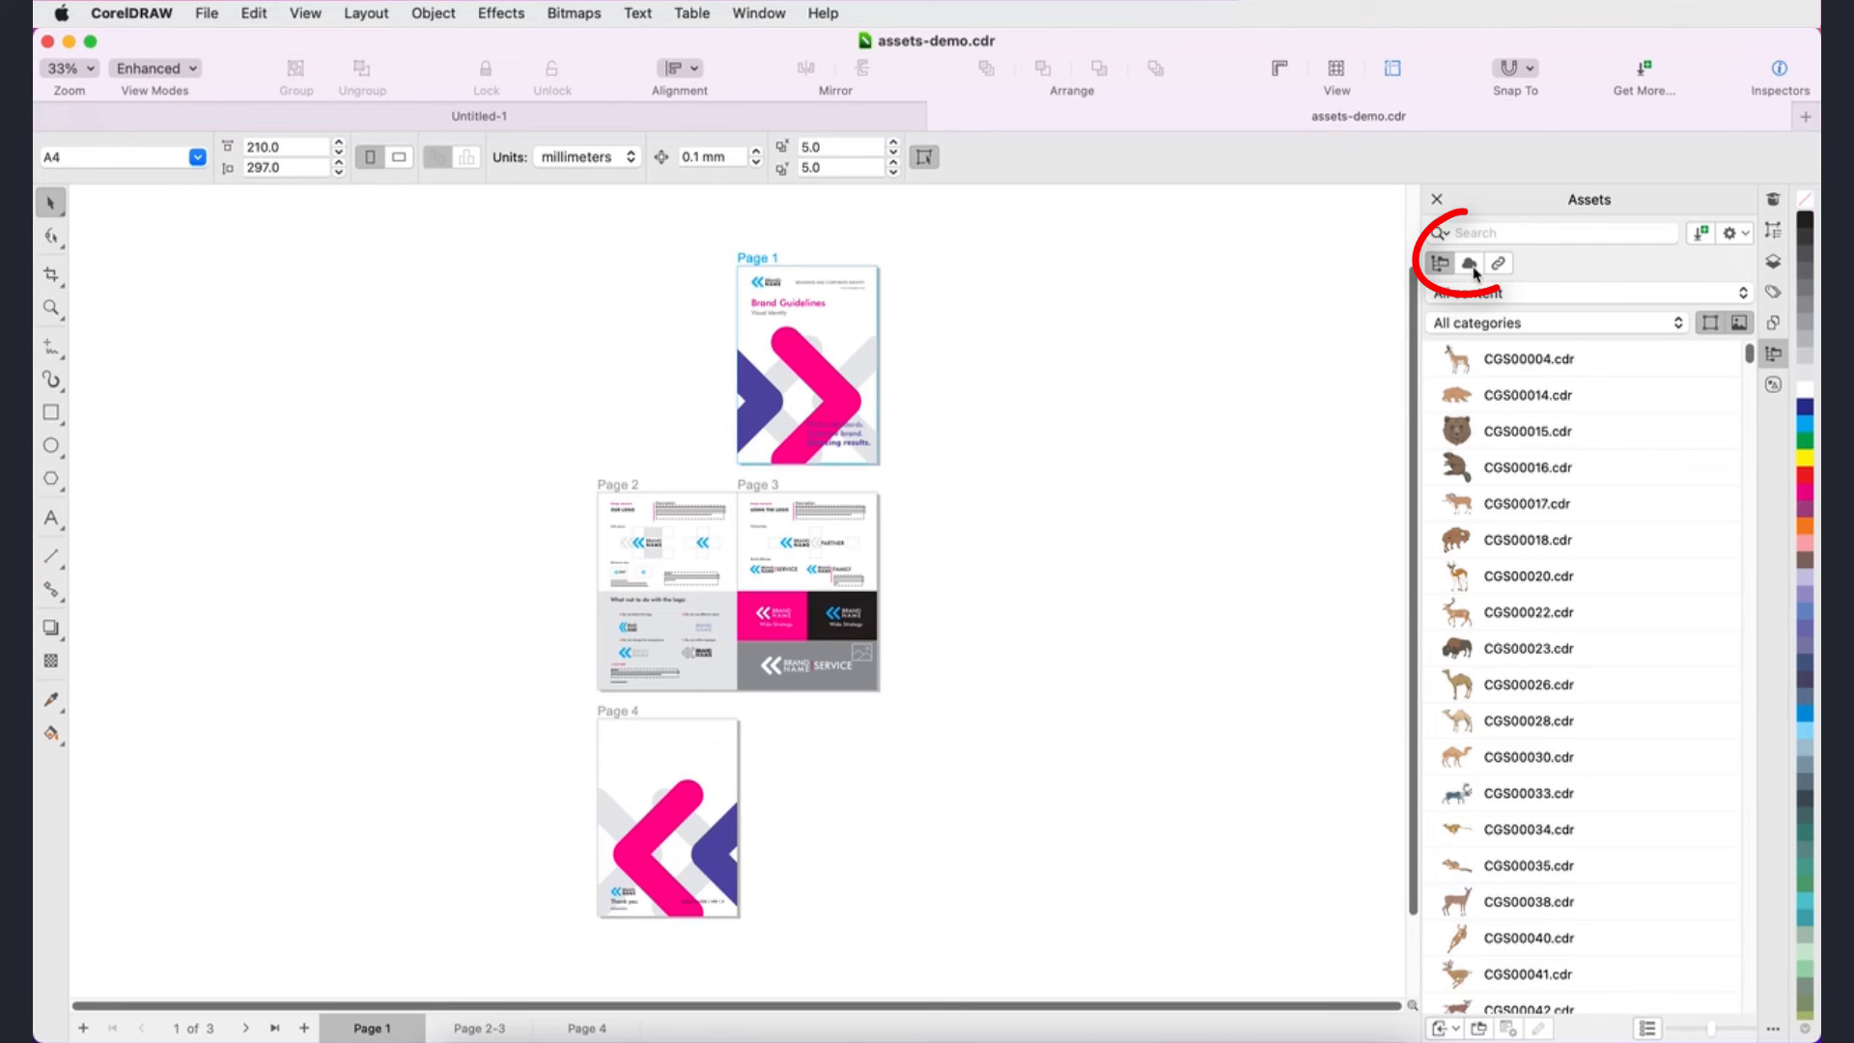
left_click(1468, 262)
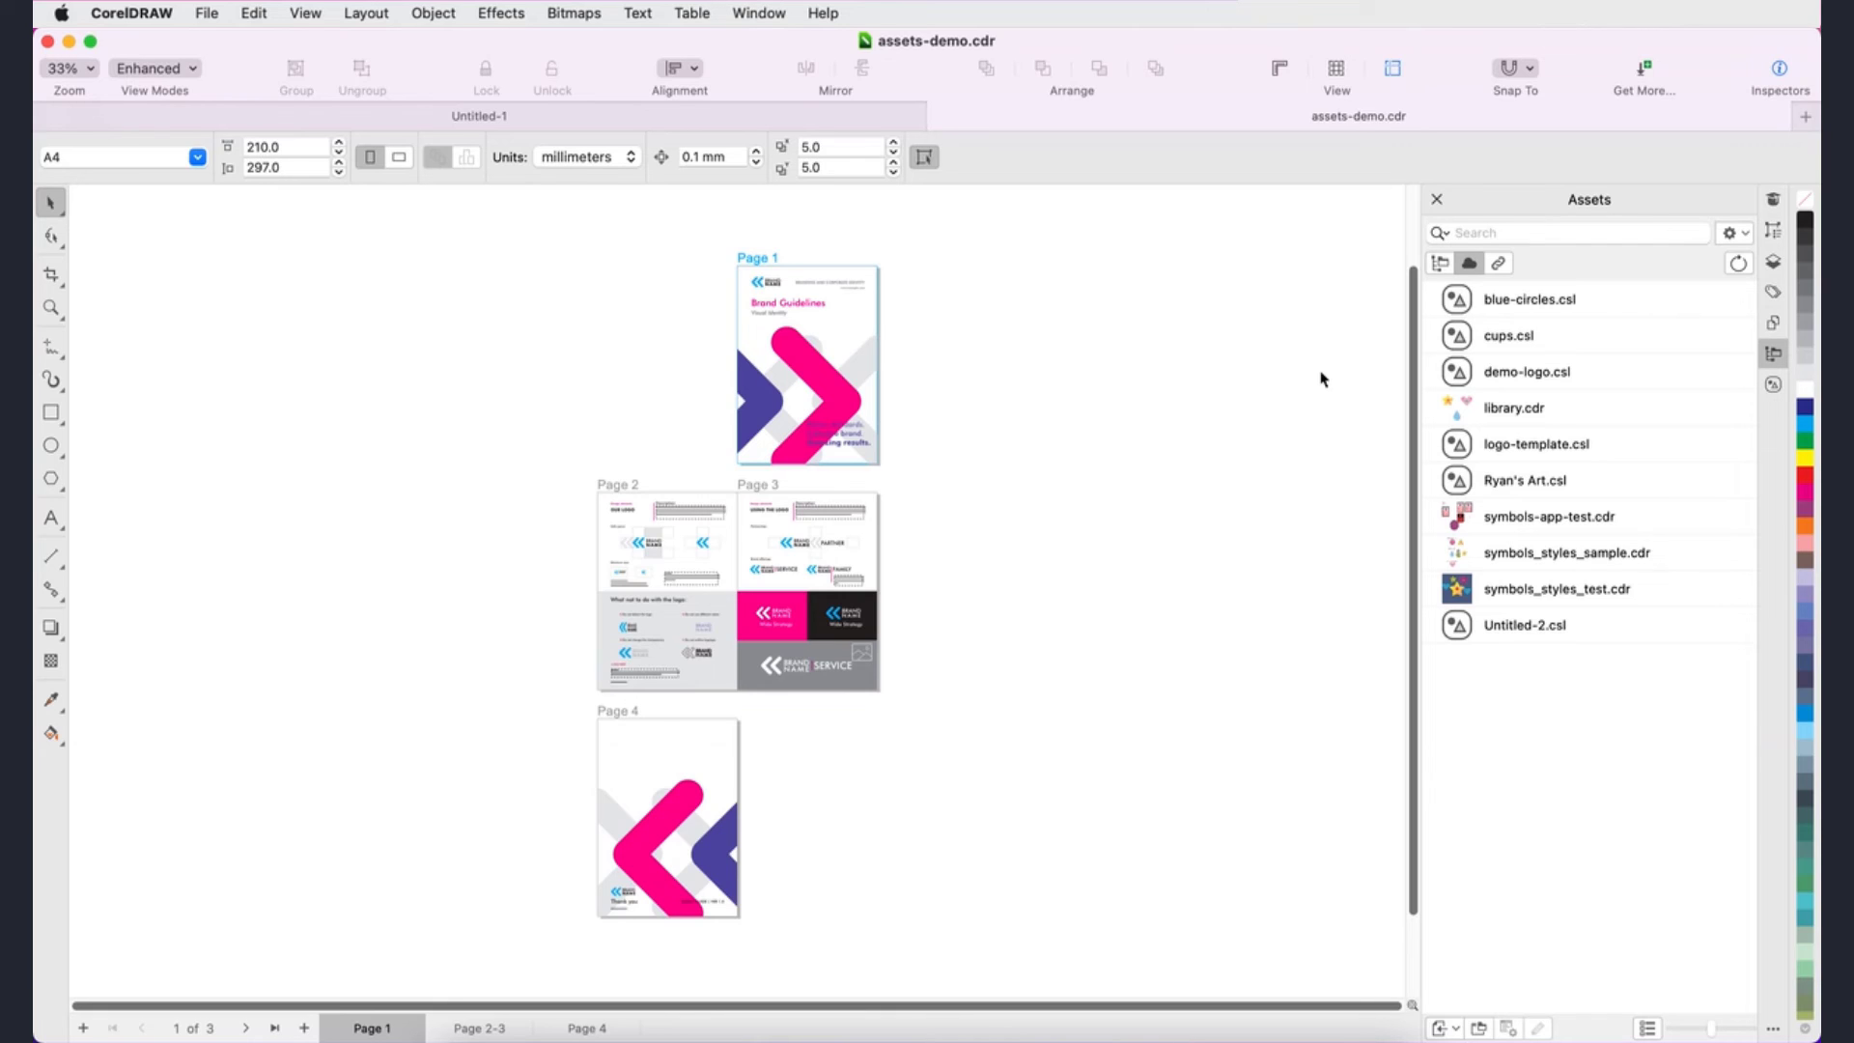
mouse_move(1313, 372)
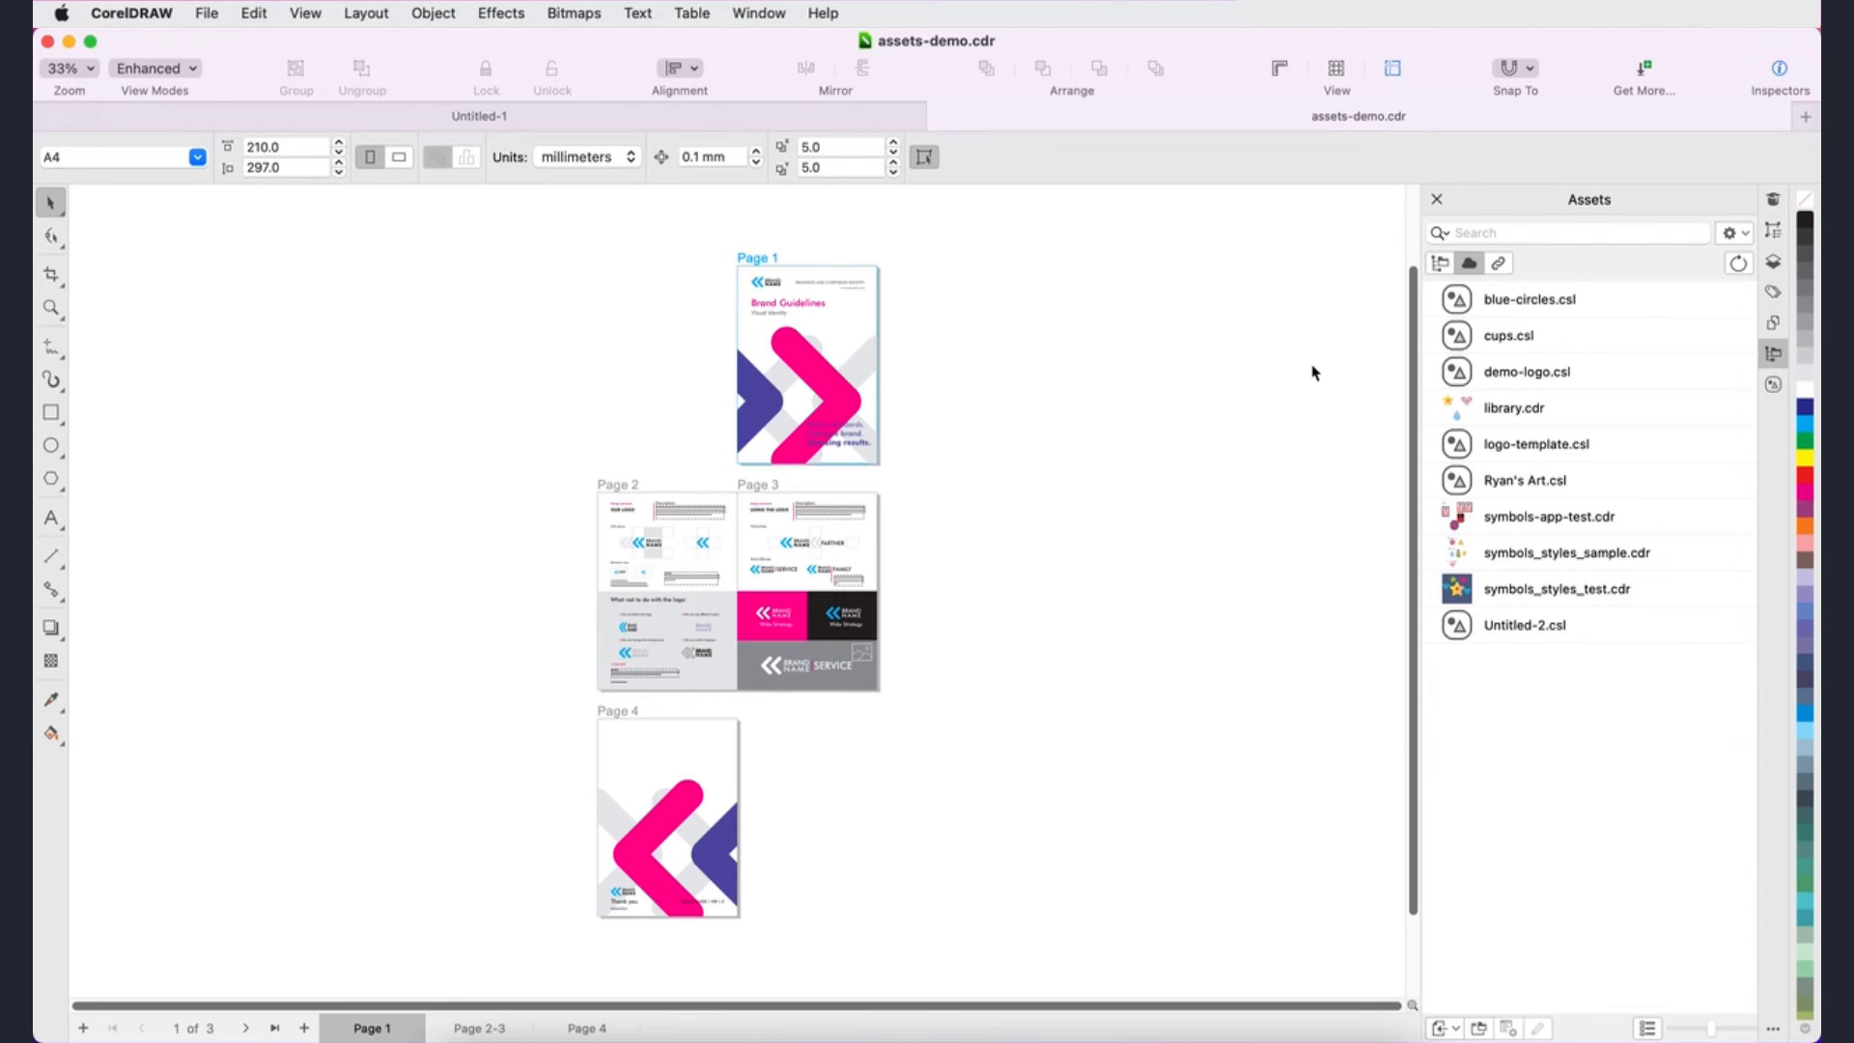
mouse_move(1317, 367)
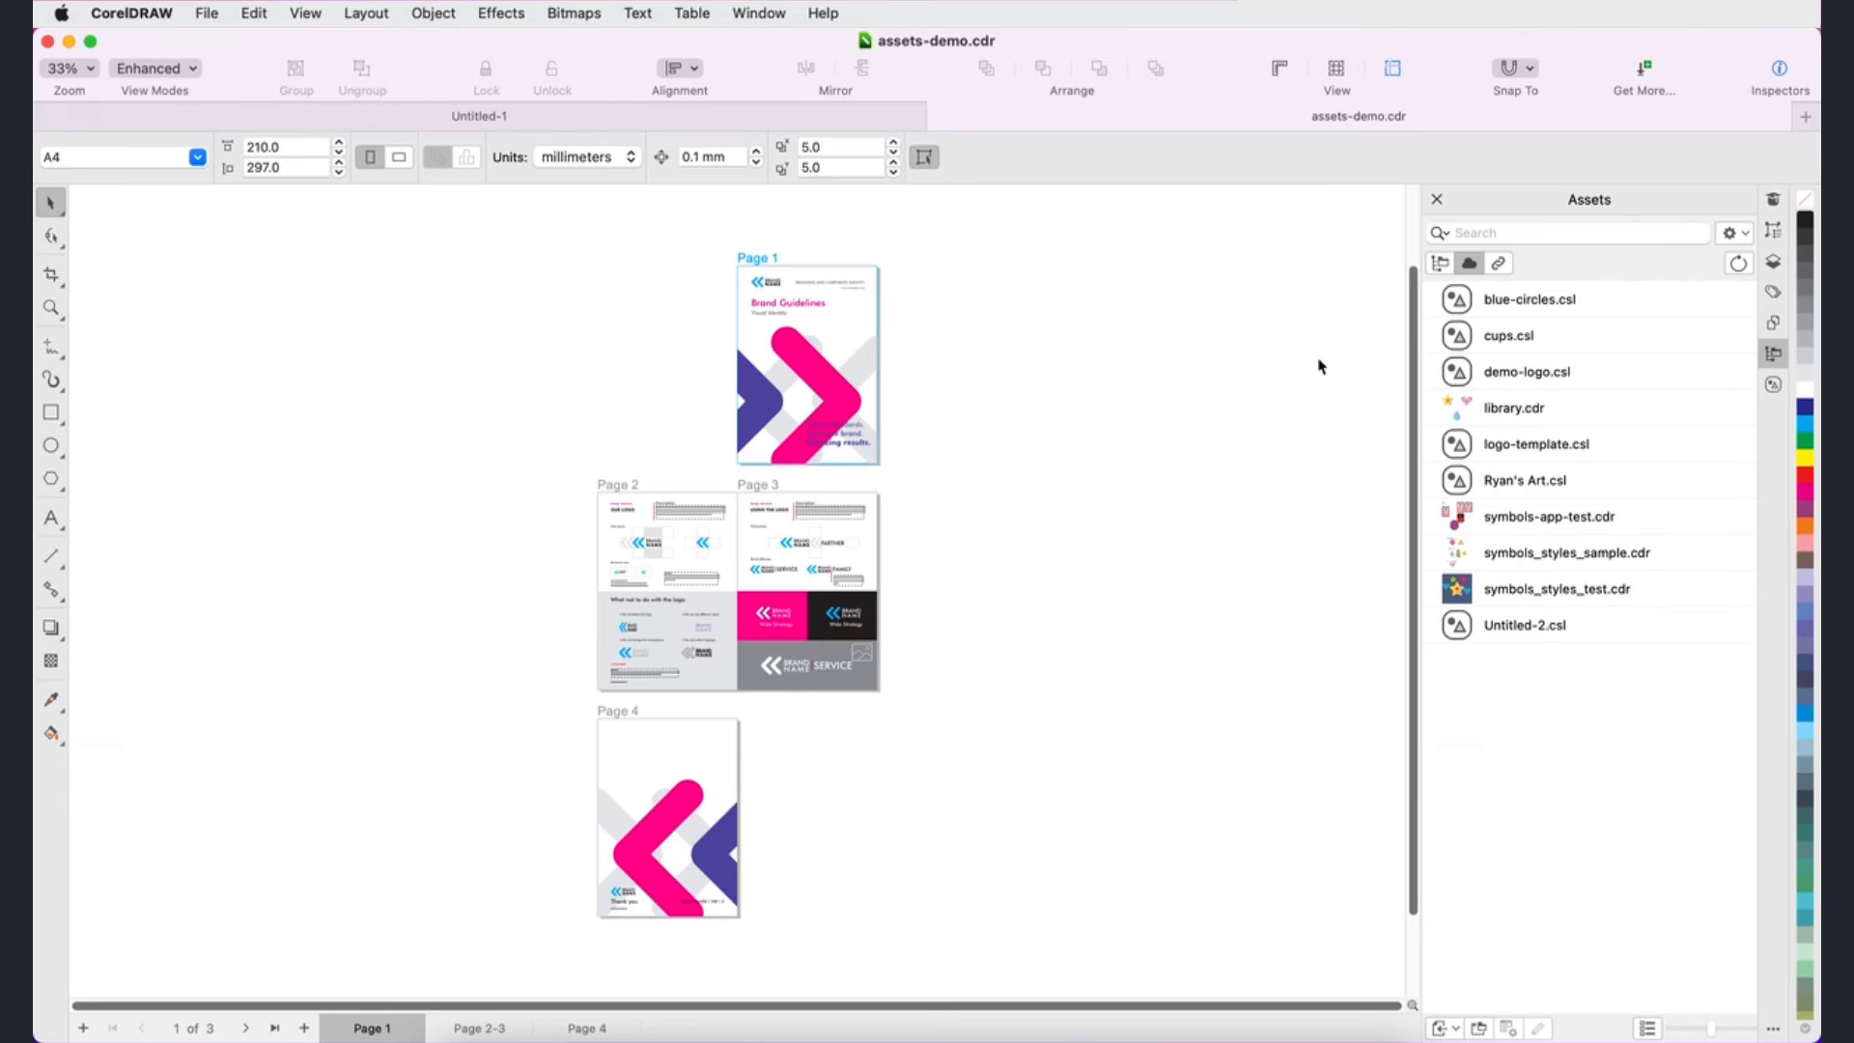
mouse_move(1566, 189)
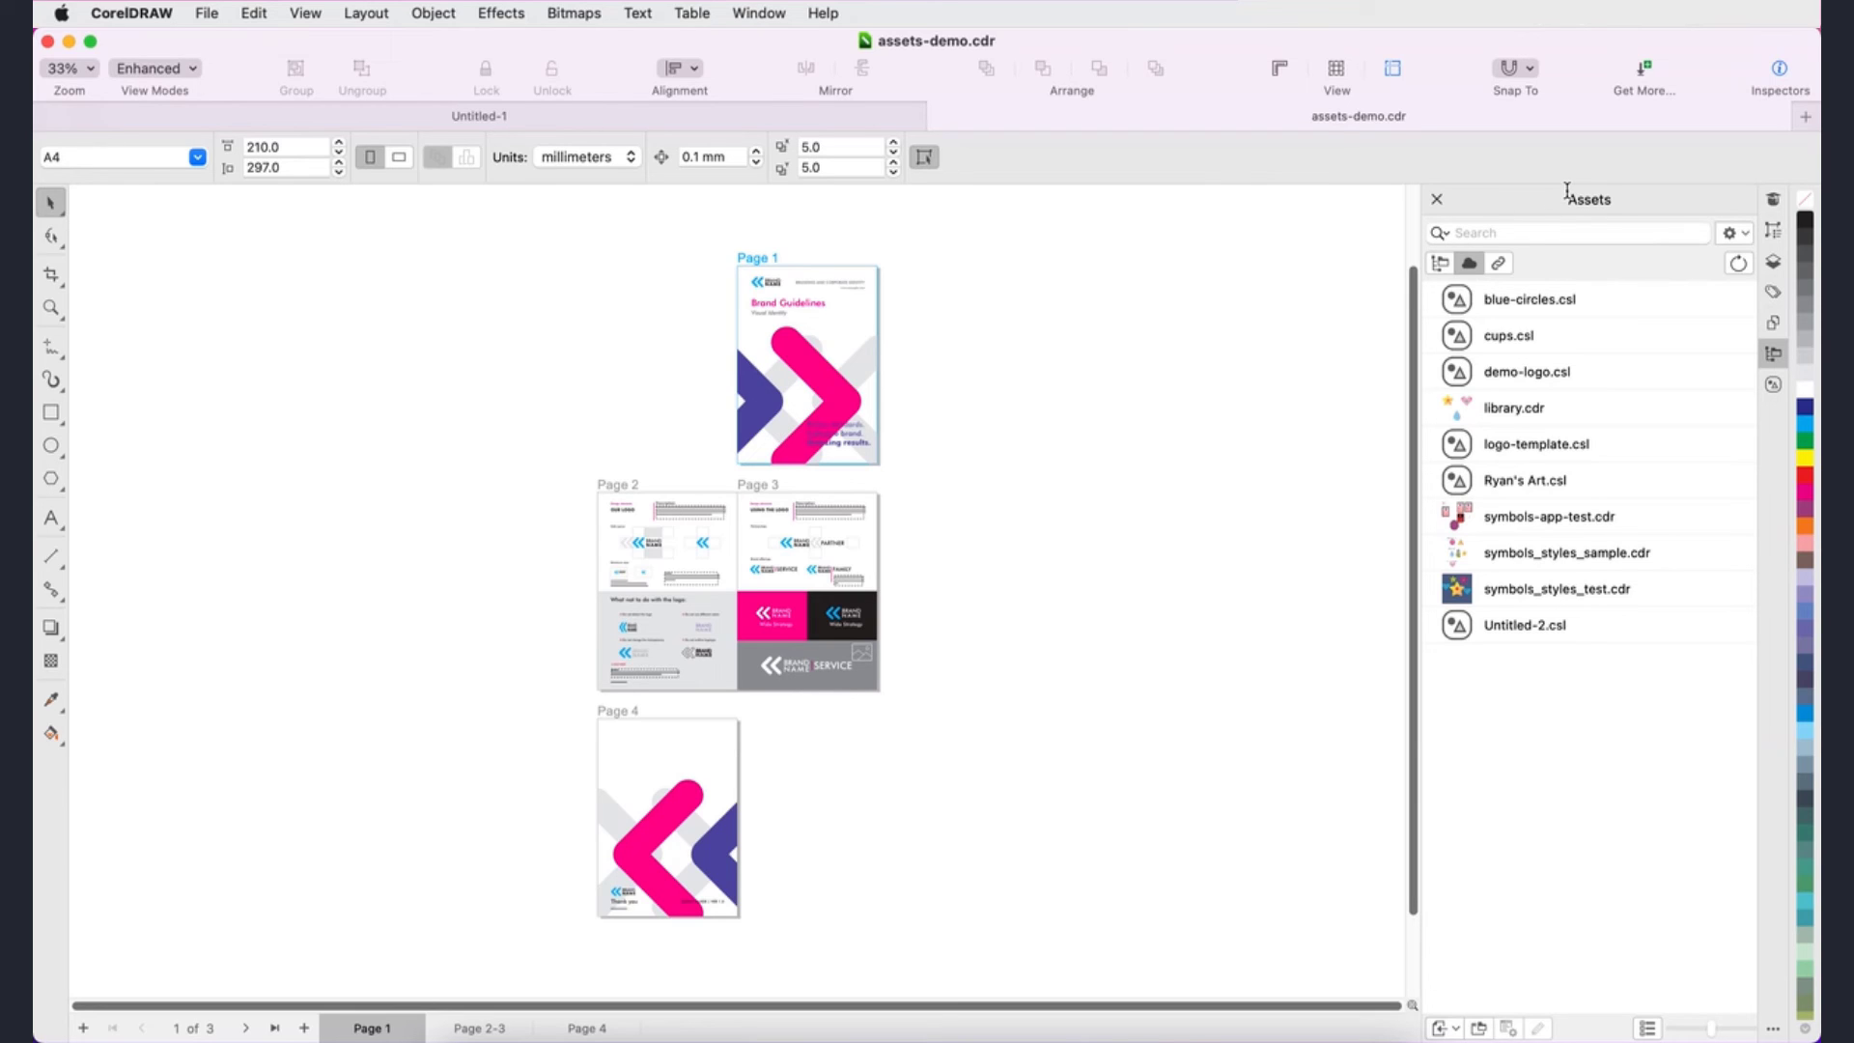
- Show only linked assets, then view the document's symbols with the linked demo-logo.csl library
left_click(1496, 263)
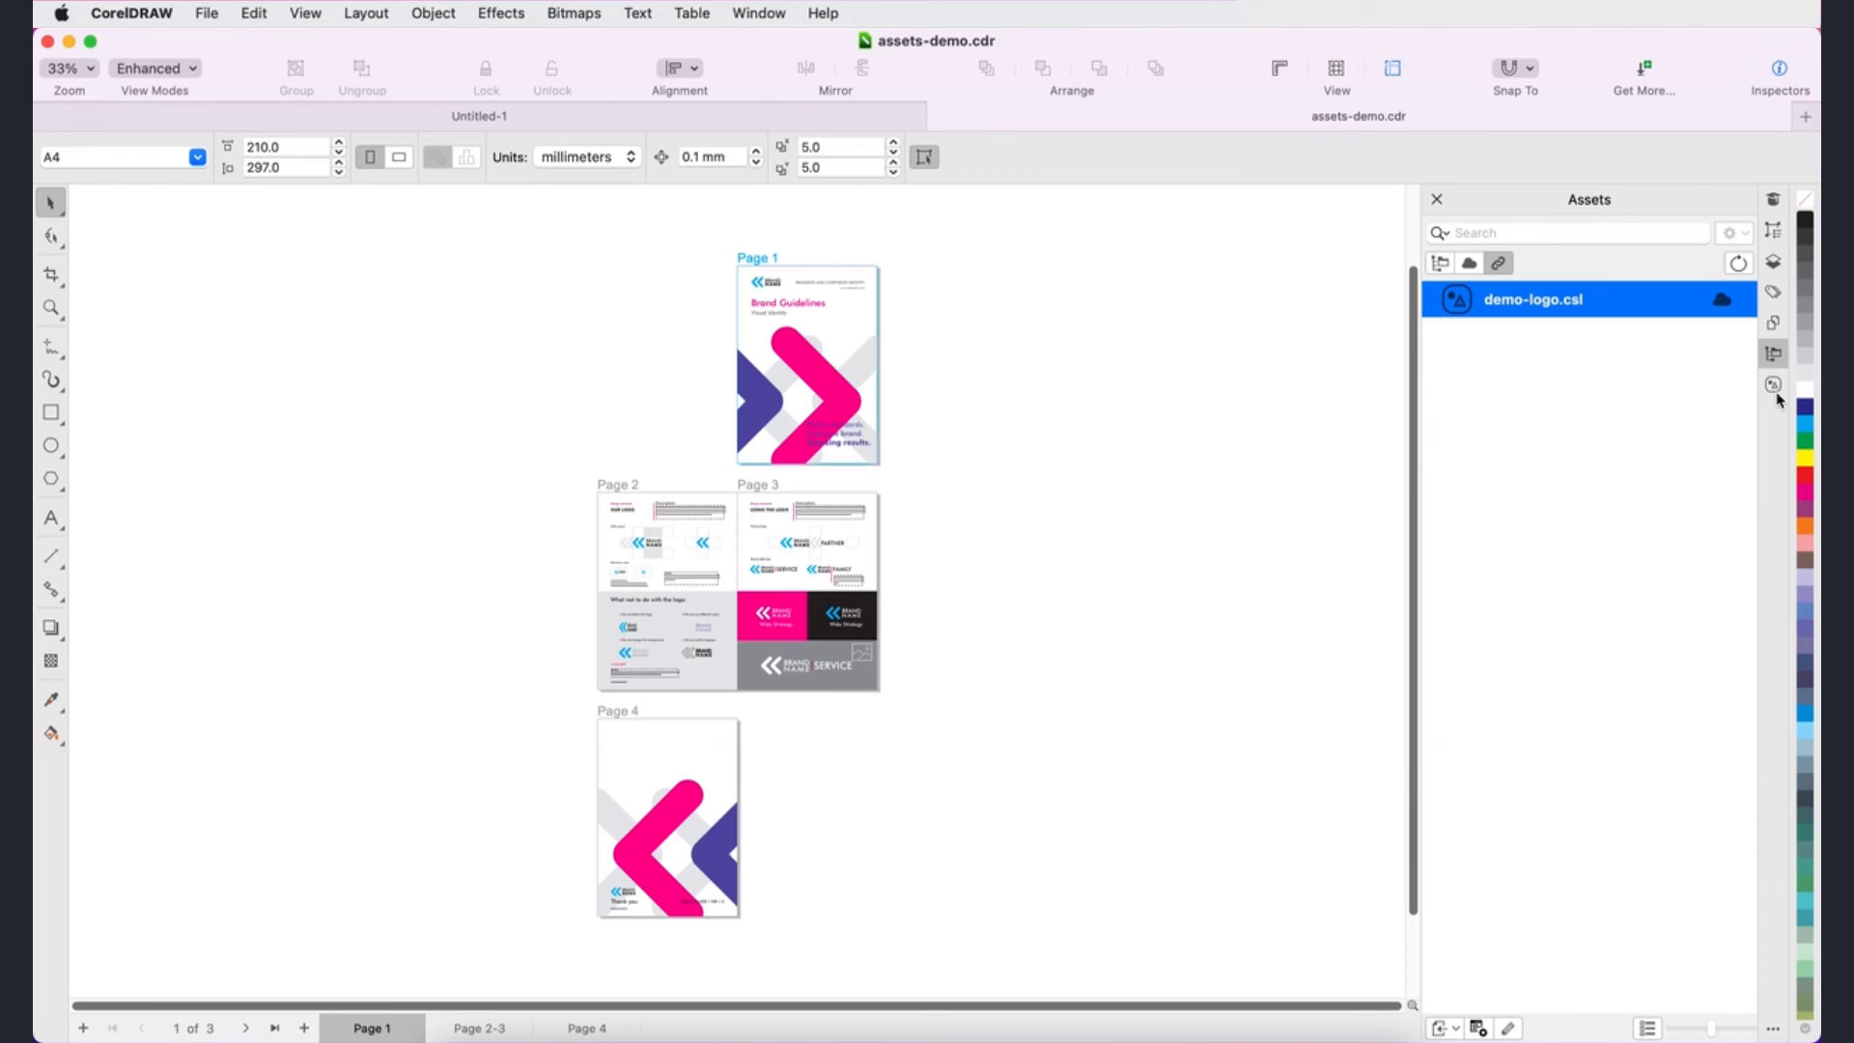
left_click(1772, 383)
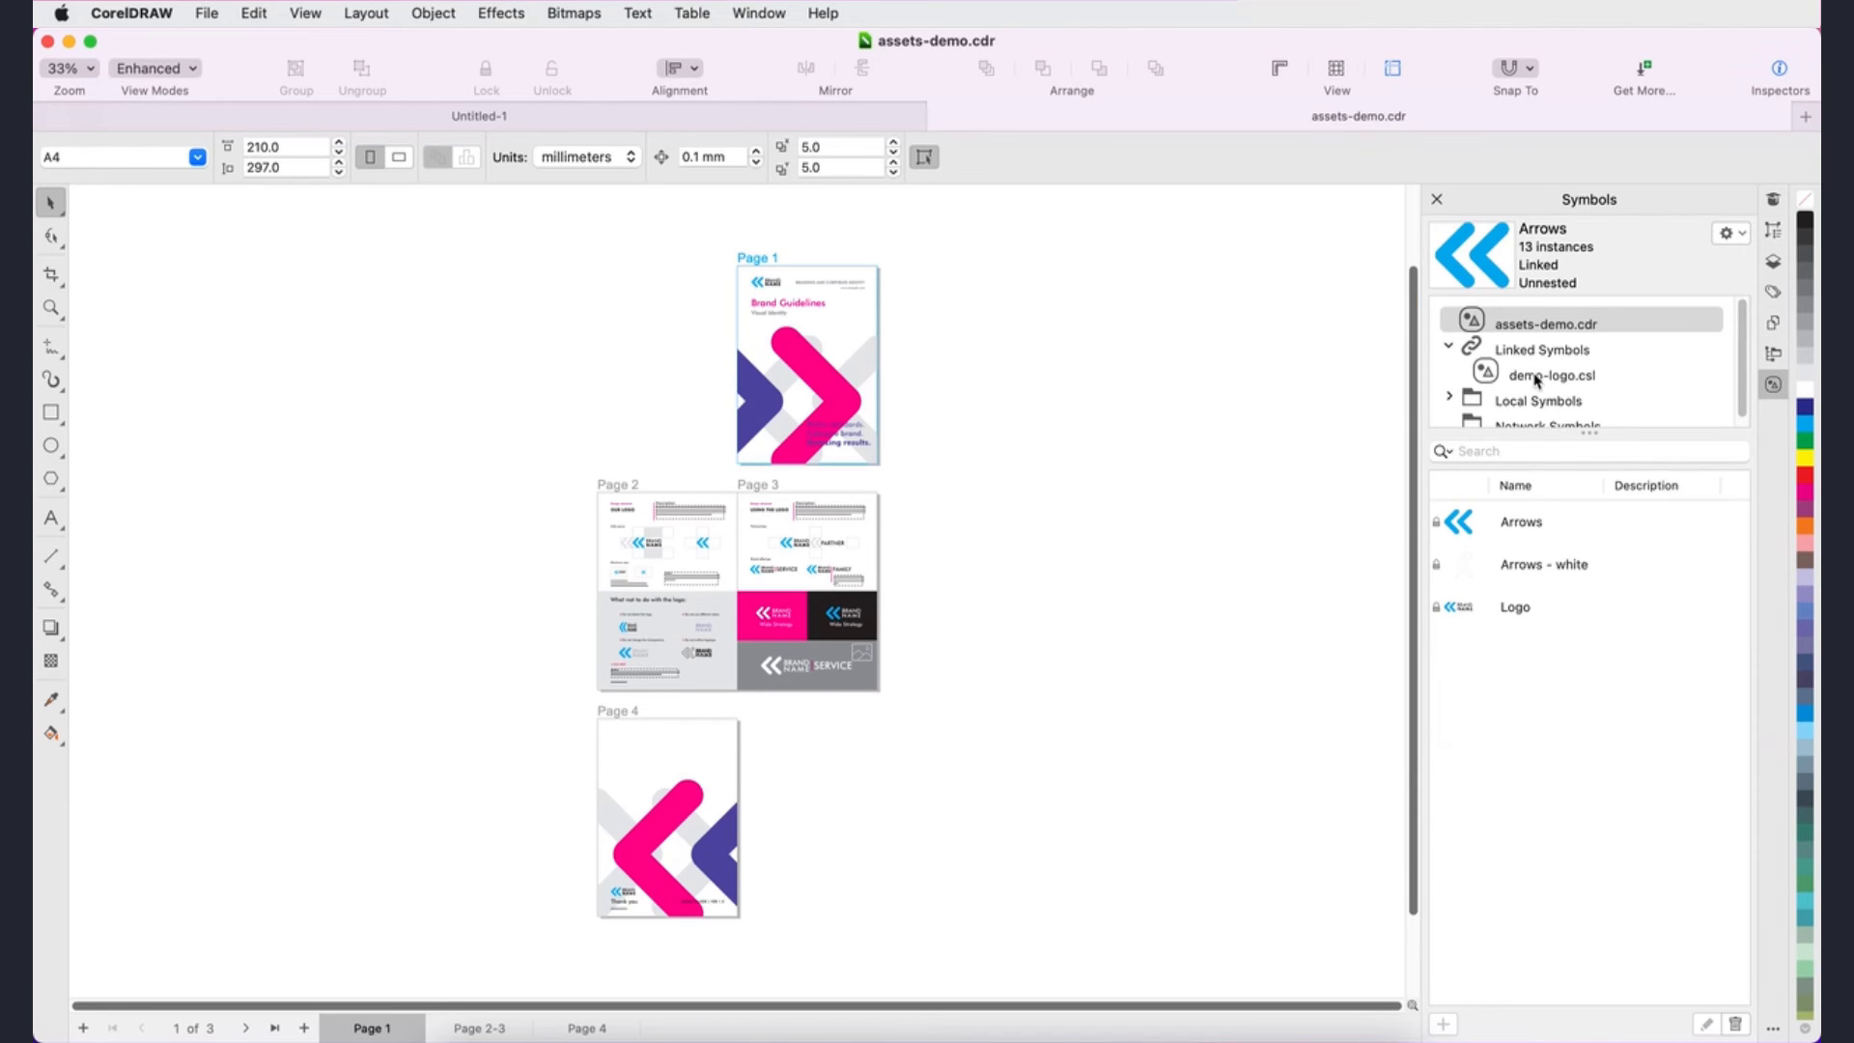
left_click(1550, 374)
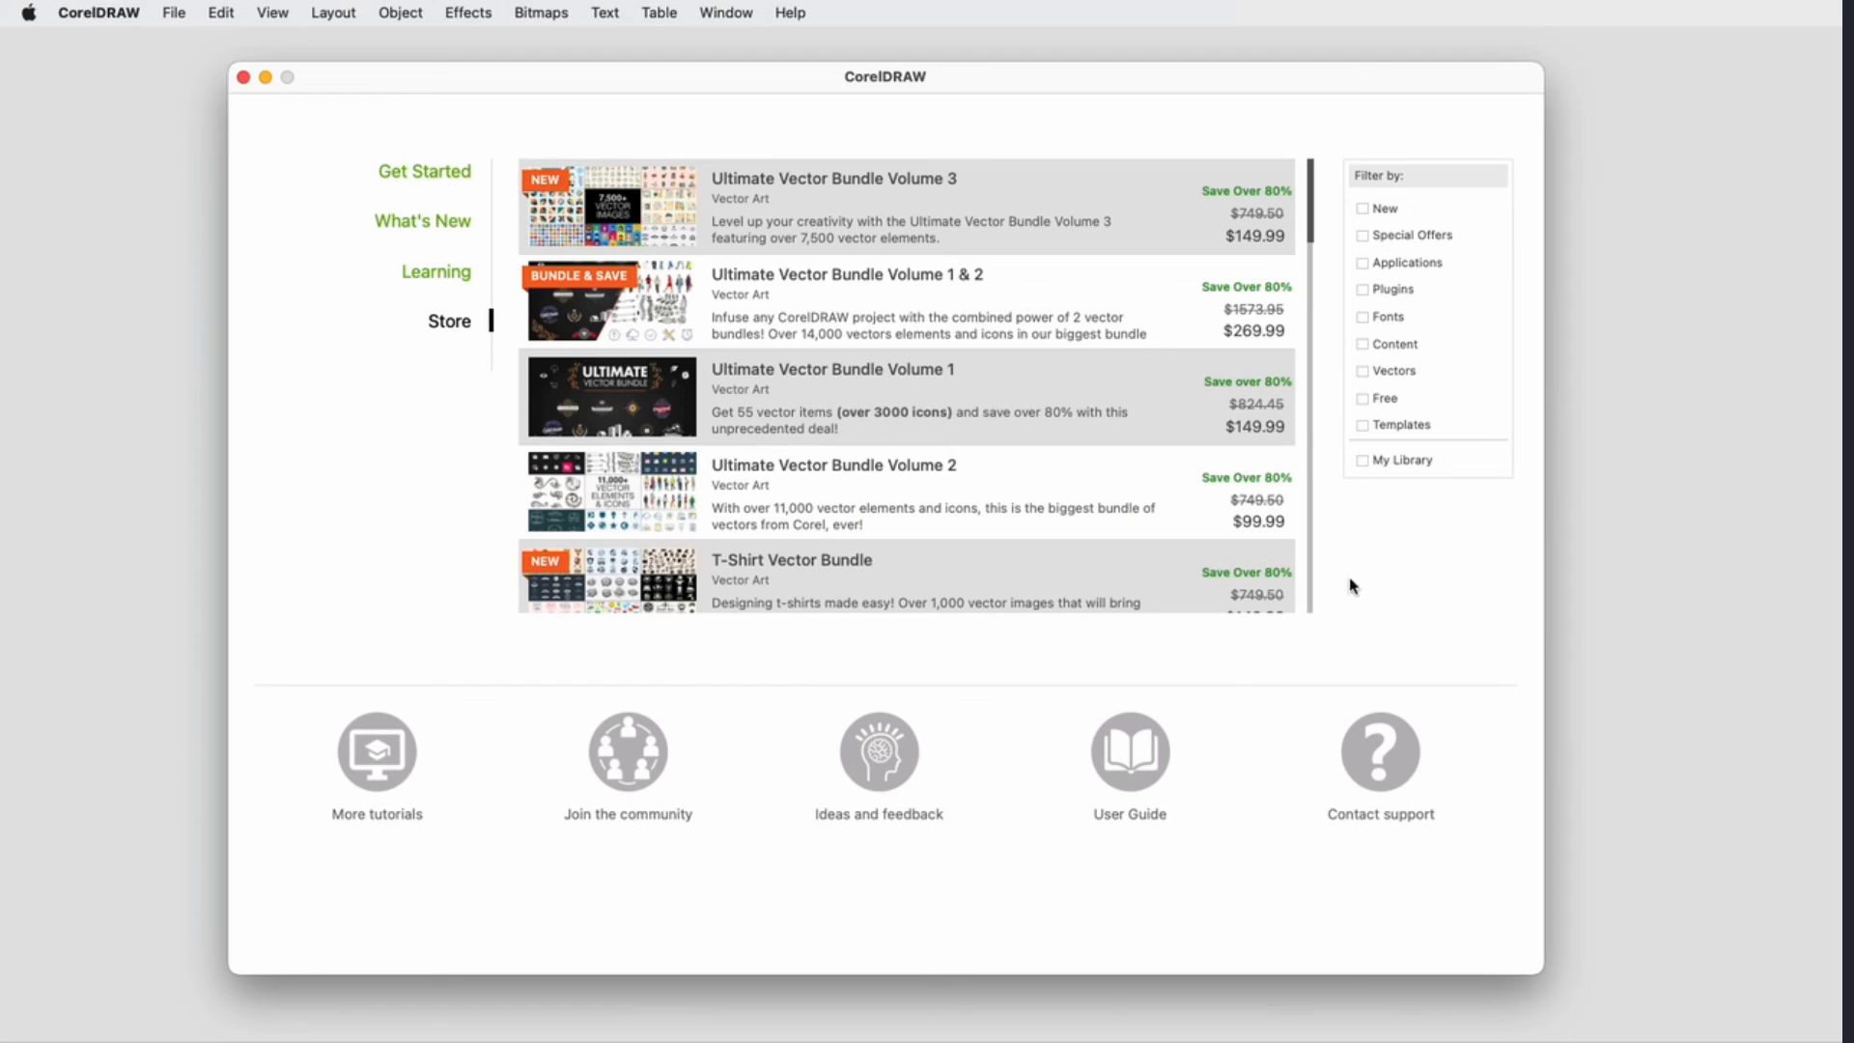
mouse_move(1321, 533)
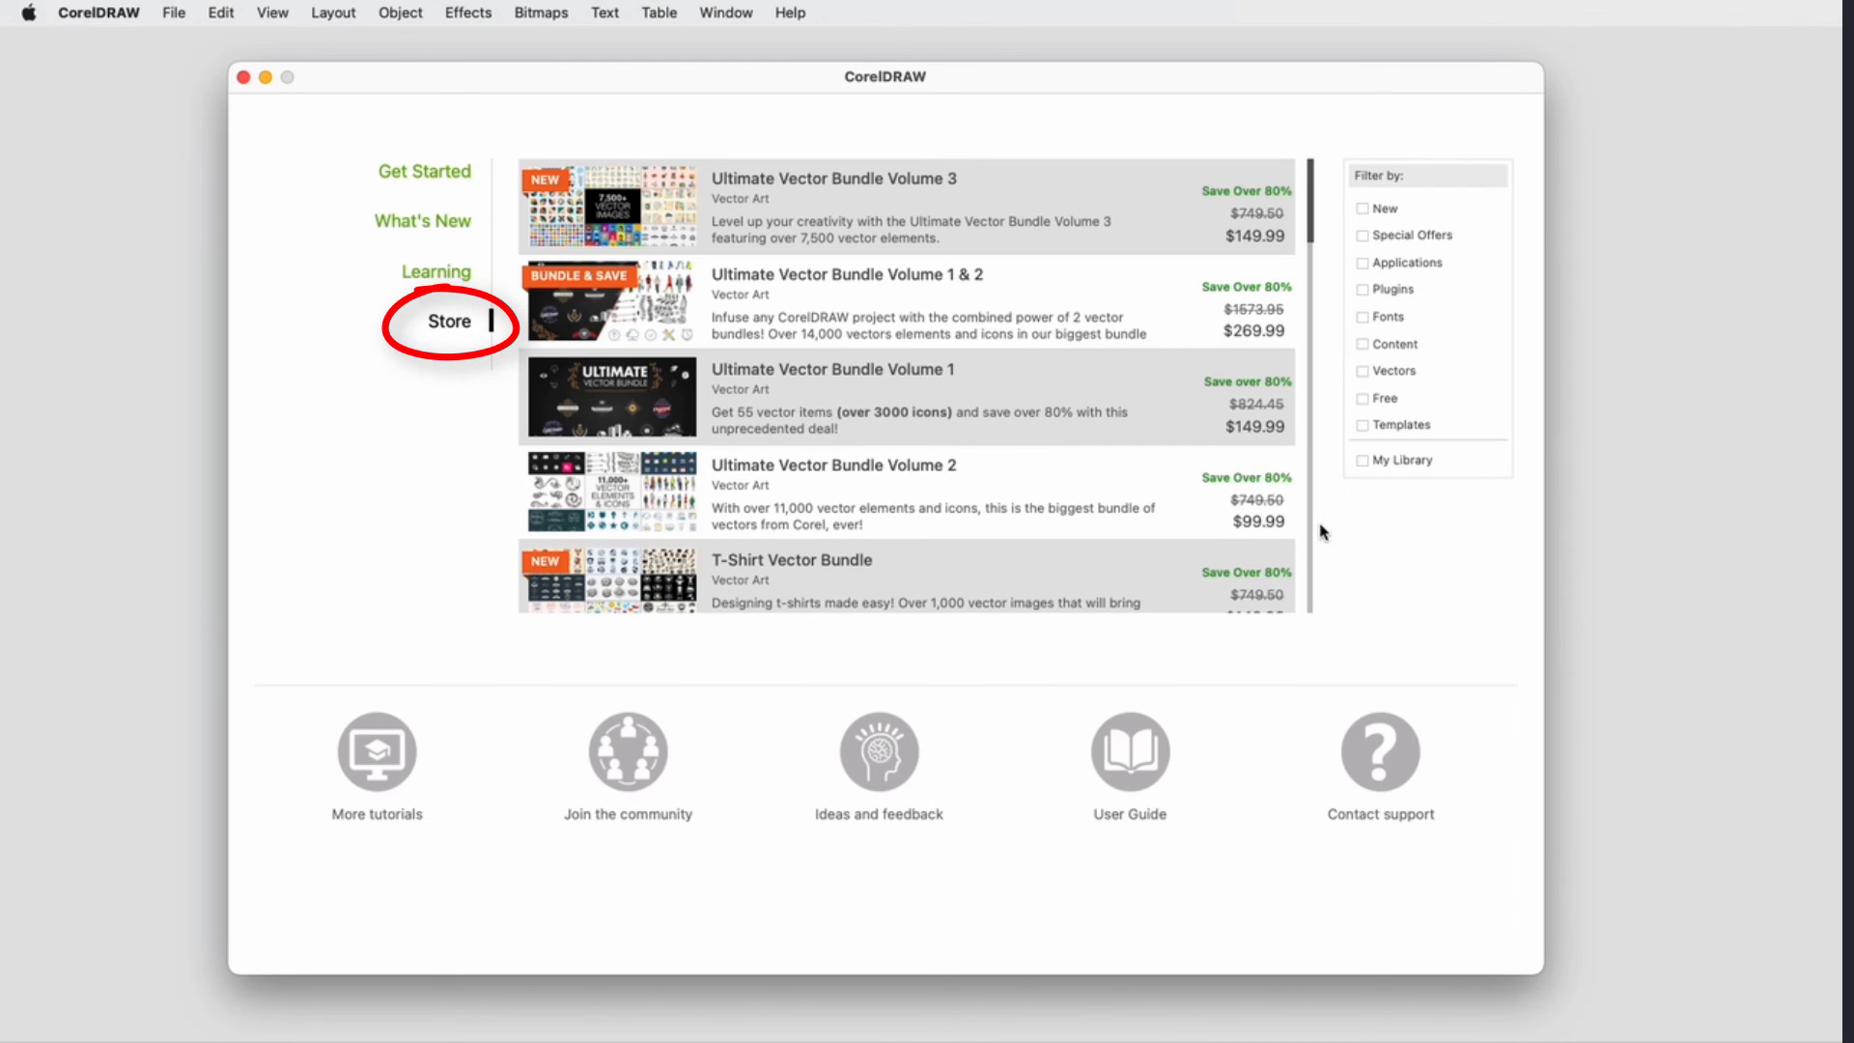
- Filter both the Store page and the Get More window to Templates, showing the two free template packs
left_click(1361, 425)
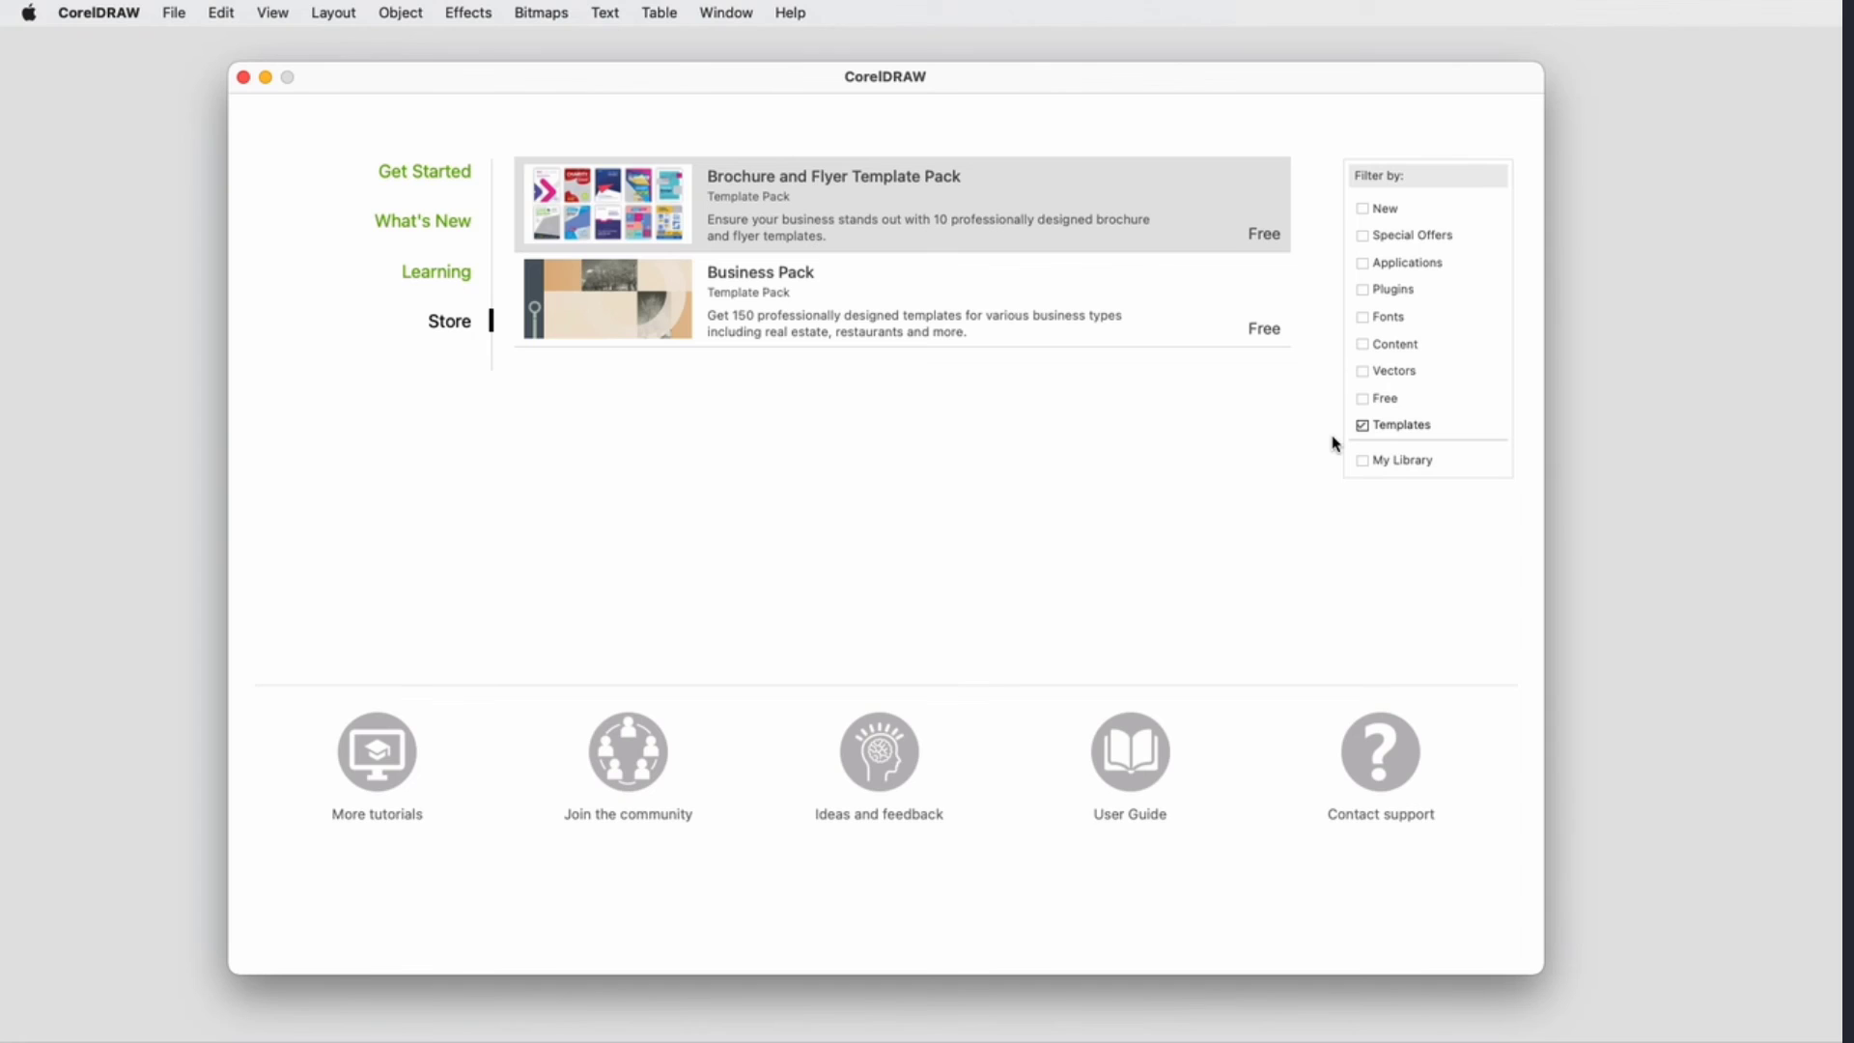
mouse_move(357, 148)
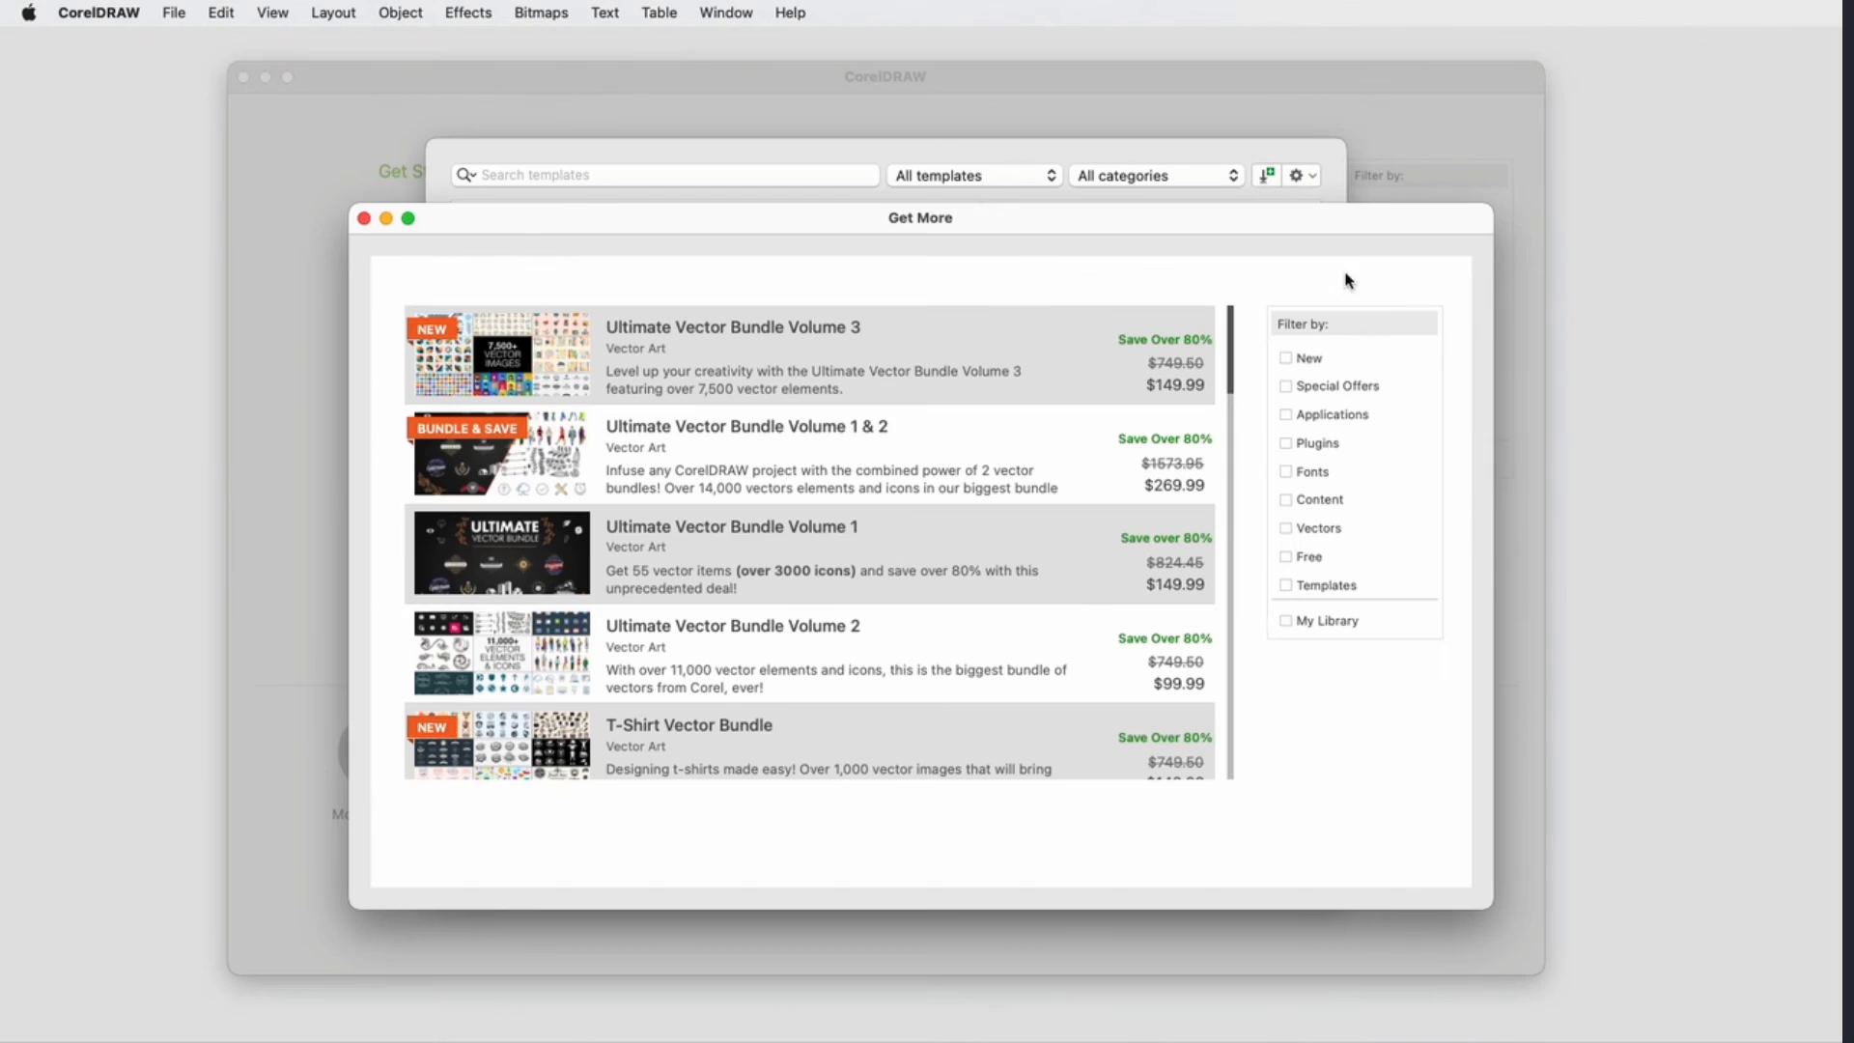
left_click(1286, 583)
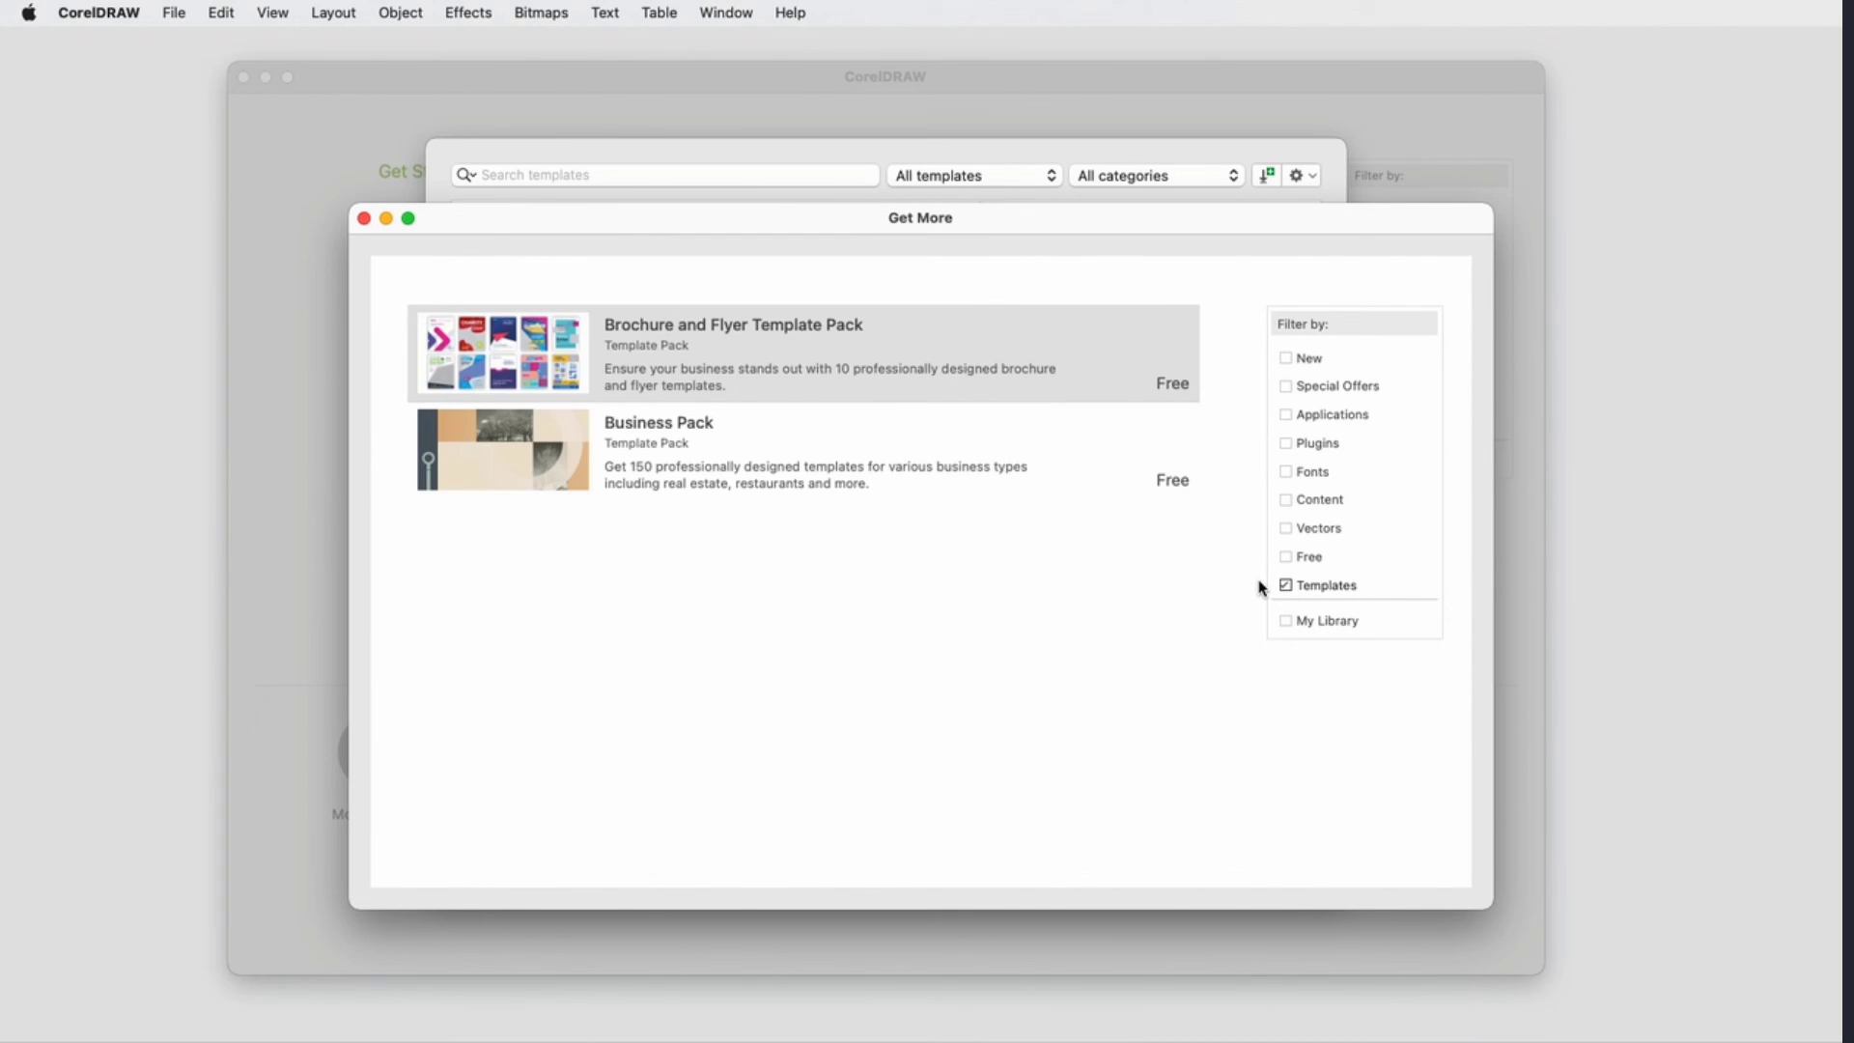